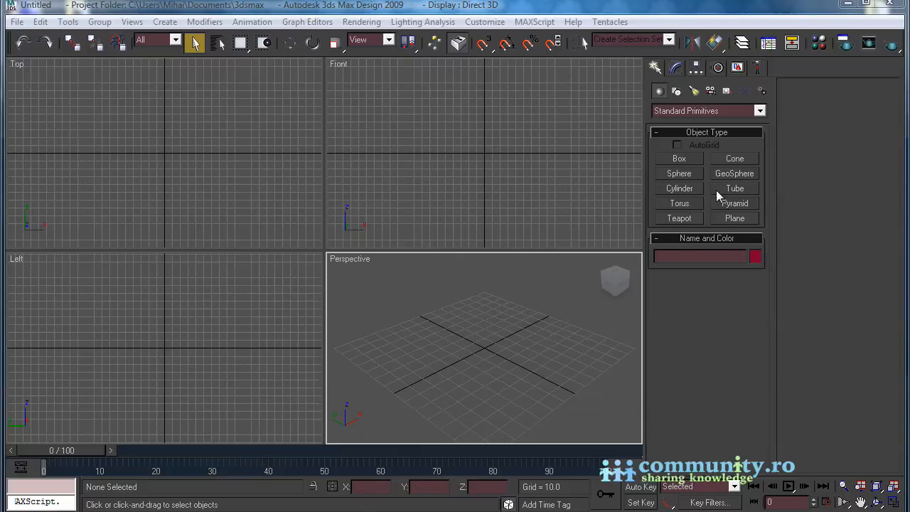
Create a radius-40 geosphere and start a ChamferBox from Extended Primitives
click(734, 173)
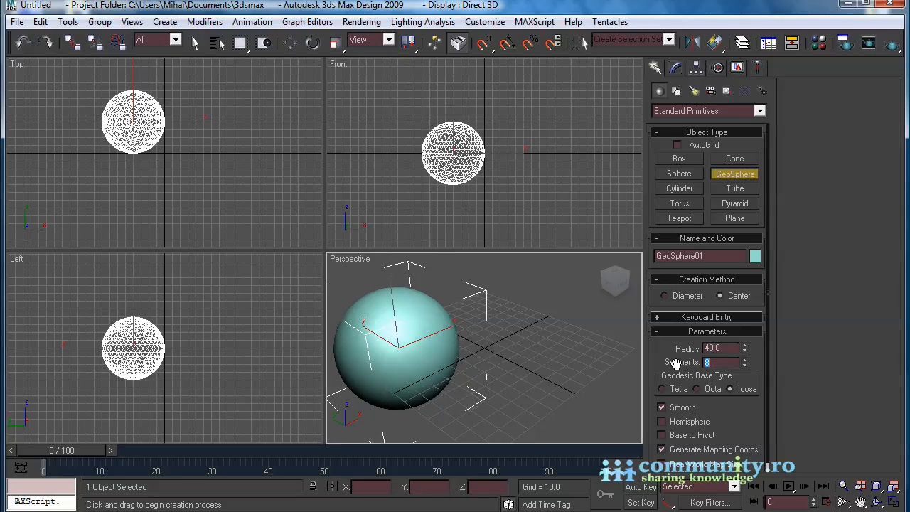
click(194, 44)
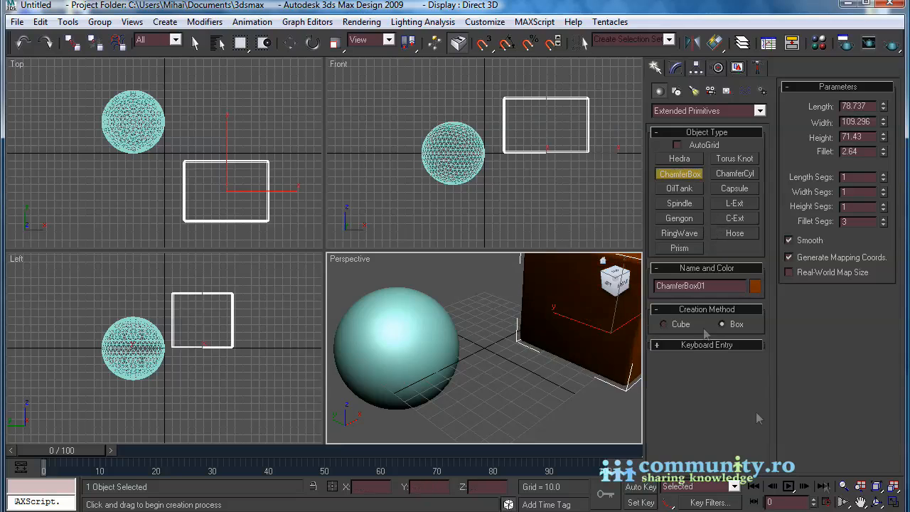
Finish the ChamferBox height and fillet, making a rounded cube beside the geosphere
click(195, 43)
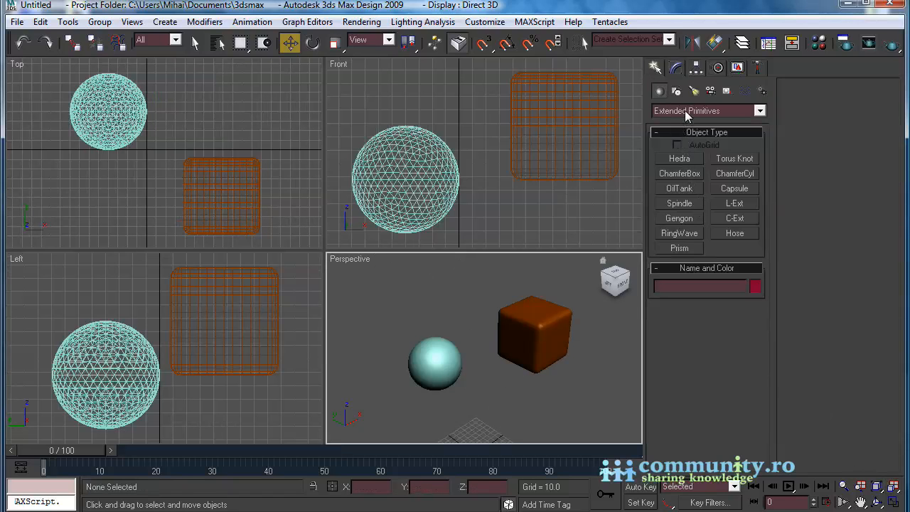
Create a large flat Box01 ground plane and move it beneath both objects
click(759, 110)
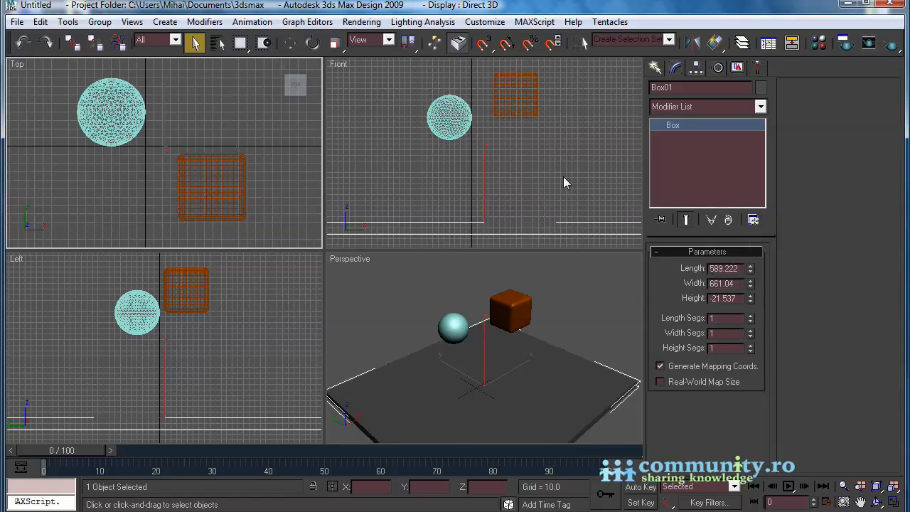
click(289, 44)
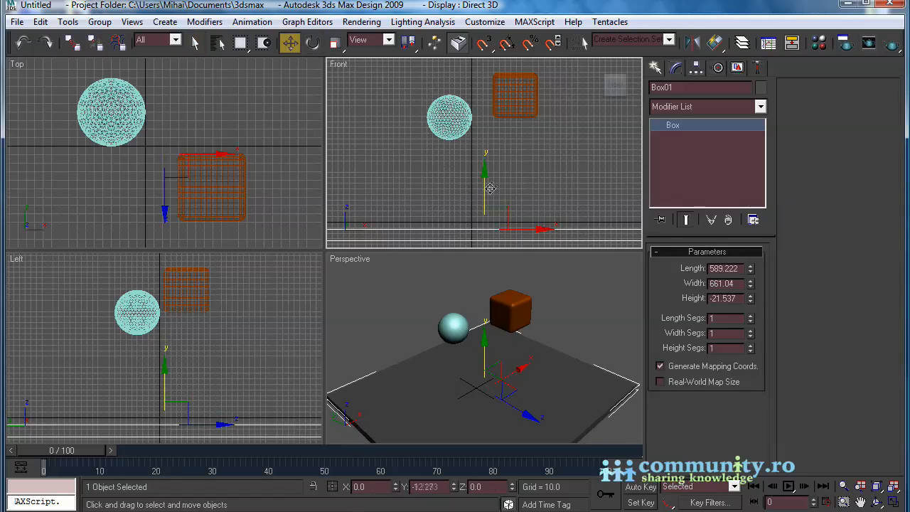
click(194, 44)
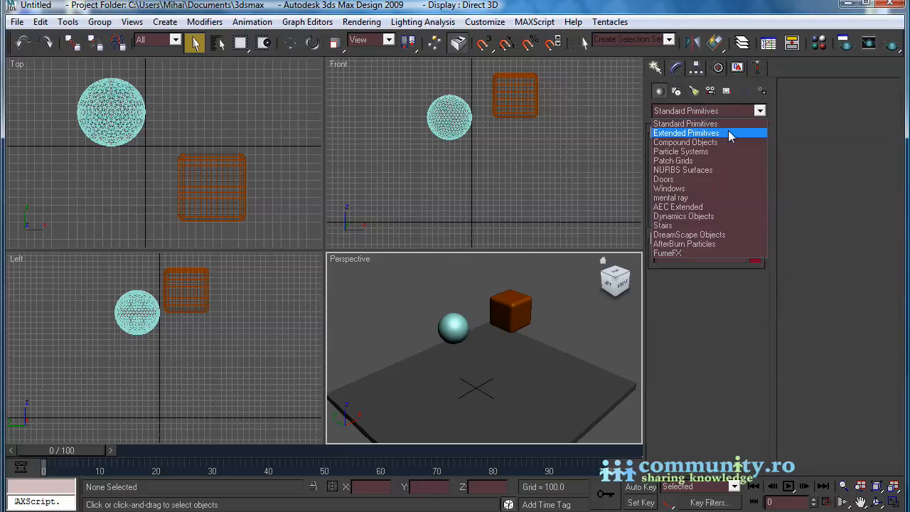
Place a Thinking Particles system, Thinking01, and open its Properties editor
click(681, 150)
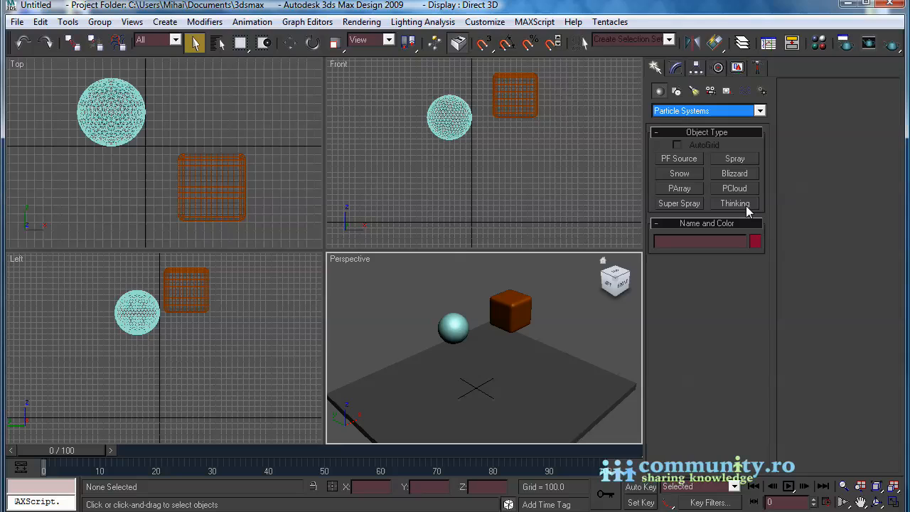
click(734, 203)
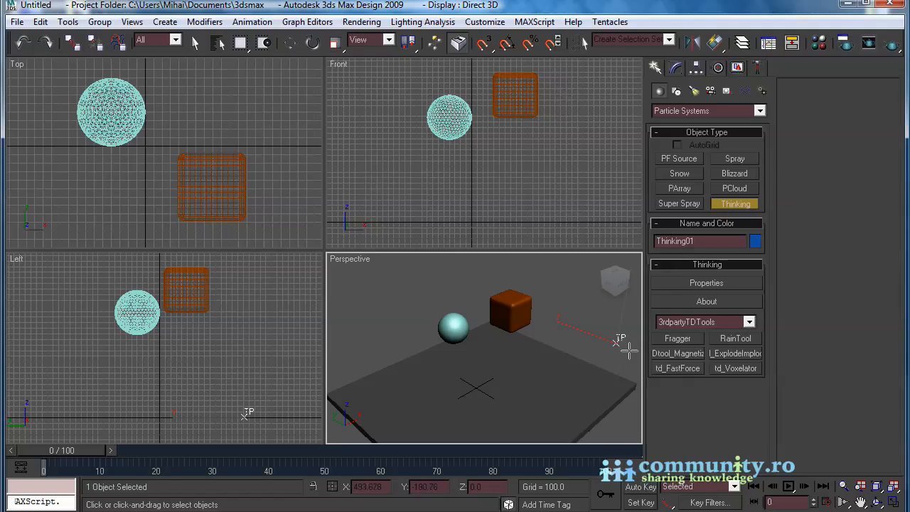
click(195, 44)
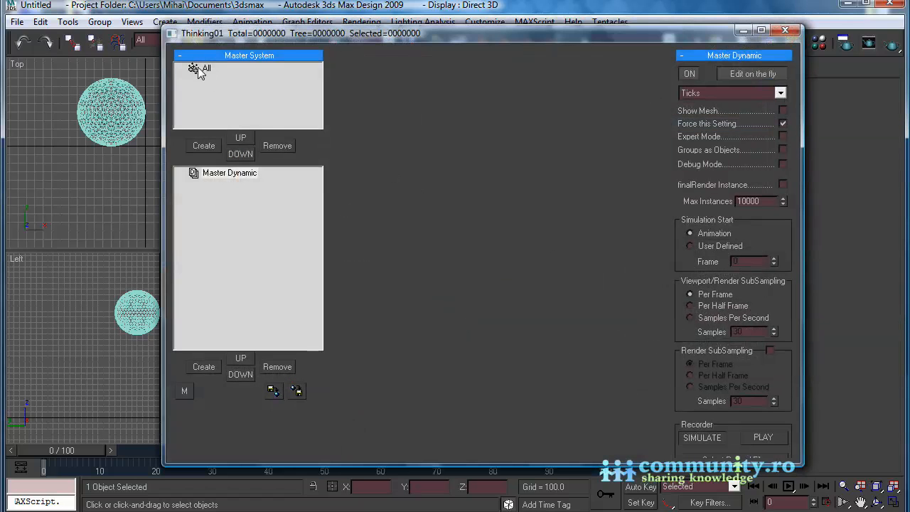
Create a new group under All in Master System and name it Particles
click(203, 146)
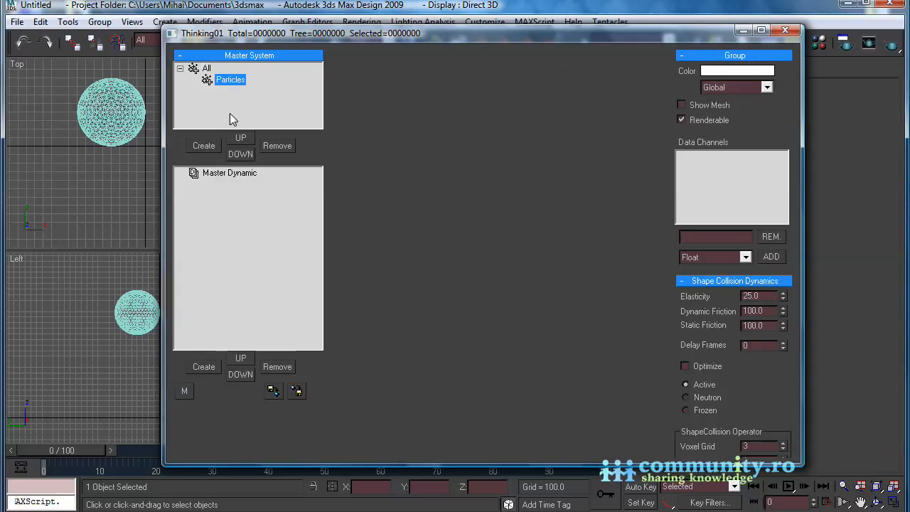
click(229, 173)
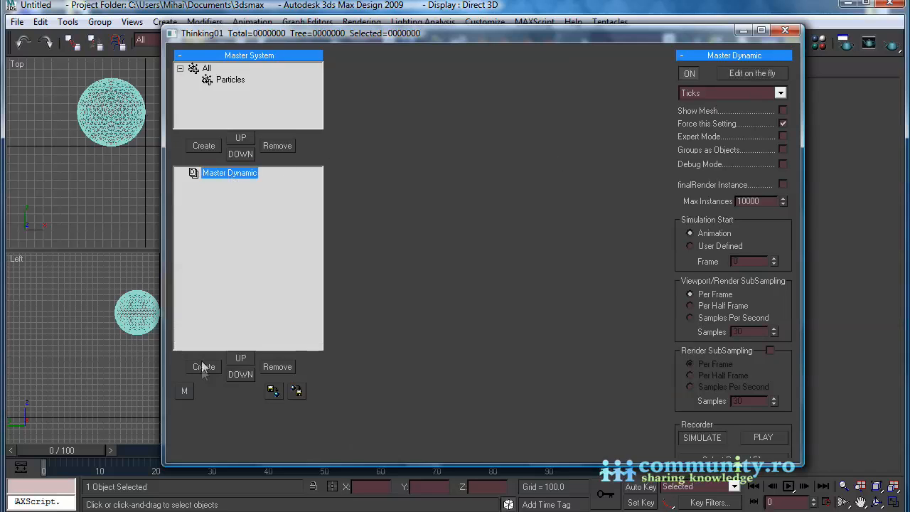
Add a dynamic set named Create Particles with a Generator operator
click(203, 366)
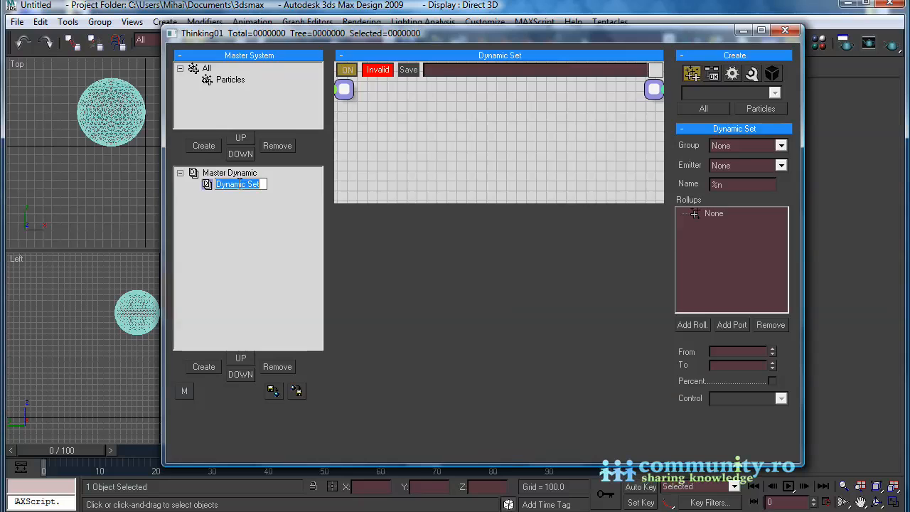
text(Create Particles)
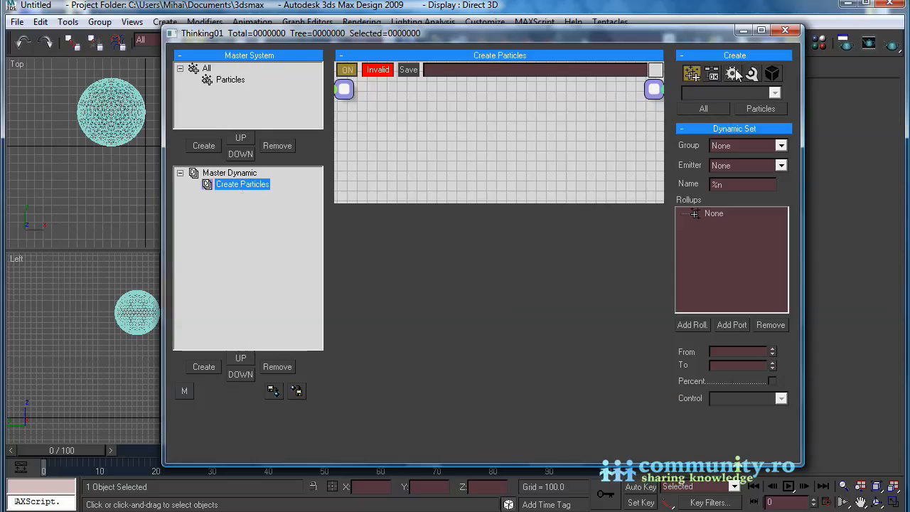
click(774, 93)
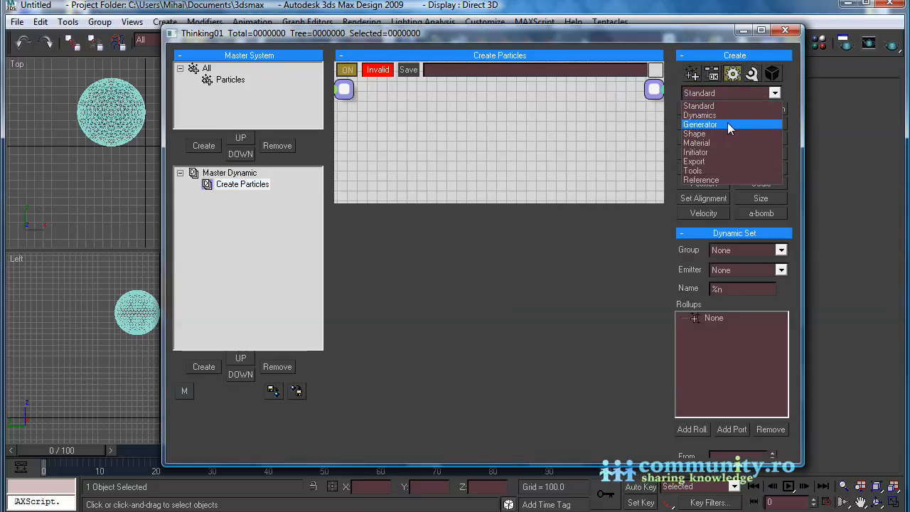
click(701, 124)
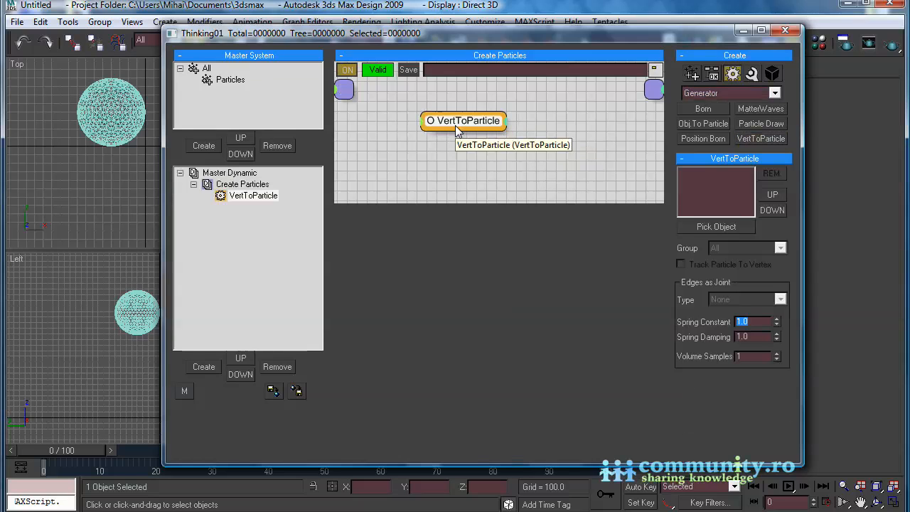
mouse_move(716, 226)
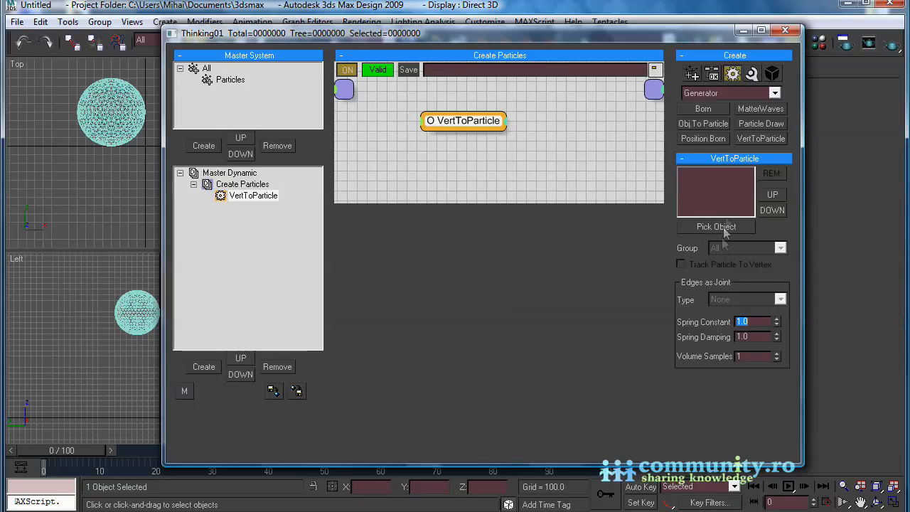
Pick the geosphere and ChamferBox01, group Particles, track to vertex, spring joints
click(716, 226)
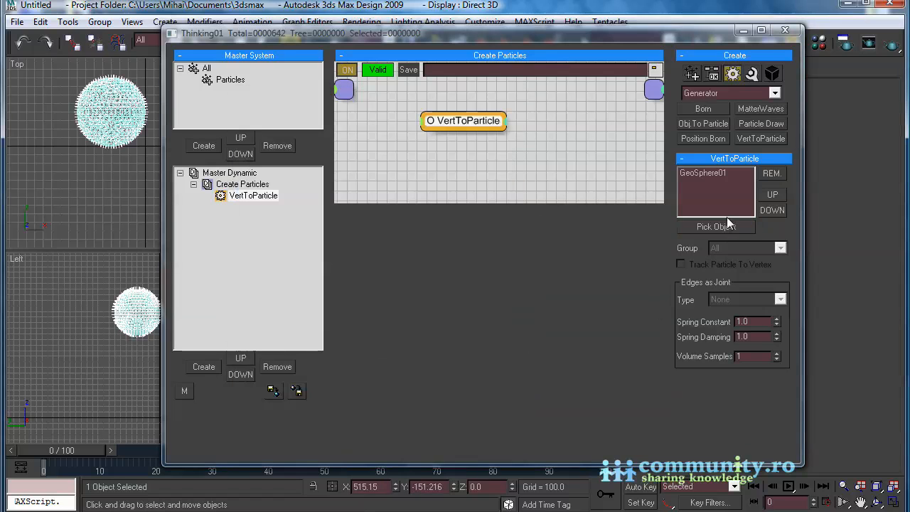
click(715, 226)
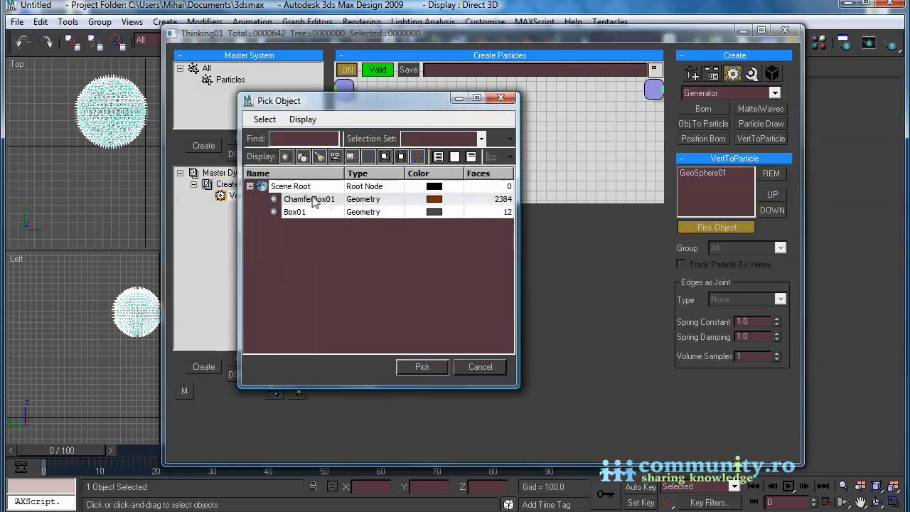
click(422, 367)
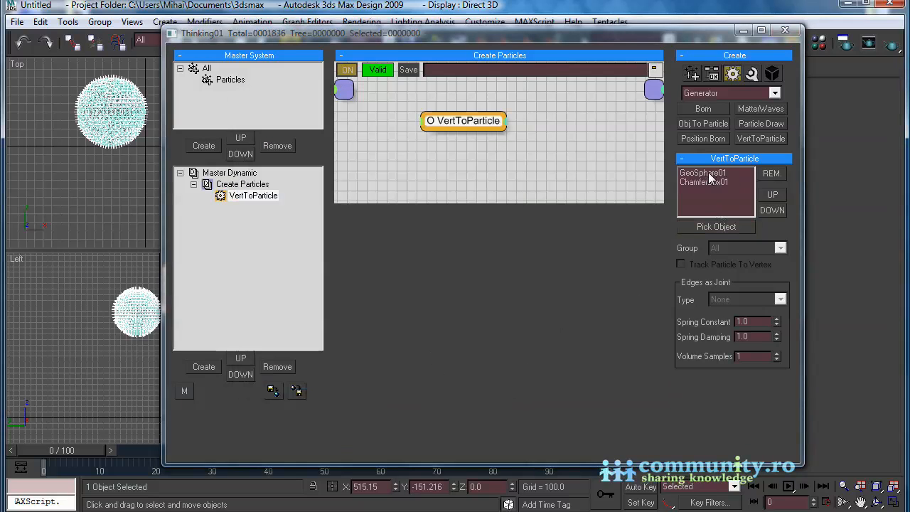
click(711, 178)
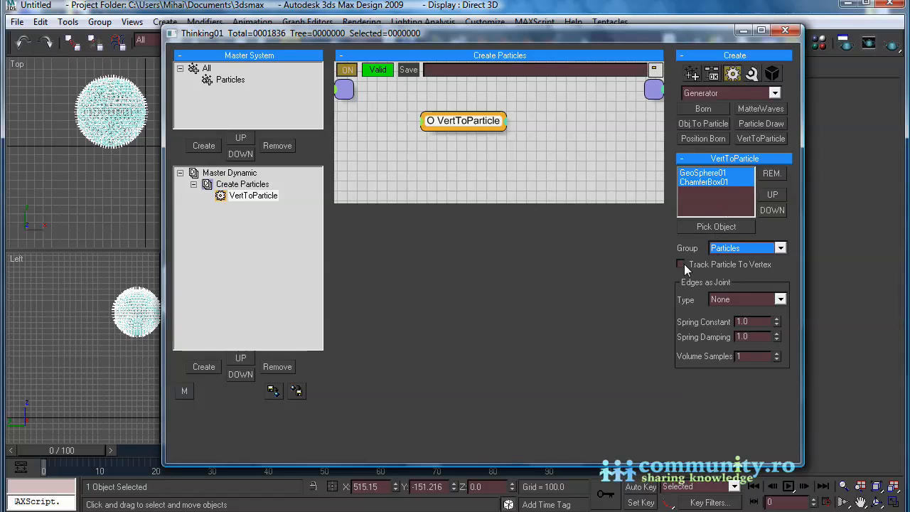
click(680, 265)
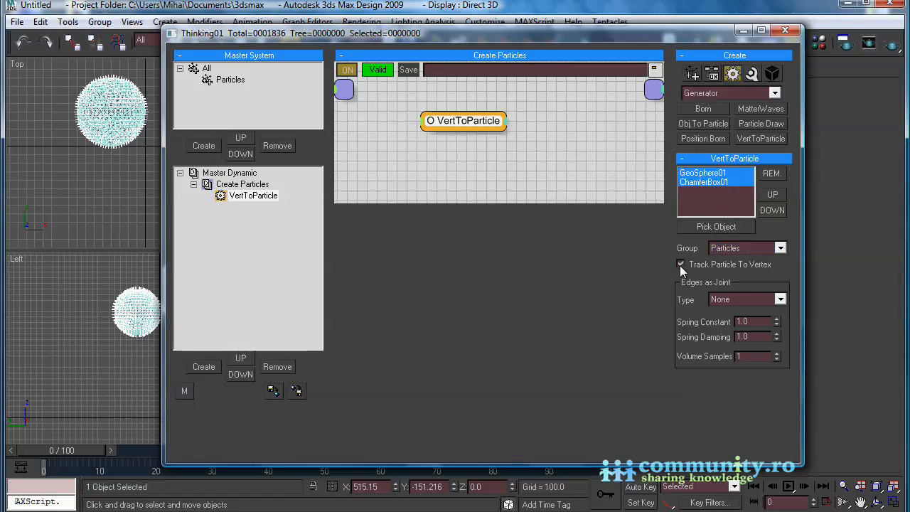
click(780, 300)
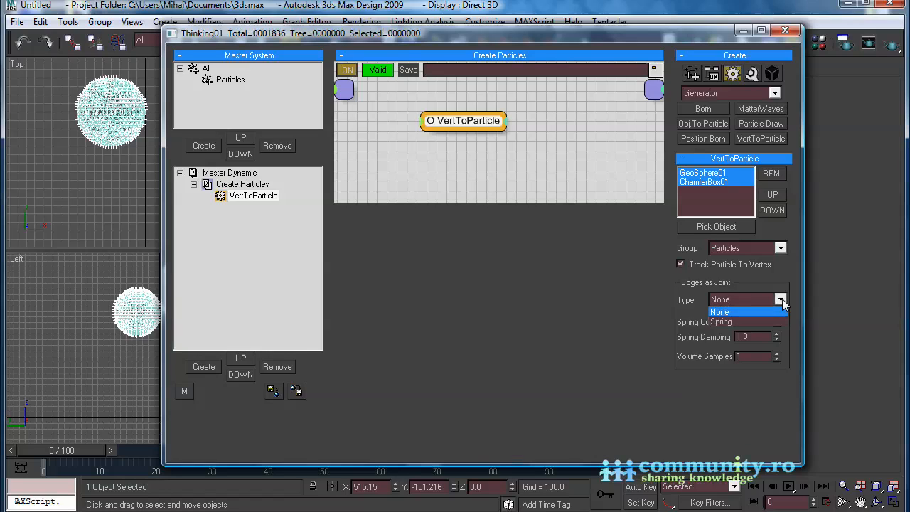
click(720, 313)
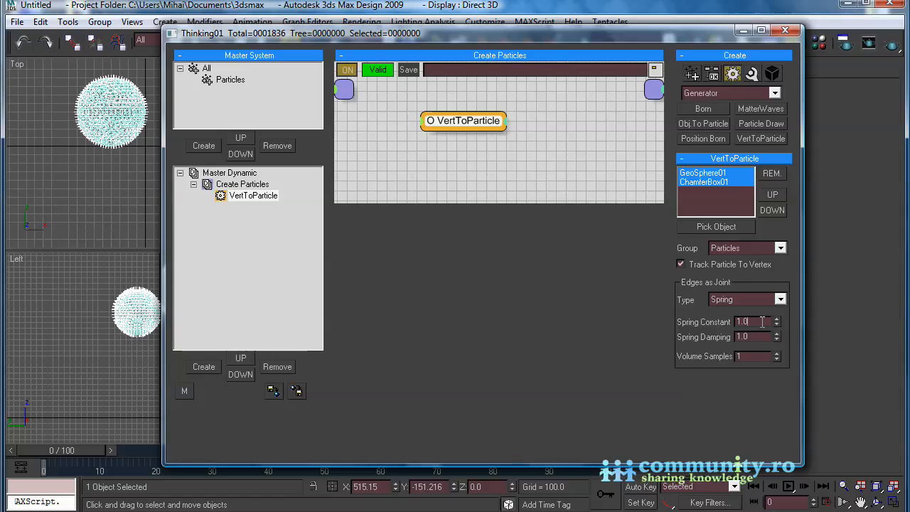
Add a second dynamic set named dynamics below Create Particles
click(242, 183)
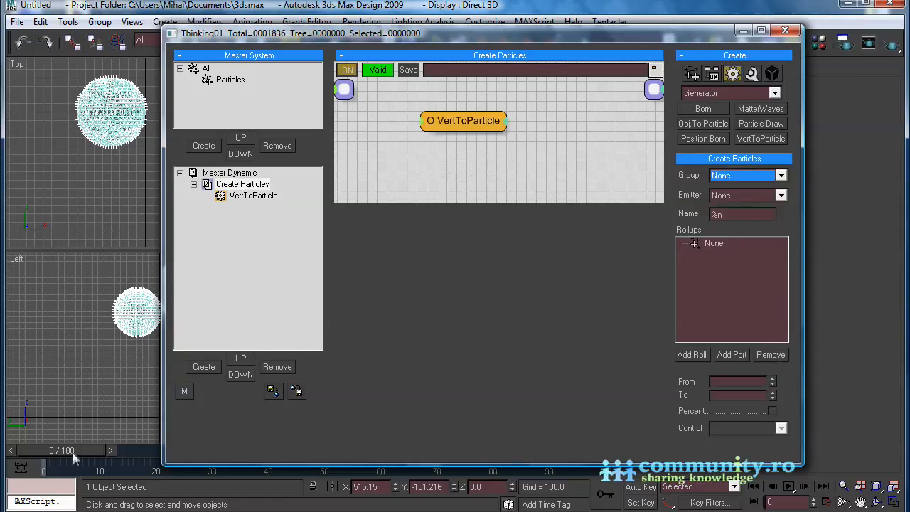
click(242, 183)
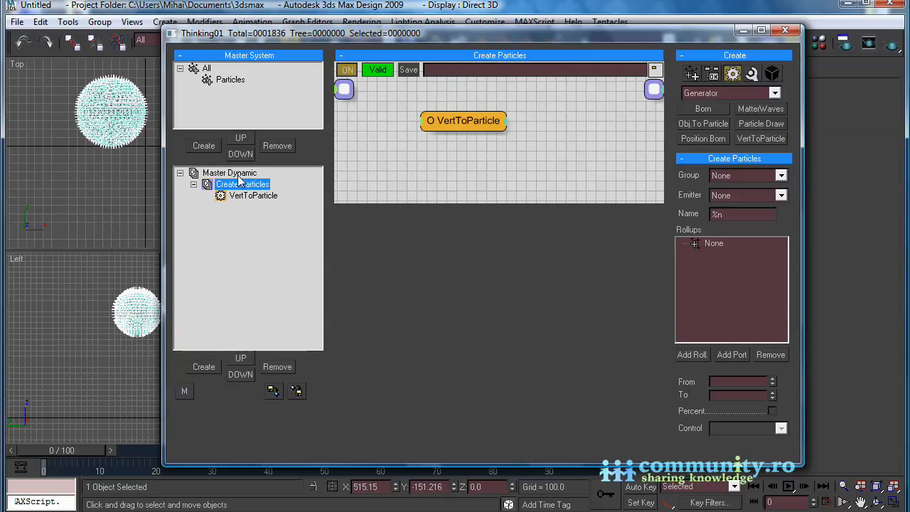
click(204, 366)
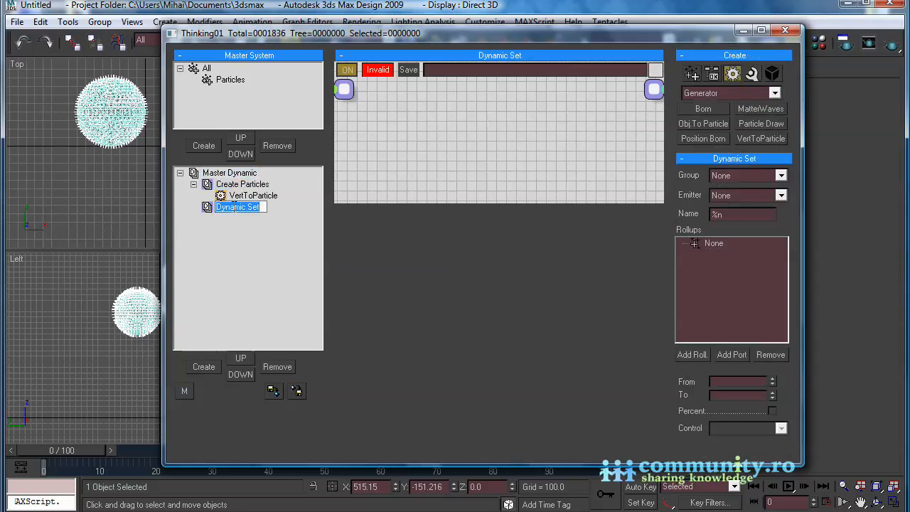
text(dynamics)
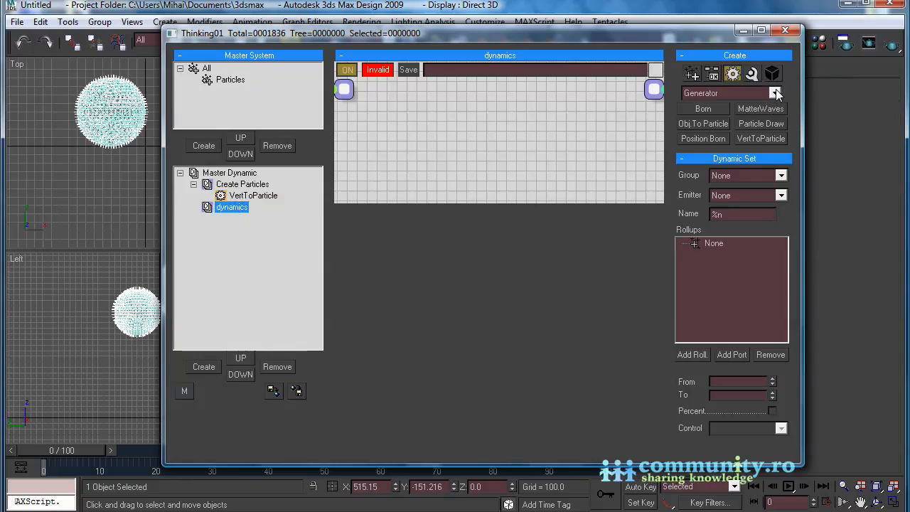
Add an Initiator PPass node assigned to the Particles group
click(776, 93)
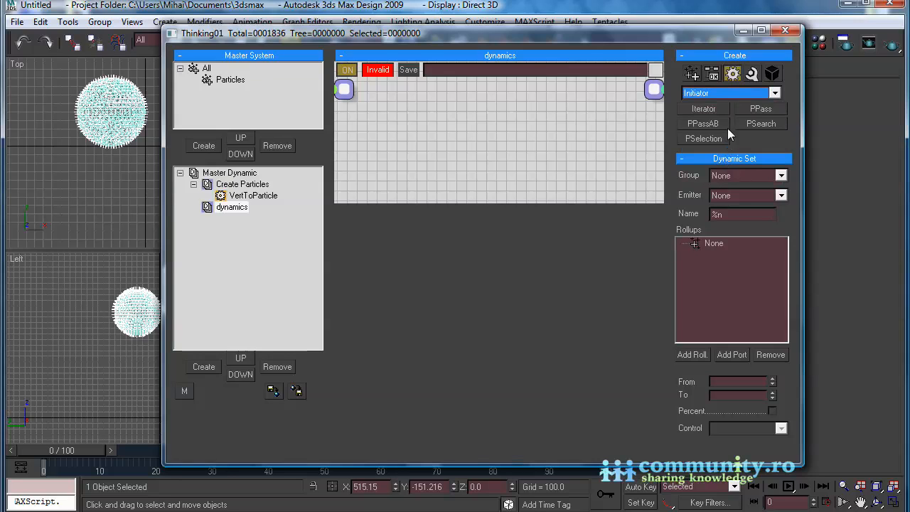
click(760, 108)
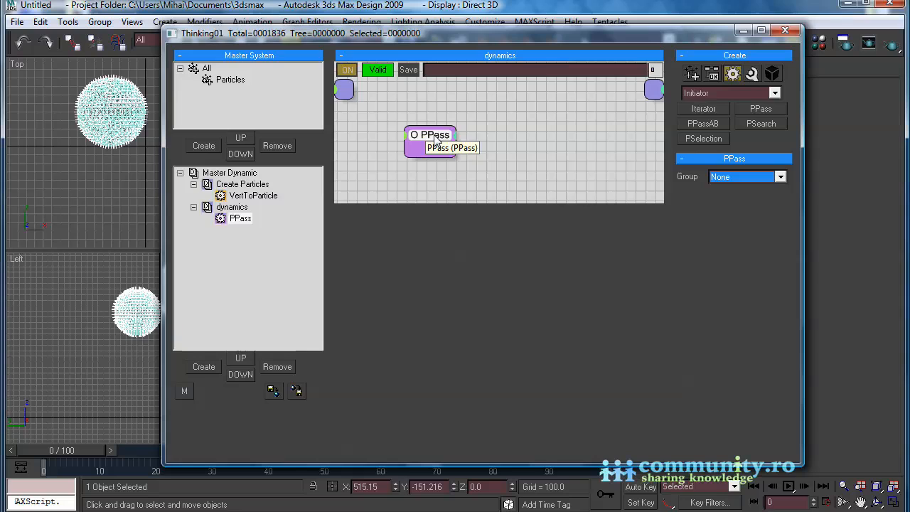
click(780, 176)
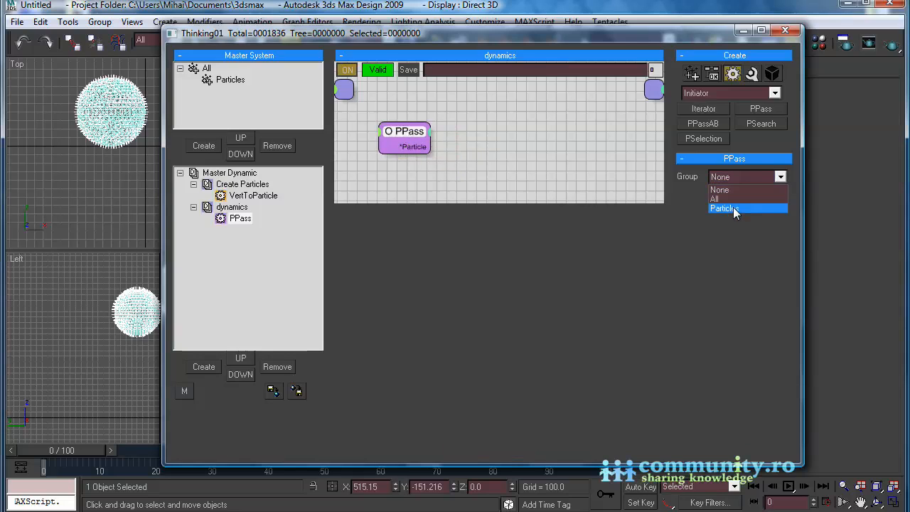
click(724, 208)
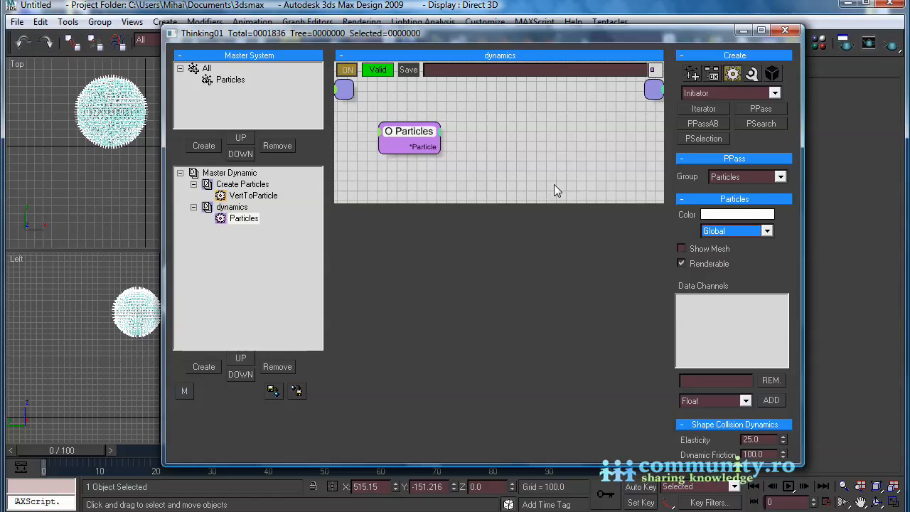
mouse_move(741, 81)
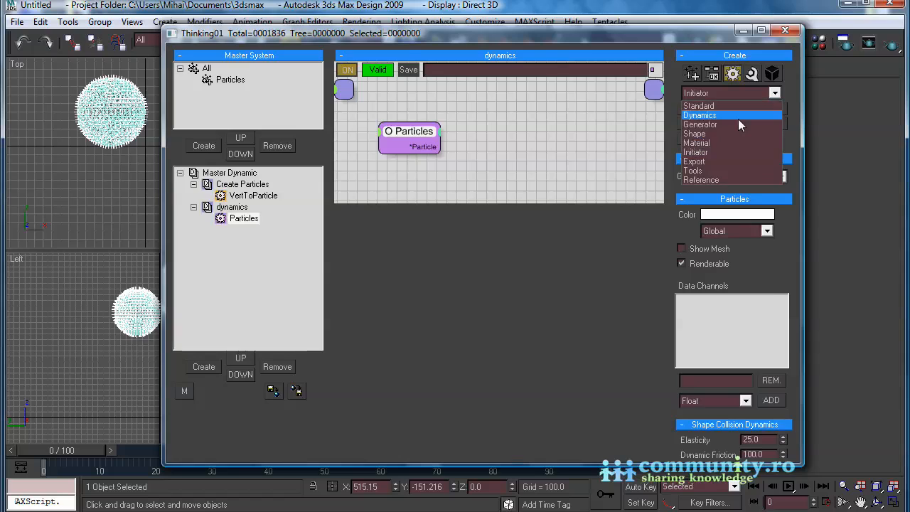
Add a UDeflector and a Standard scene Node to the dynamics set
click(700, 115)
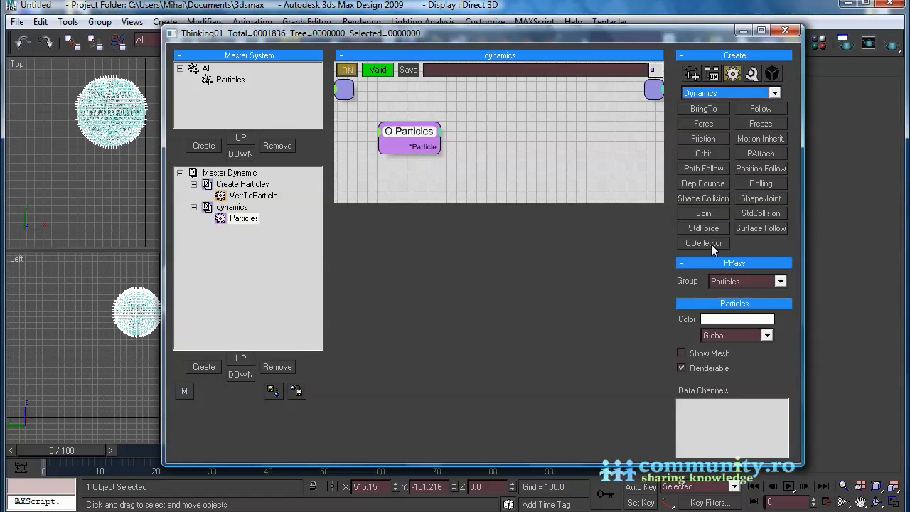
click(703, 243)
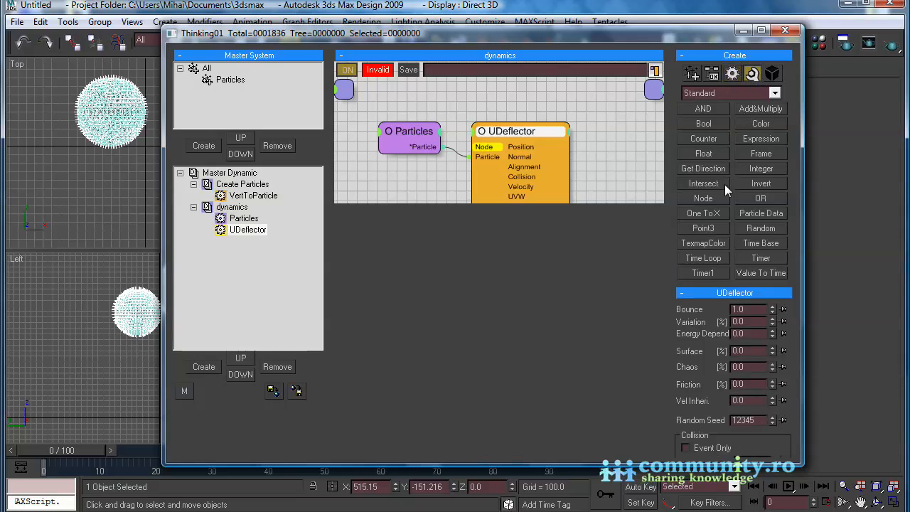
click(704, 197)
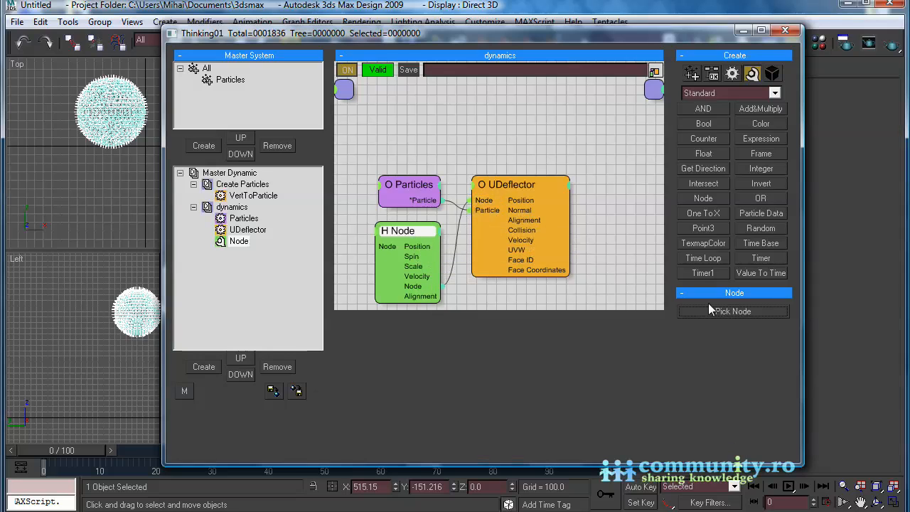
Pick Box01 as the node's object so Particles deflect off it
click(733, 310)
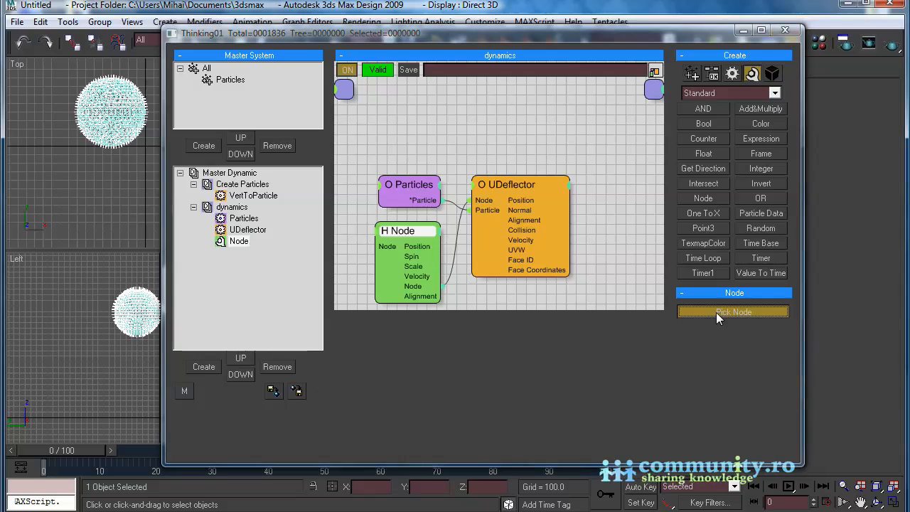
click(732, 312)
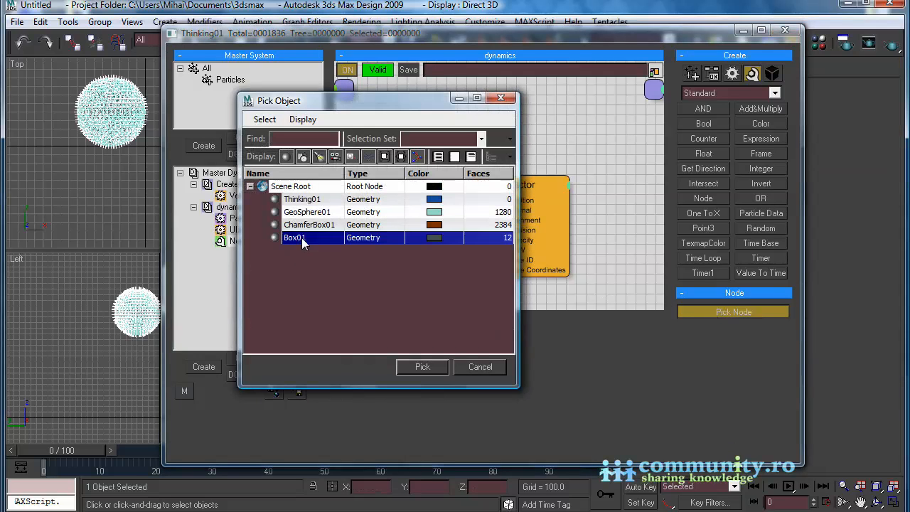
click(422, 367)
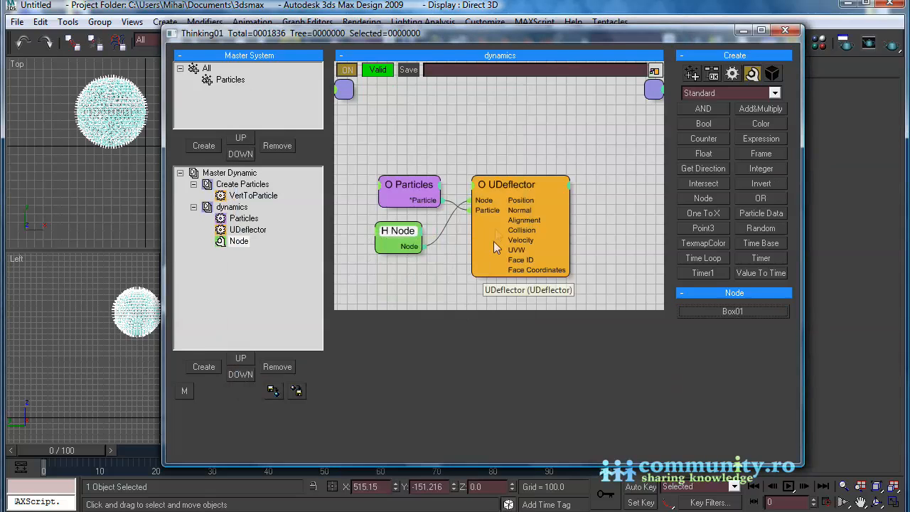
click(409, 185)
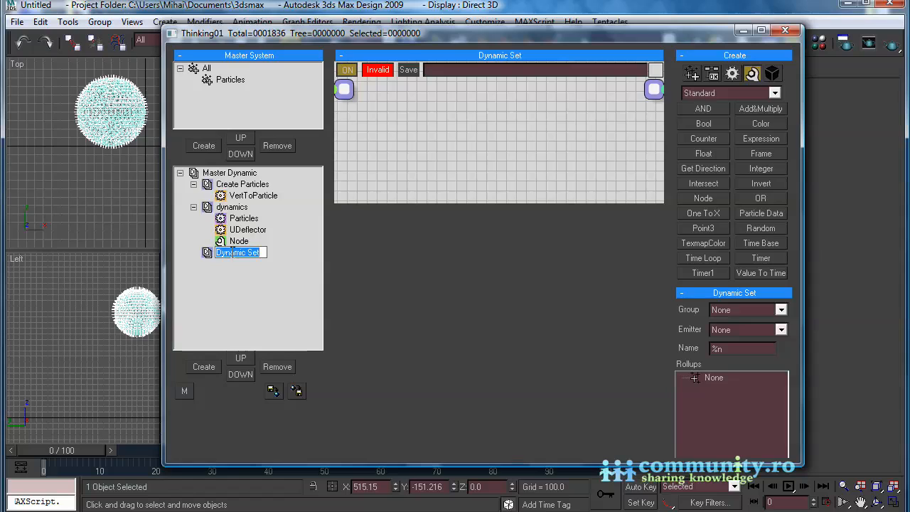
Name the new set Forces, add a Particles PPass and a Force node
text(Forces)
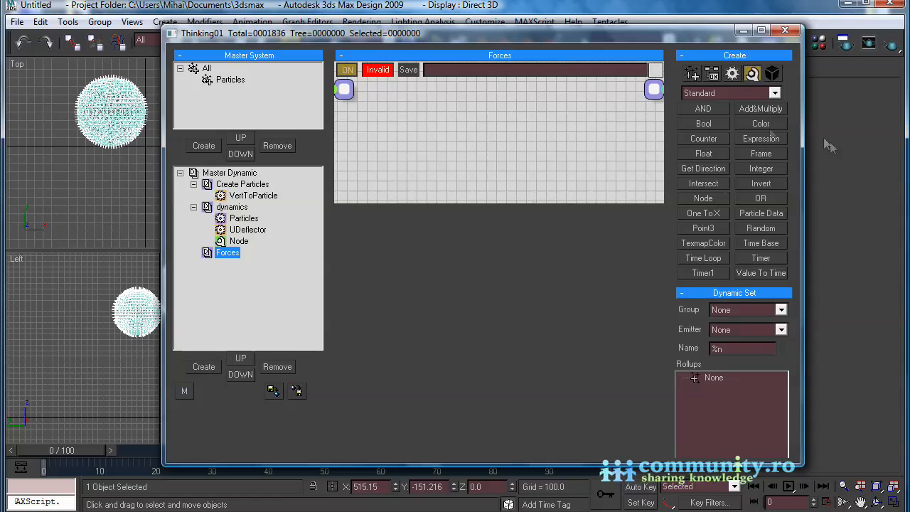
click(730, 93)
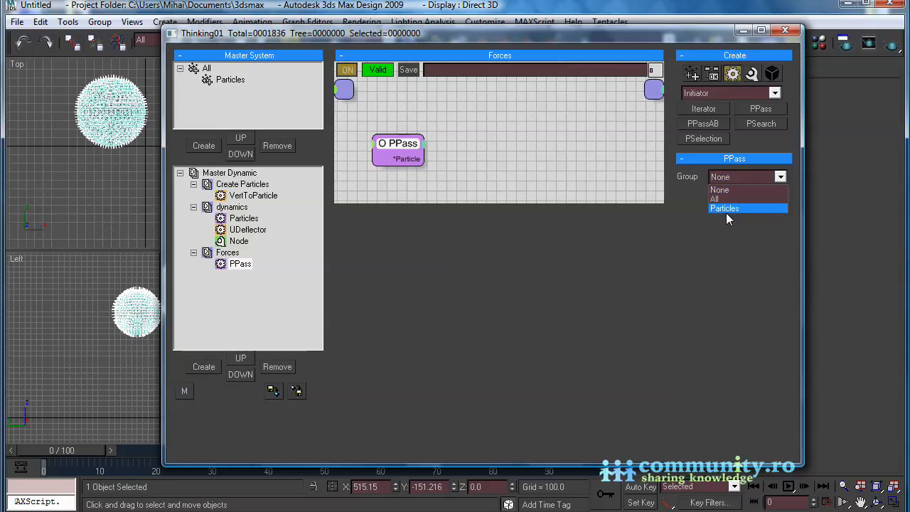
click(724, 208)
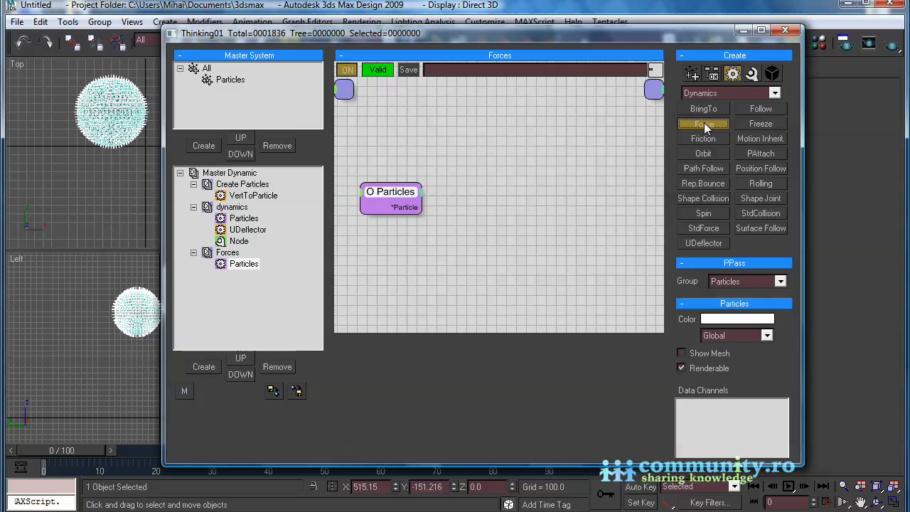
click(703, 123)
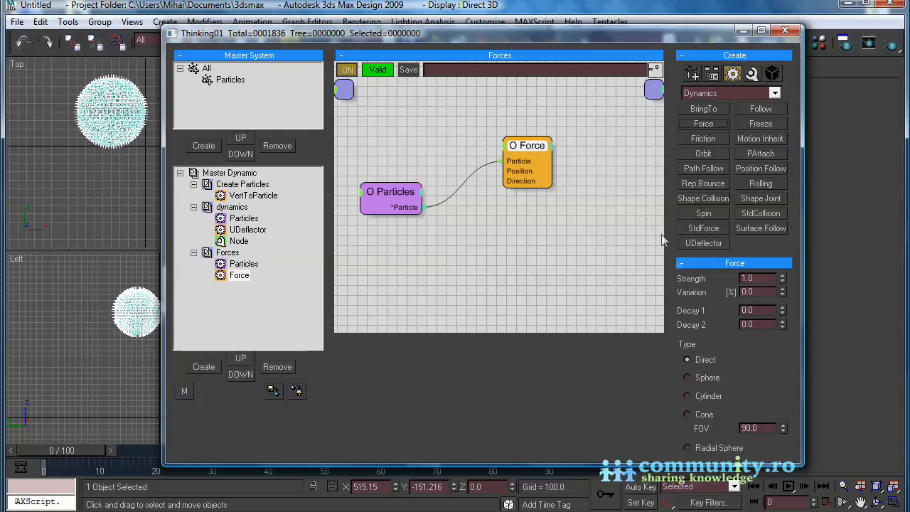
click(729, 94)
text(-1)
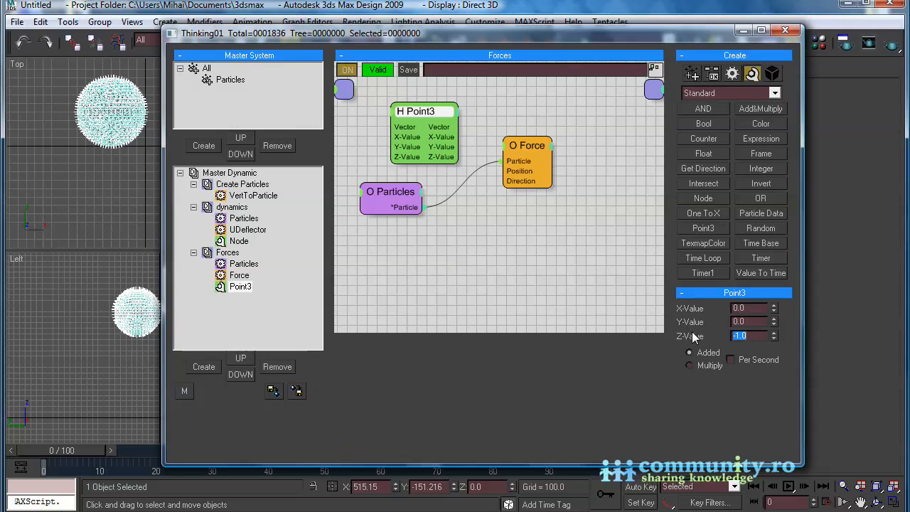
mouse_move(455, 171)
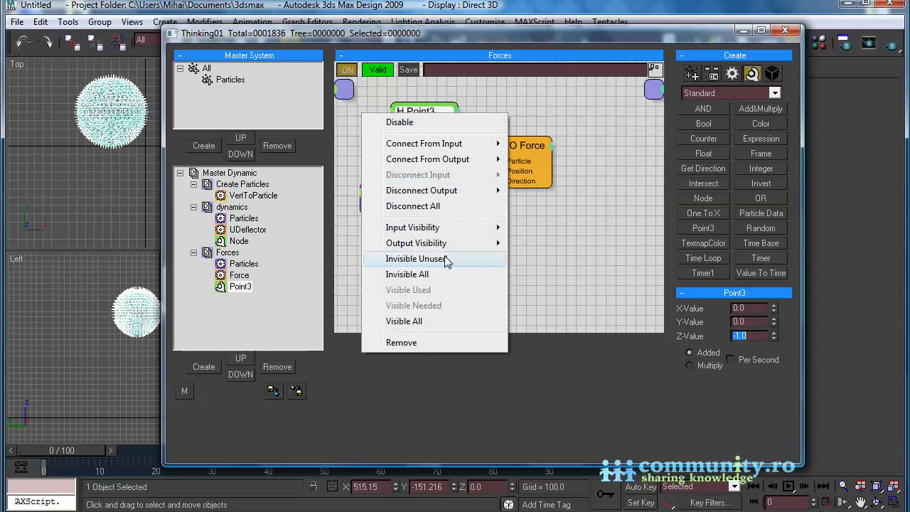
Hide the unused outputs on the Z -1 Point3 node driving Force direction
click(417, 258)
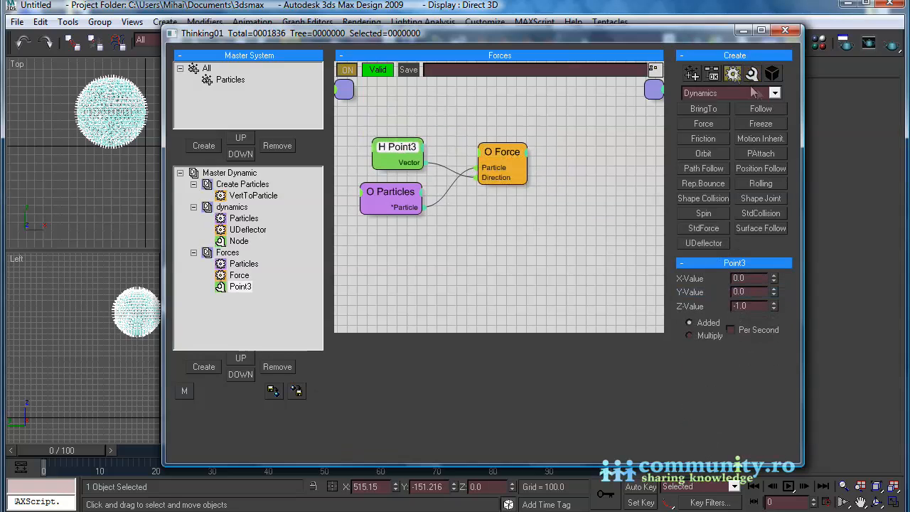
Add Friction with rotational friction 0.2 and raise the Force strength to 100
click(703, 138)
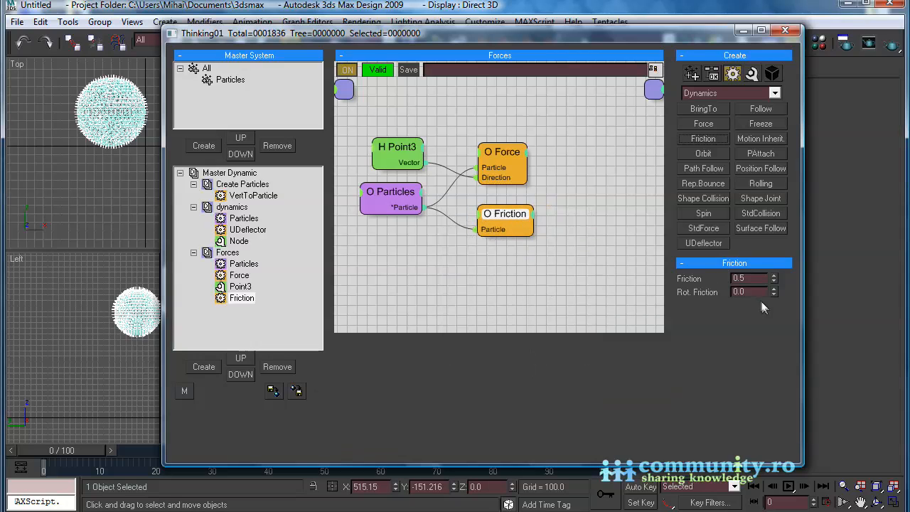
click(775, 289)
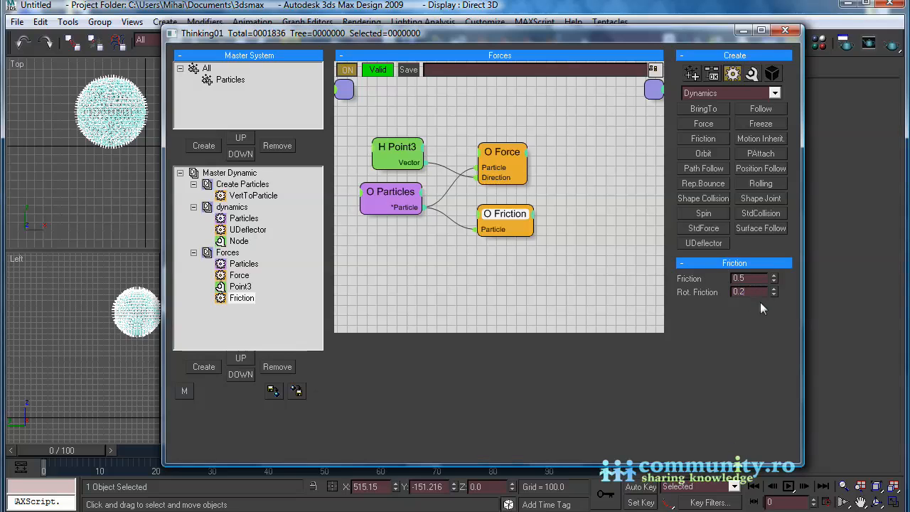
click(239, 275)
text(10)
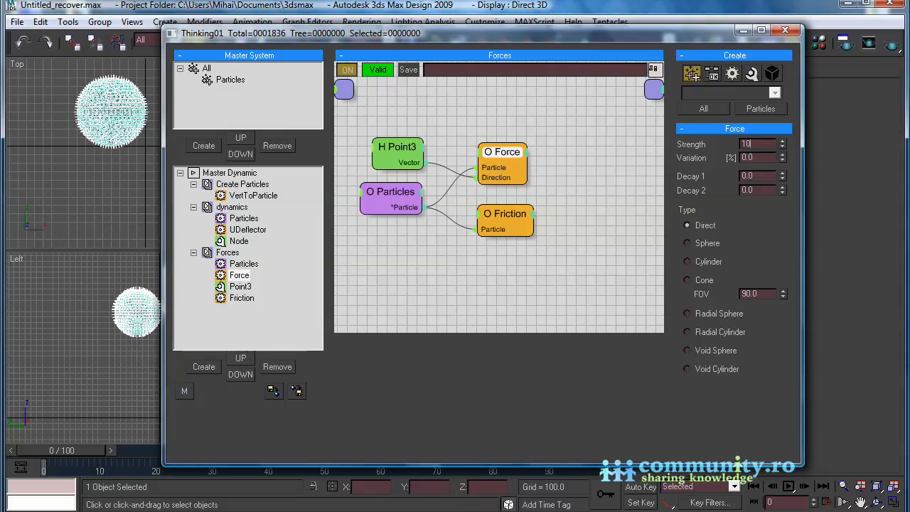
triple_click(756, 145)
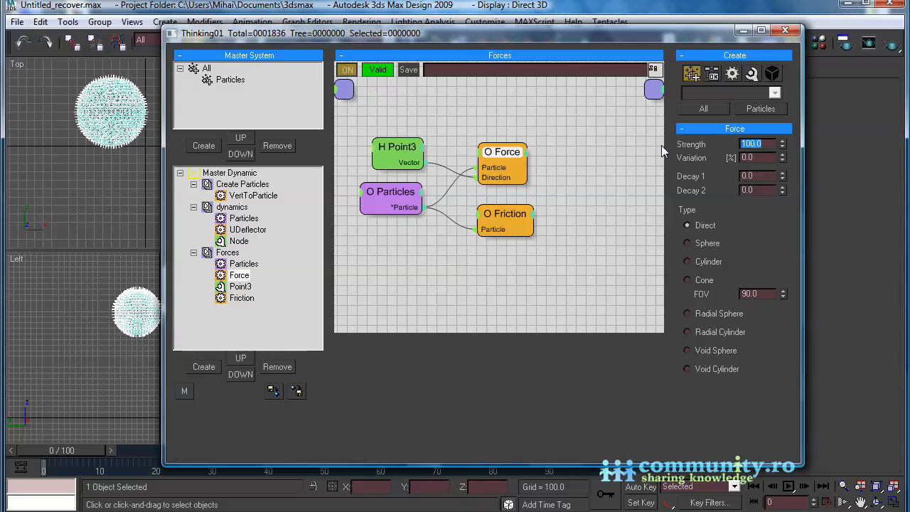
click(252, 195)
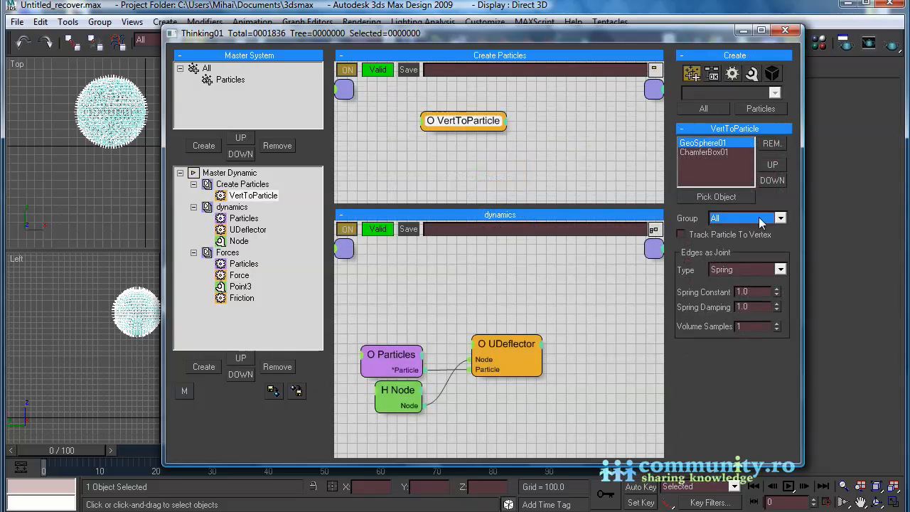
Put GeoSphere01's particles in the Particles group, tracking its vertices
click(704, 152)
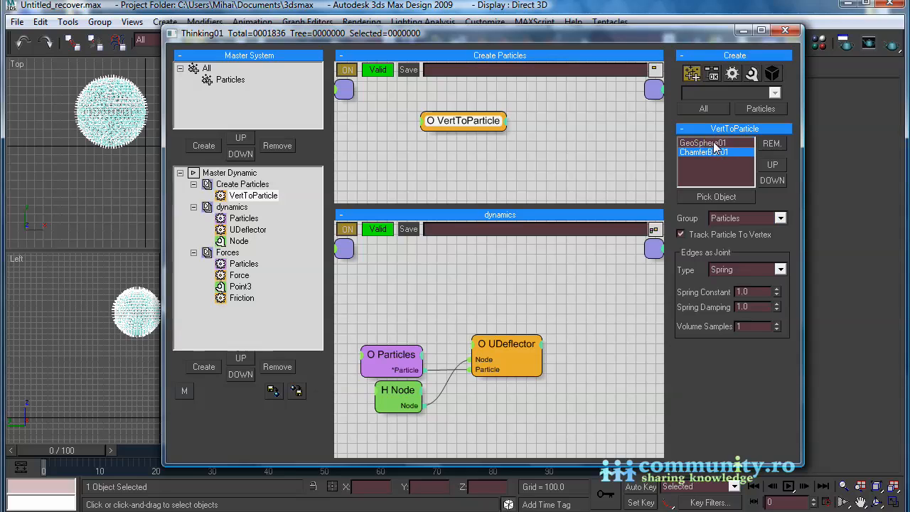
click(704, 152)
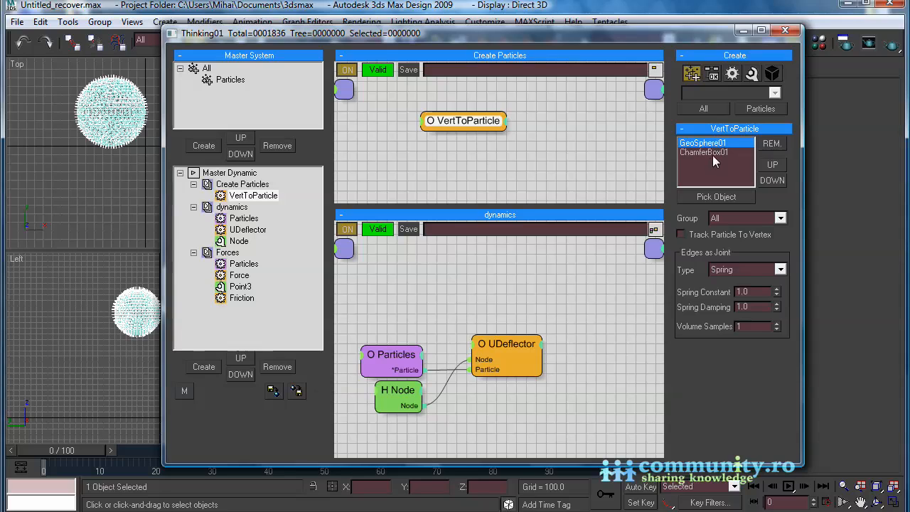
click(704, 152)
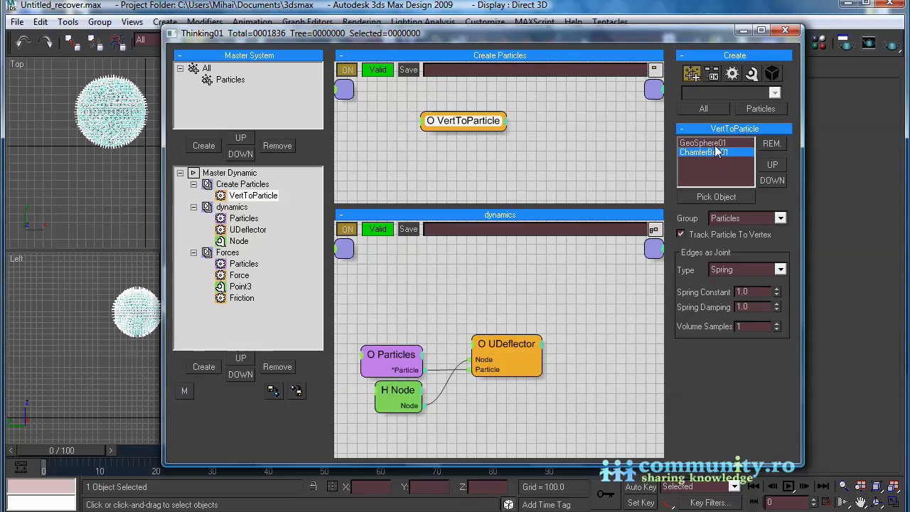
click(781, 219)
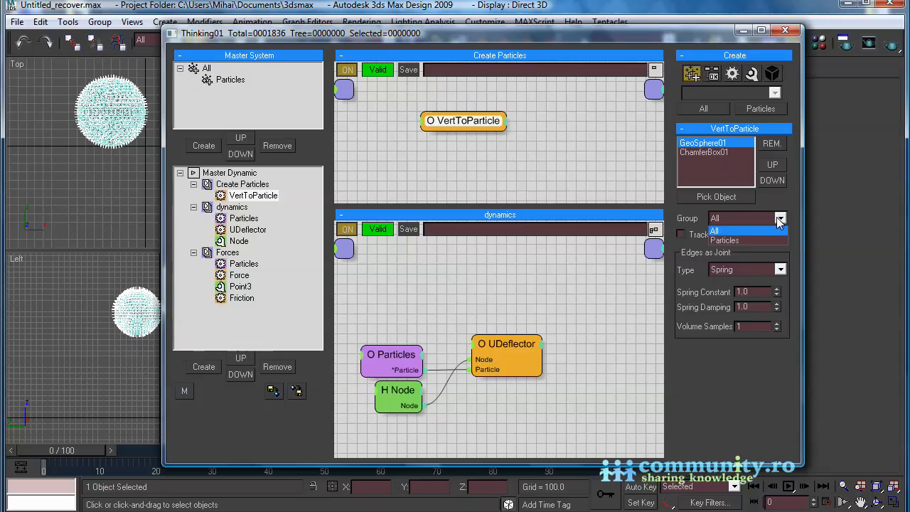
click(724, 240)
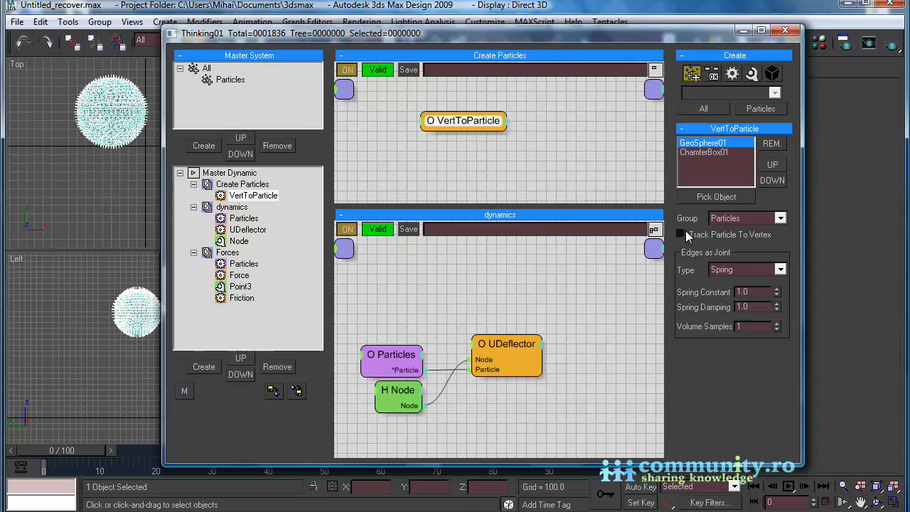
click(681, 235)
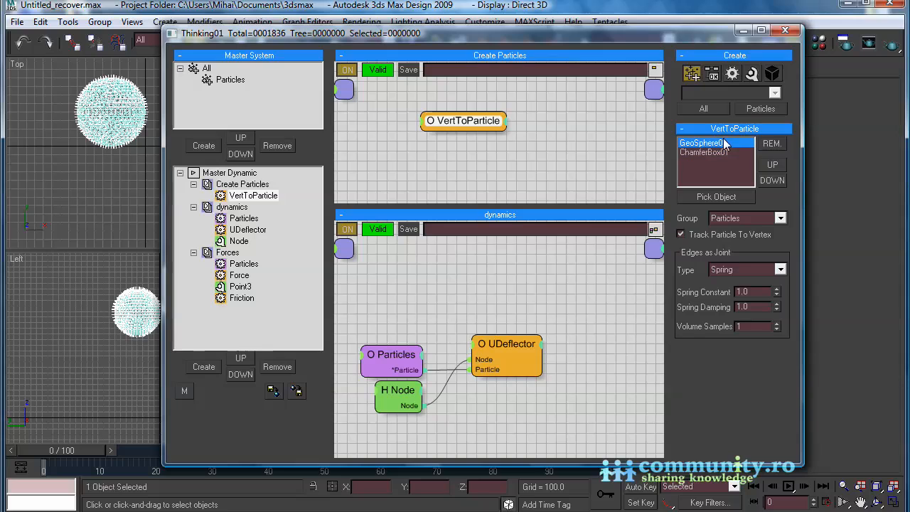
mouse_move(725, 167)
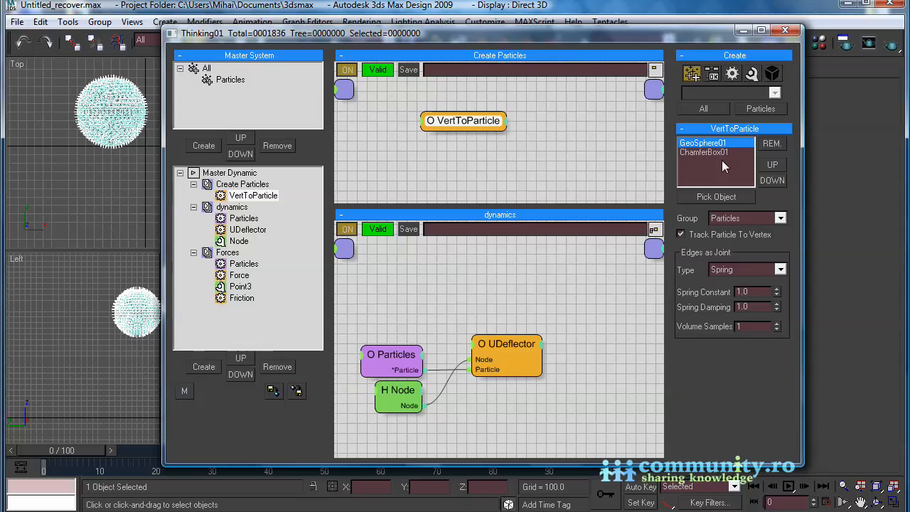
Close the particle editor and scrub the timeline to check the jelly deformation
click(797, 30)
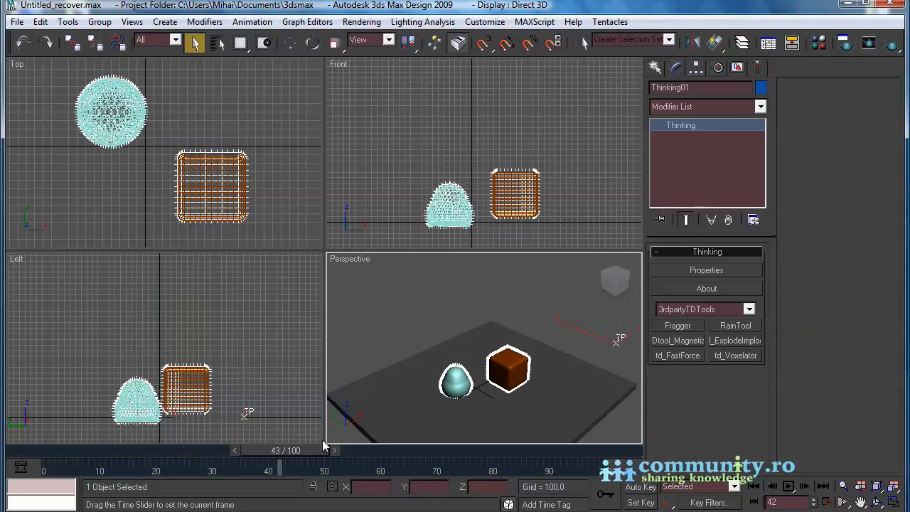
drag(278, 449, 415, 449)
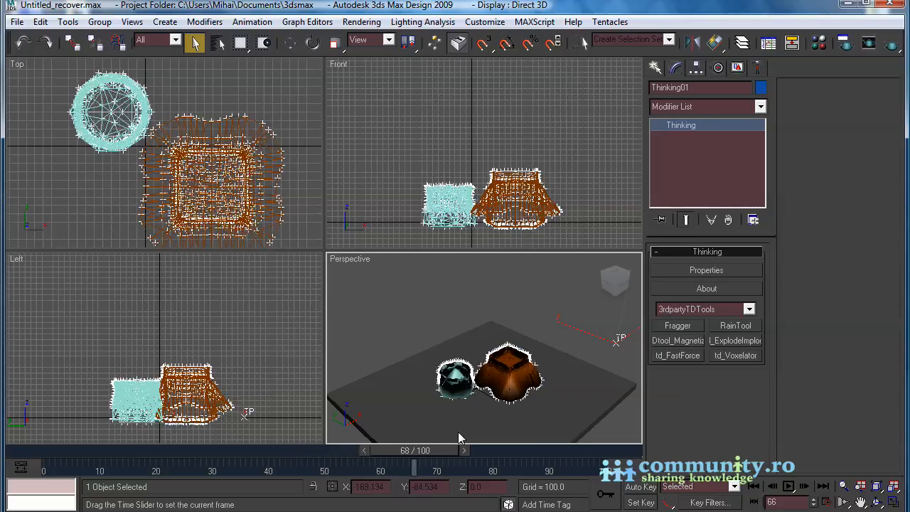
drag(414, 468, 550, 468)
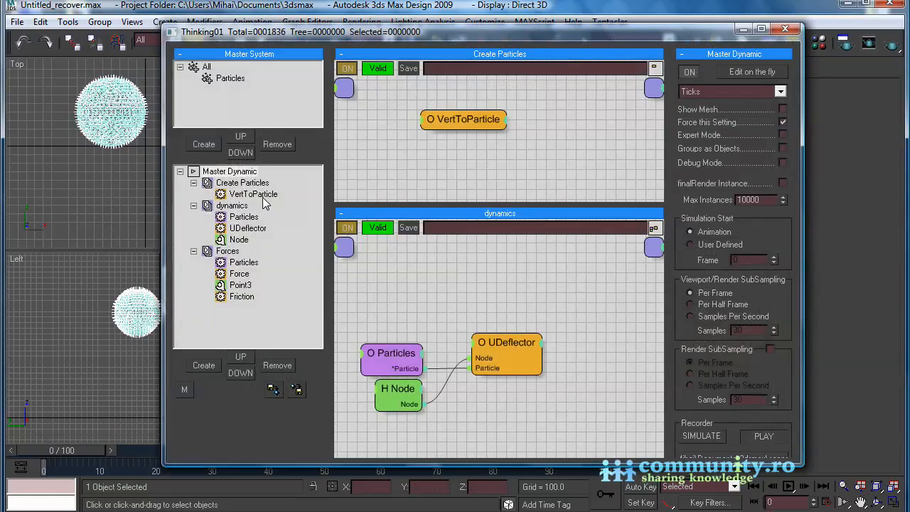
Set VertToParticle Spring Constant to 2.0 and Volume Samples to 2
click(253, 194)
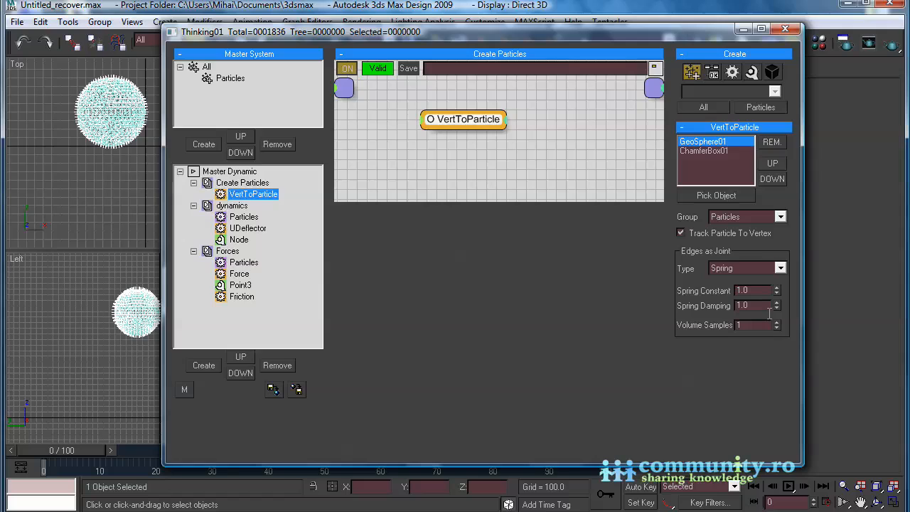
mouse_move(764, 300)
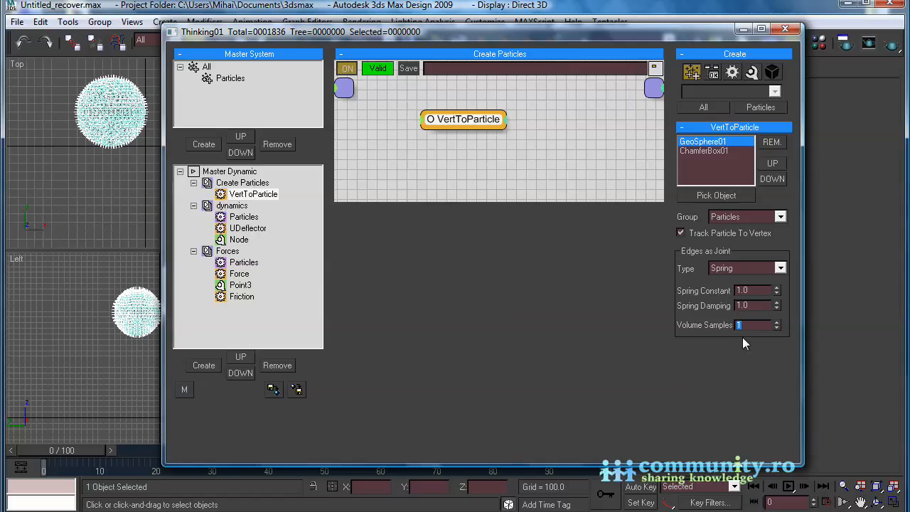
click(777, 322)
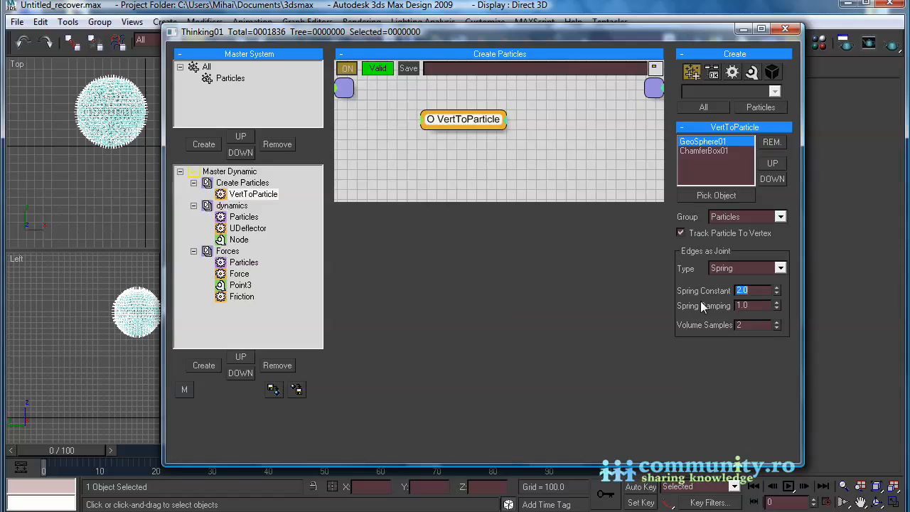
mouse_move(723, 158)
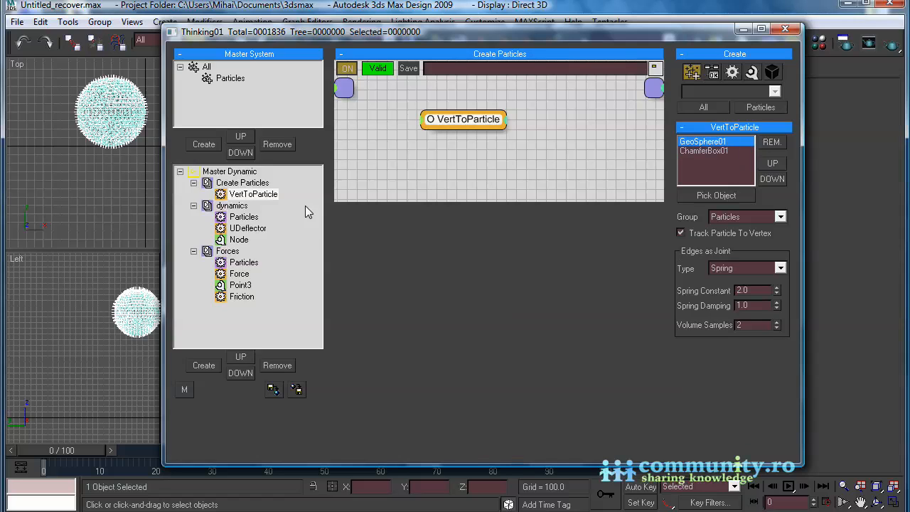
Start recording the particle simulation from Master Dynamic's Recorder rollout
click(230, 171)
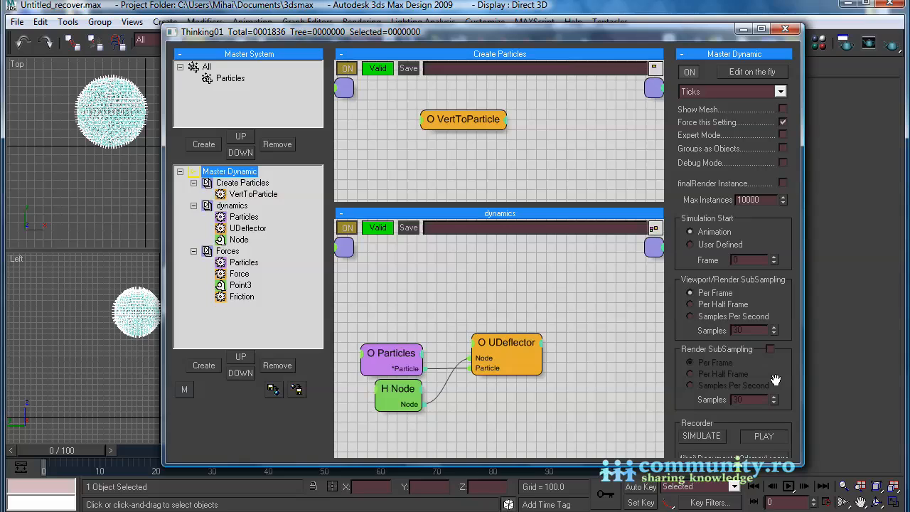
scroll(down, 3)
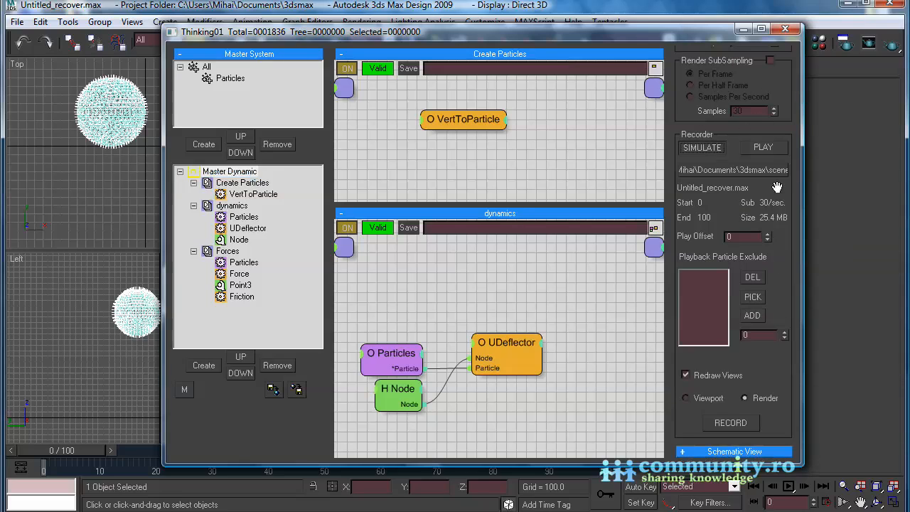
click(730, 423)
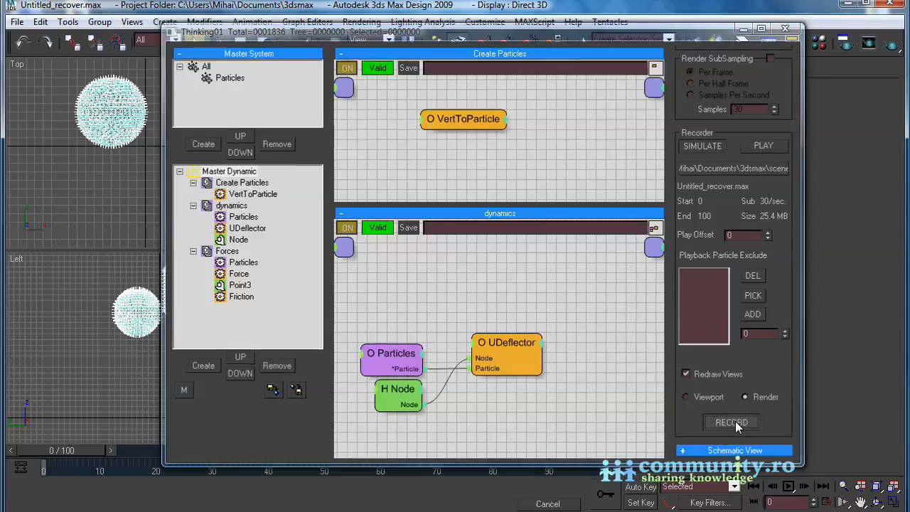
click(731, 421)
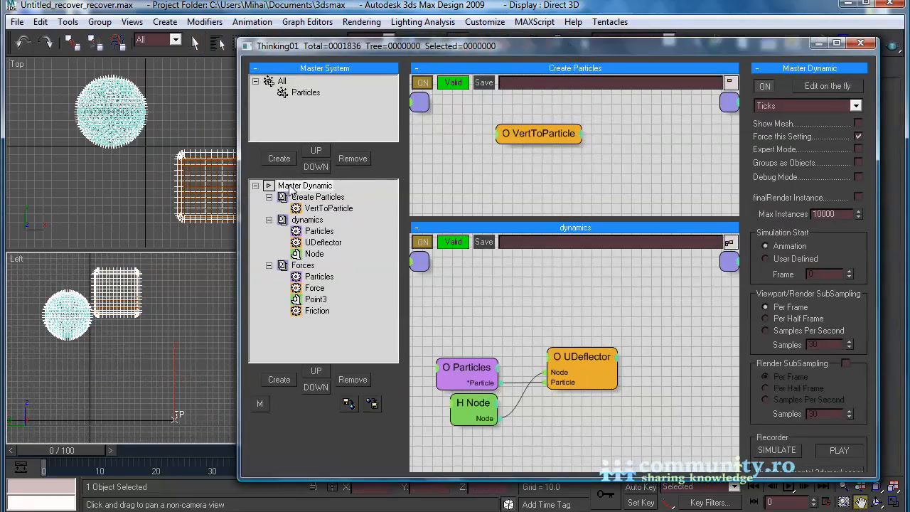
Set viewport and render subsampling to 90 samples per second in Master Dynamic
click(305, 185)
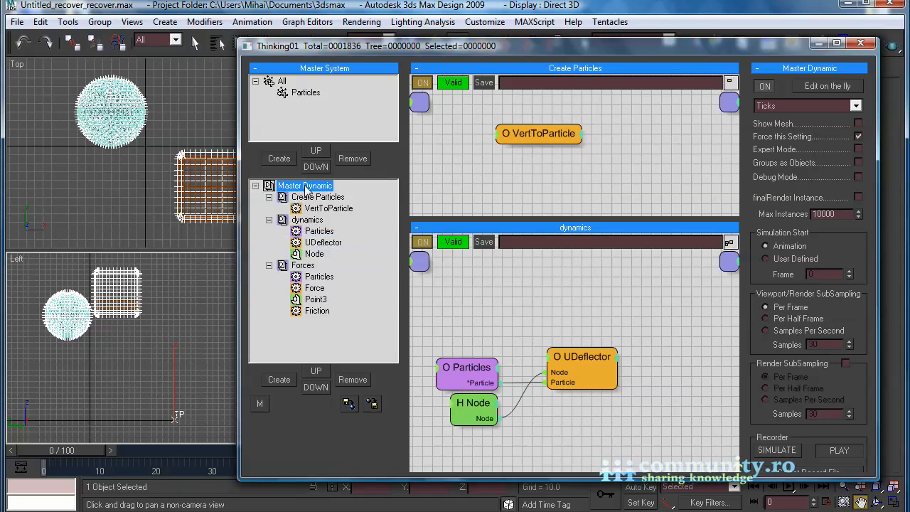
click(306, 186)
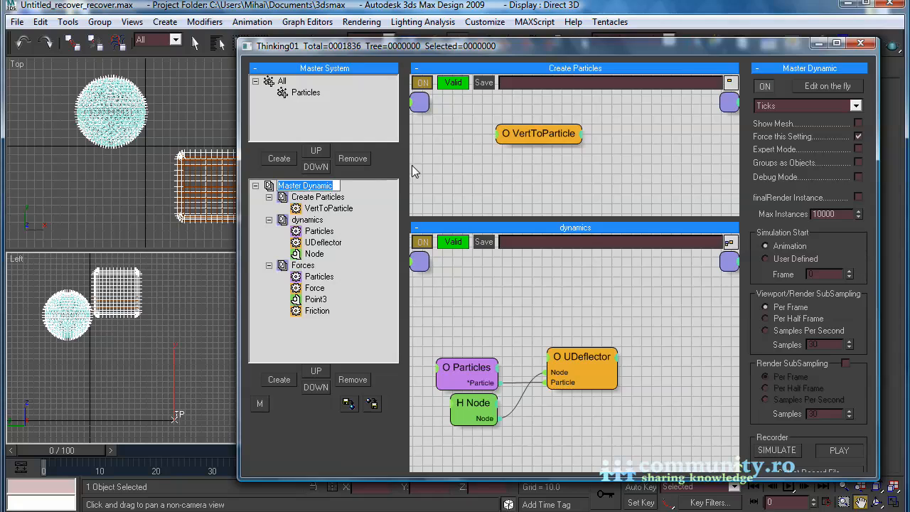
click(304, 186)
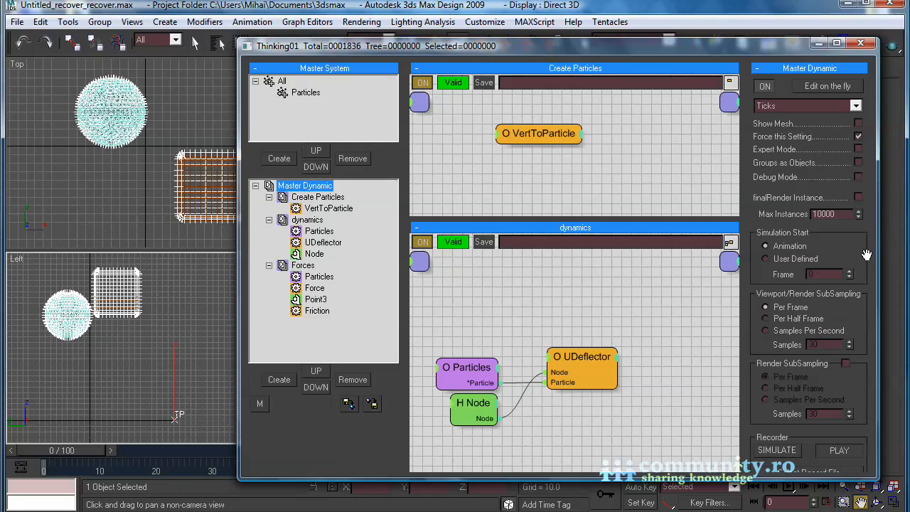
scroll(down, 3)
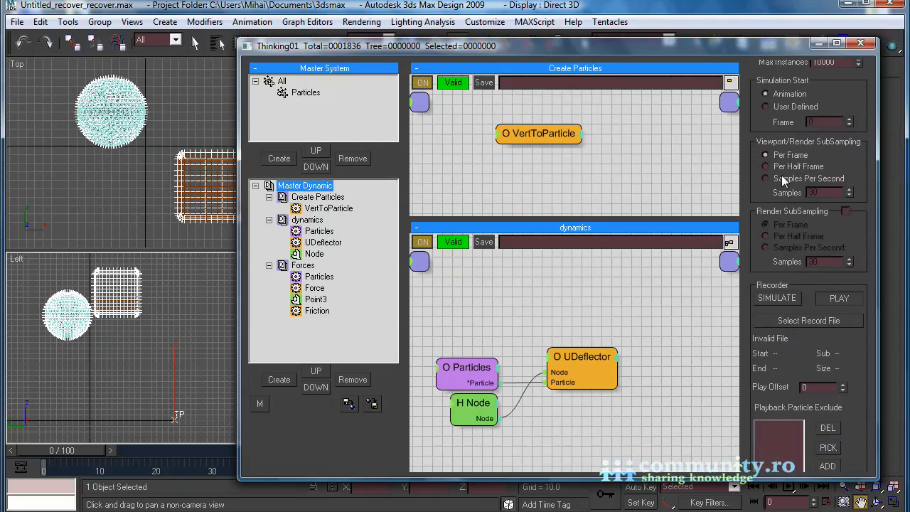
click(765, 177)
text(90)
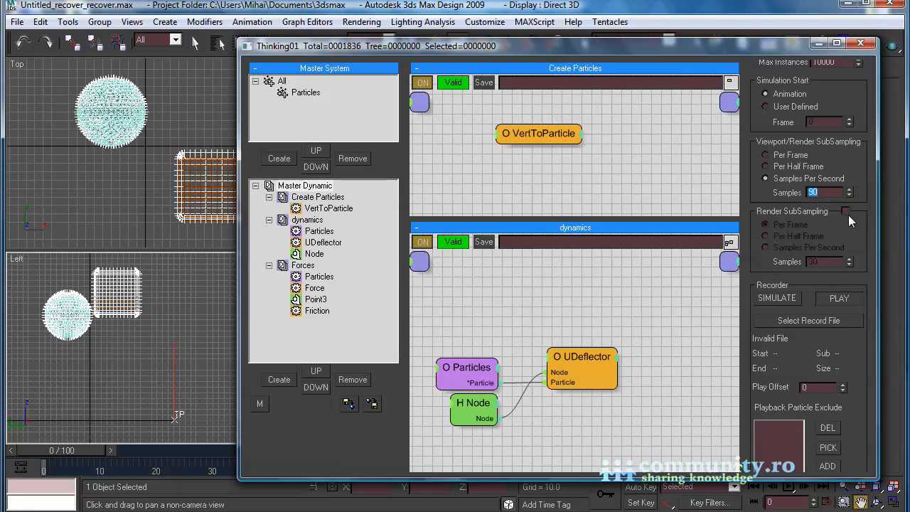
click(846, 211)
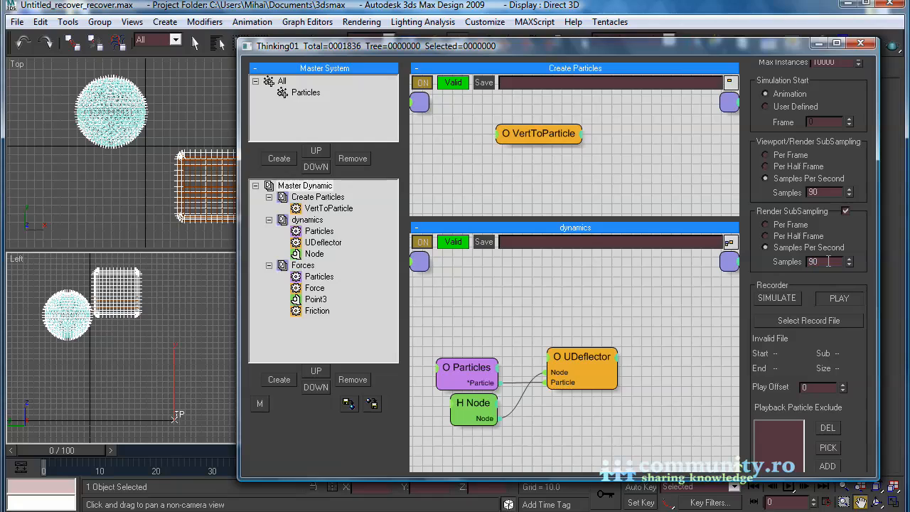
Scroll through the remaining settings and close the Thinking Particles editor
scroll(down, 3)
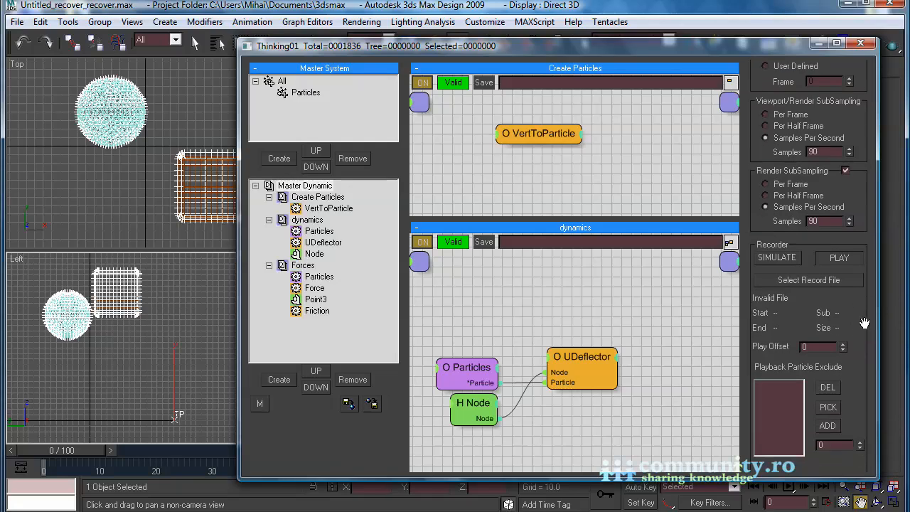
scroll(down, 3)
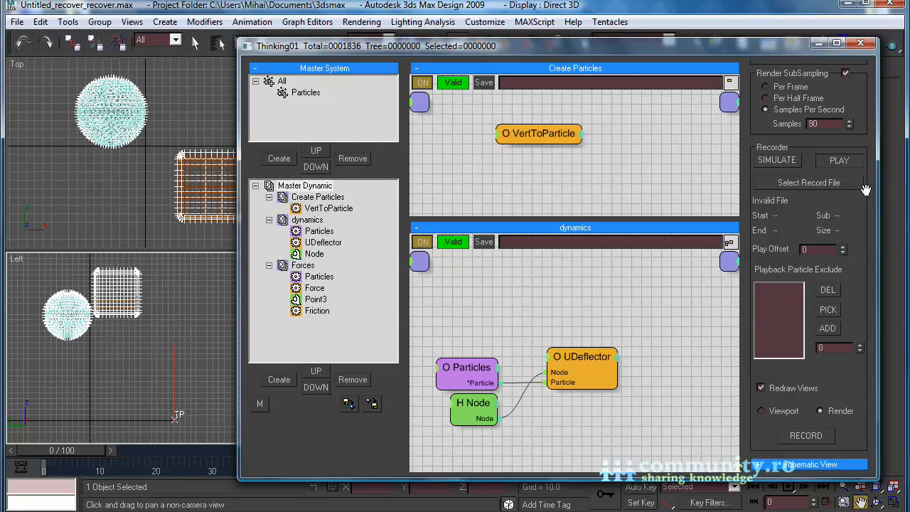
mouse_move(855, 260)
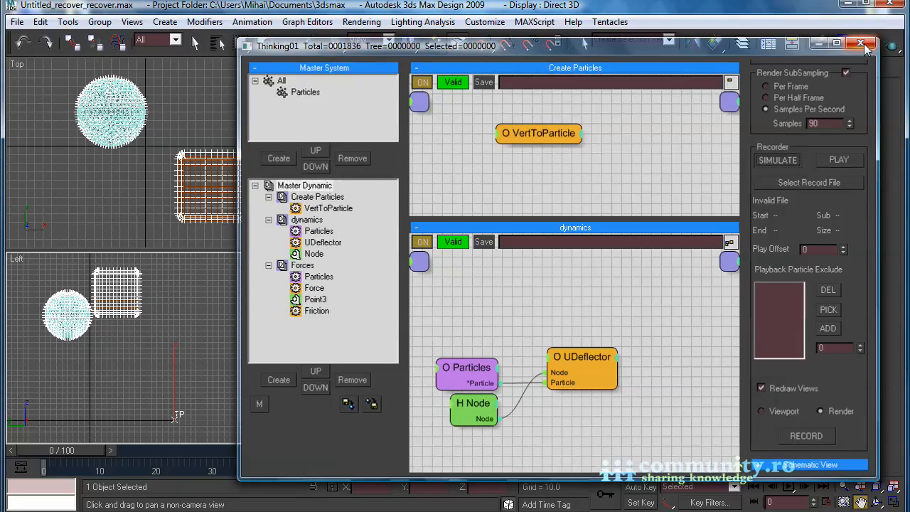
click(861, 43)
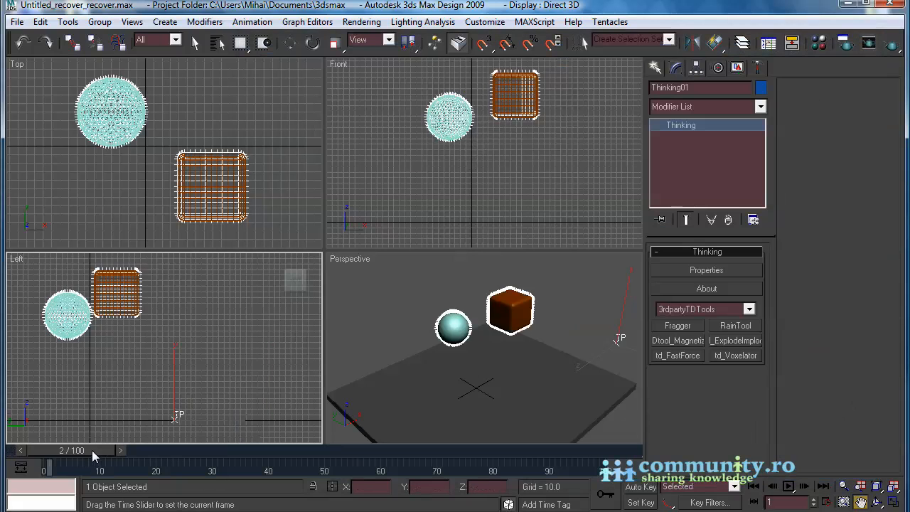
Scrub the timeline through the first frames to watch the geosphere deform
drag(96, 450, 277, 450)
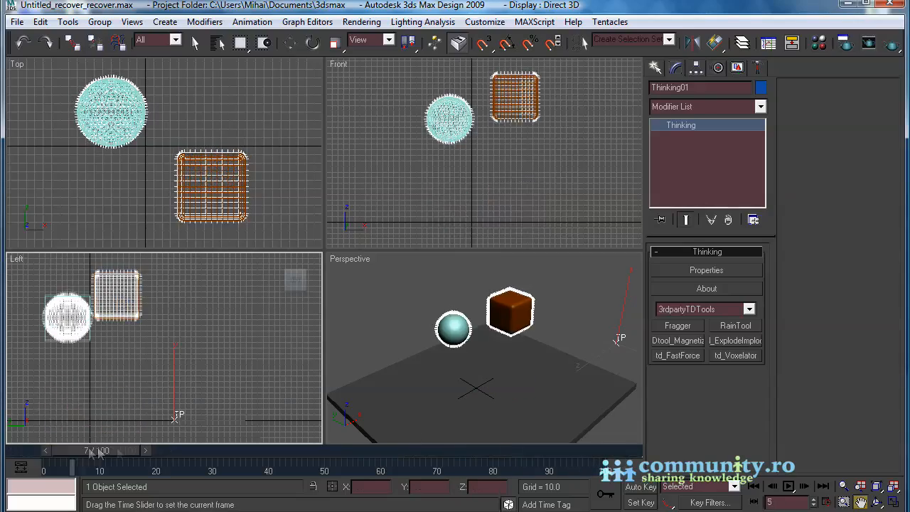
drag(96, 450, 359, 451)
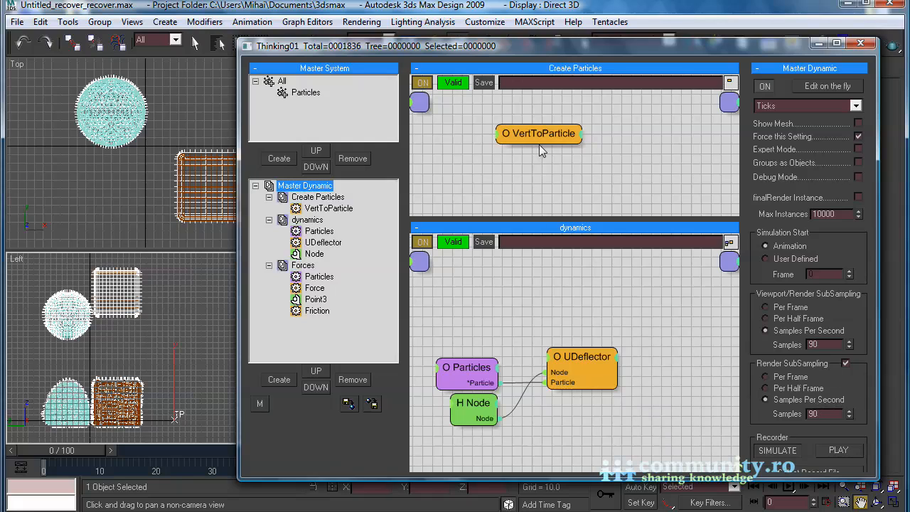
Set VertToParticle Volume Samples to 3, then go back to Master Dynamic
click(538, 133)
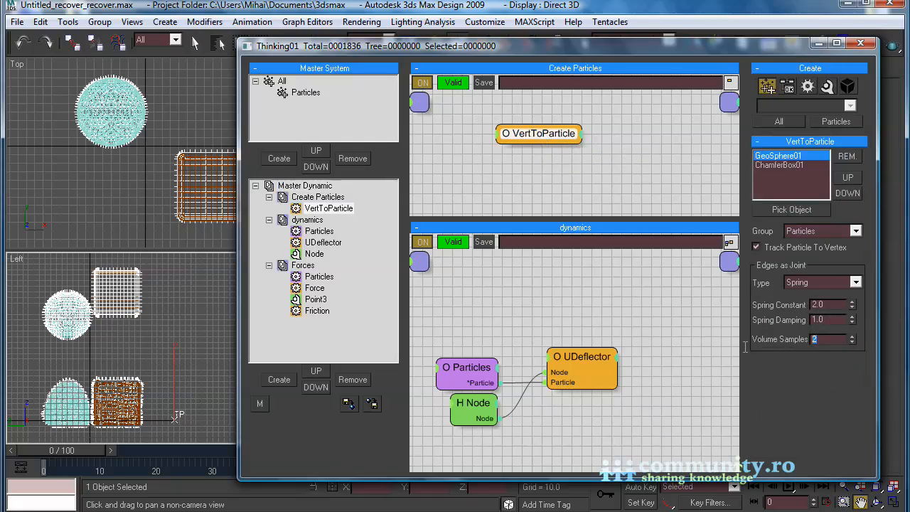
click(853, 335)
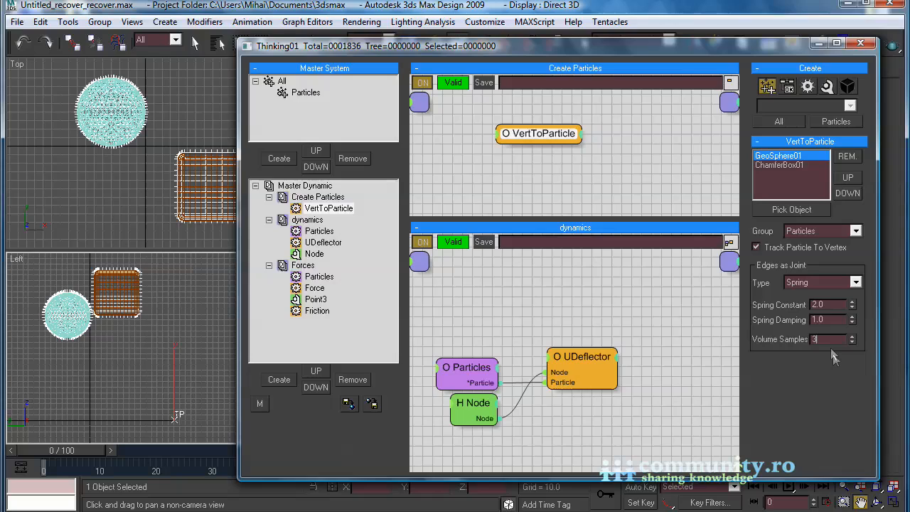
mouse_move(767, 178)
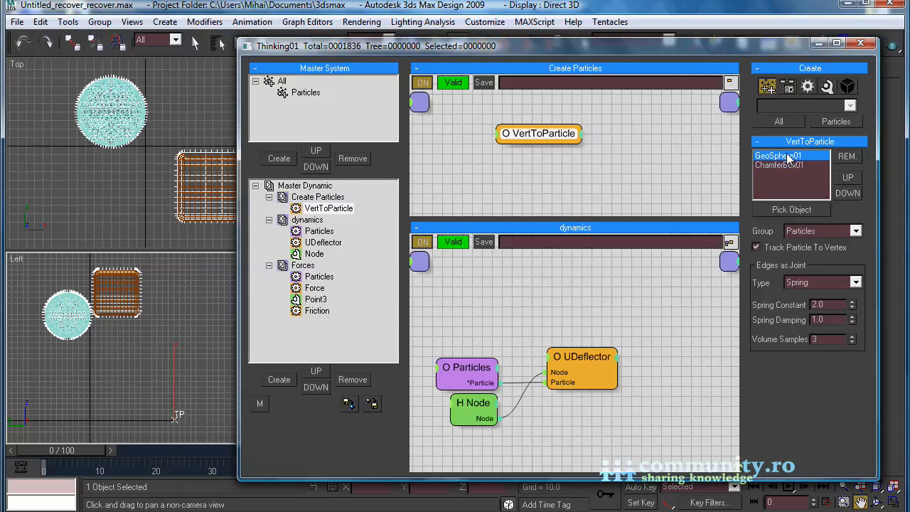
mouse_move(536, 171)
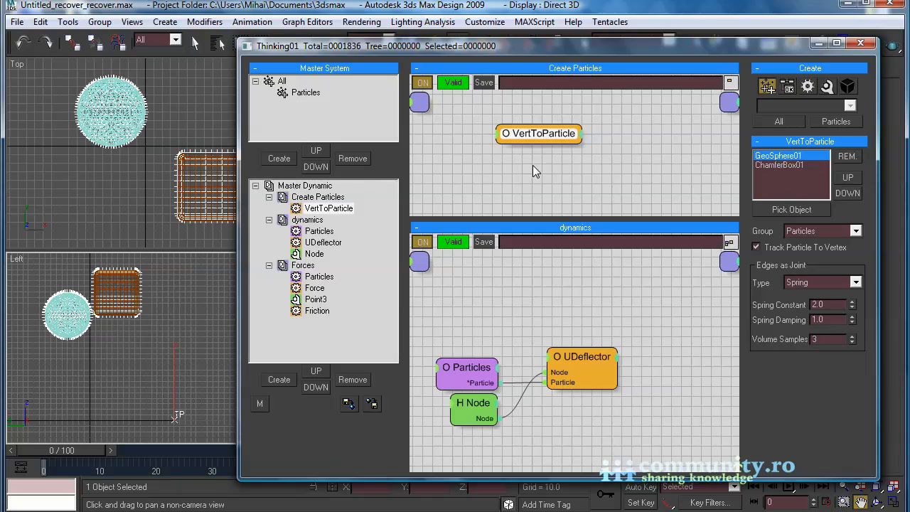
click(304, 185)
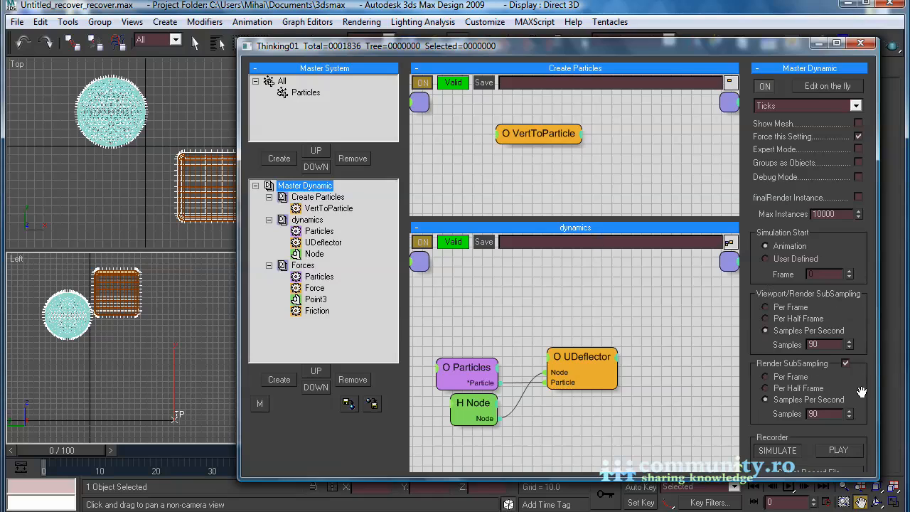
Save the record file as jelly_test2 and record the simulation
scroll(down, 3)
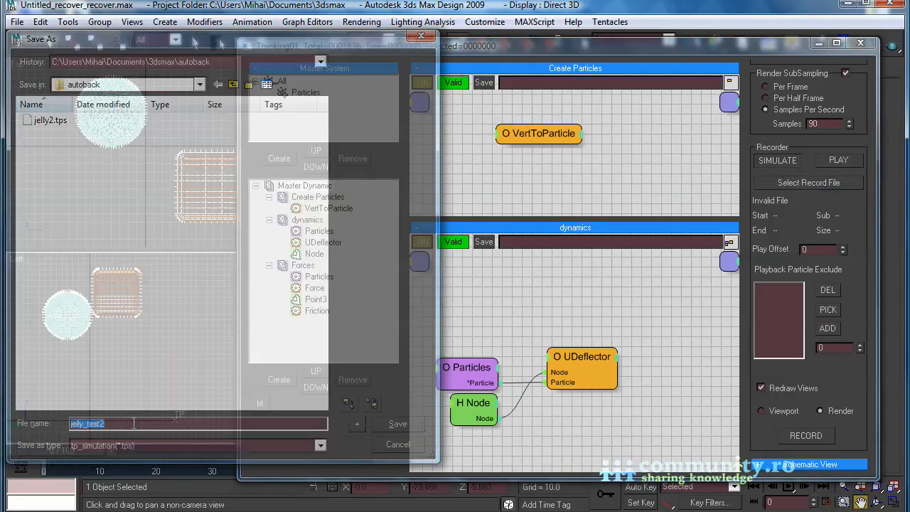
click(397, 424)
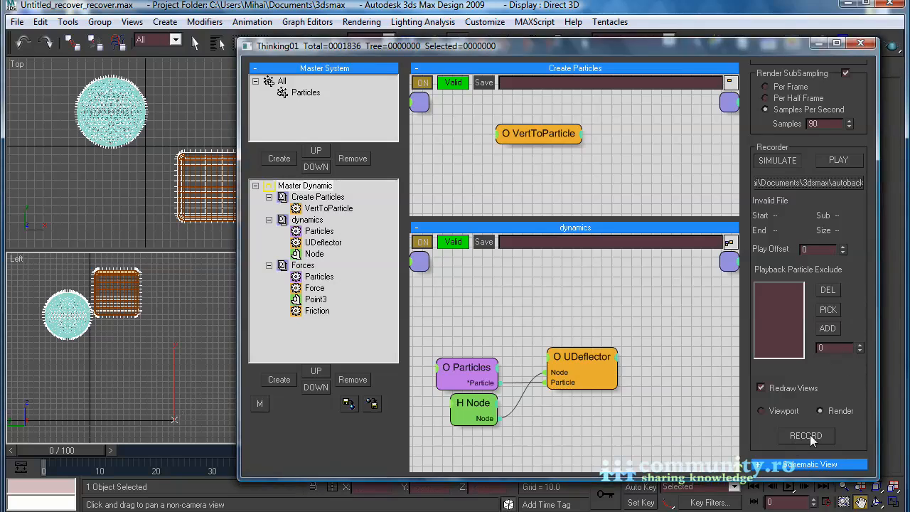
click(806, 435)
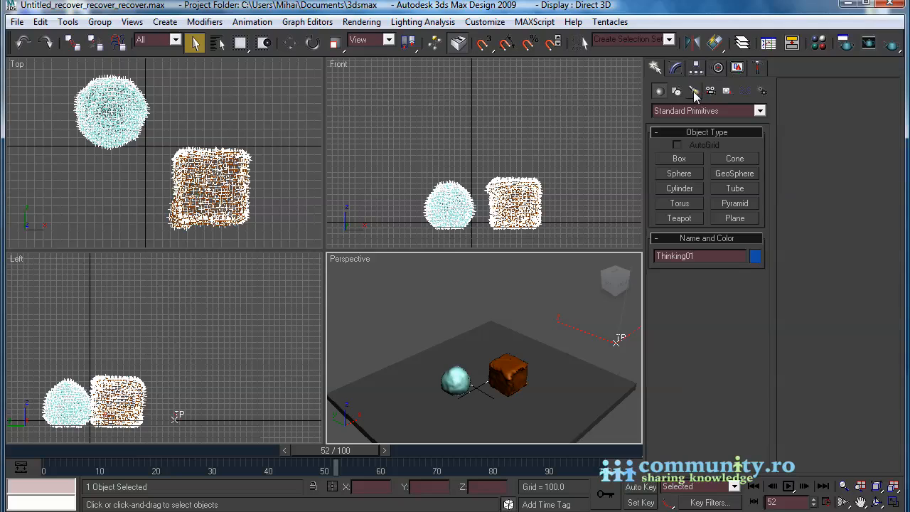
Switch lights to Standard and pan Camera01 to frame the sphere and box
click(760, 110)
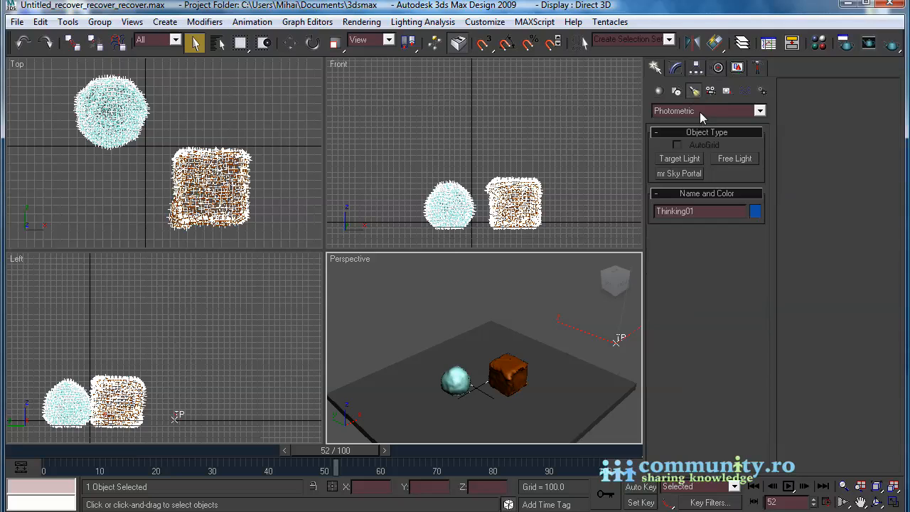
click(708, 110)
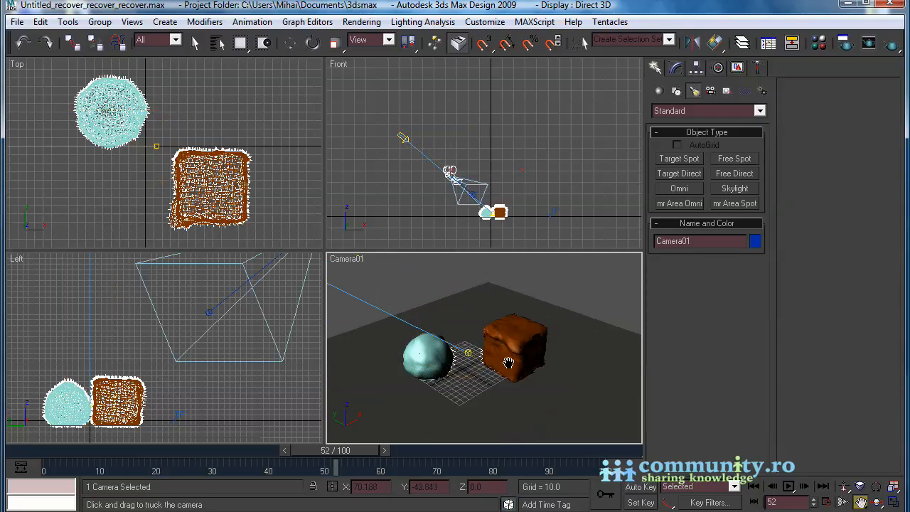
drag(508, 363, 601, 357)
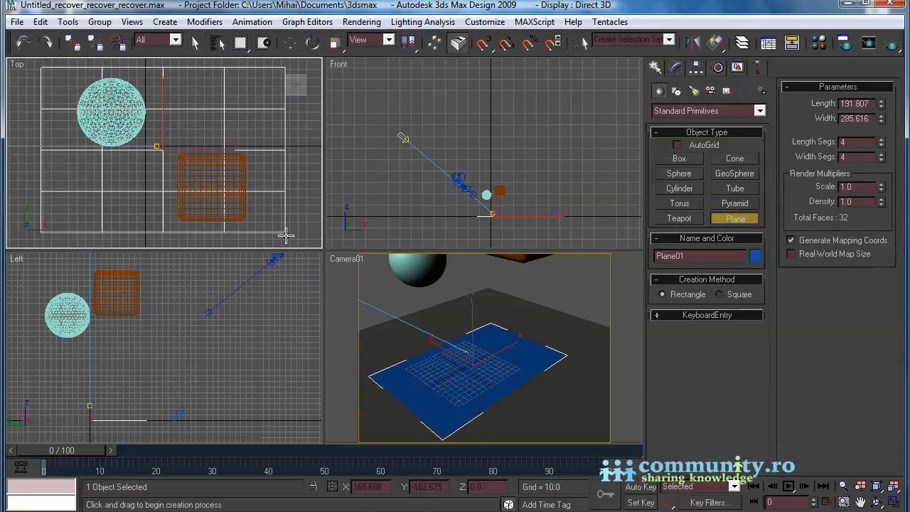
Scrub to watch the objects fall, then select Plane01 with Move to reposition it
drag(45, 450, 220, 451)
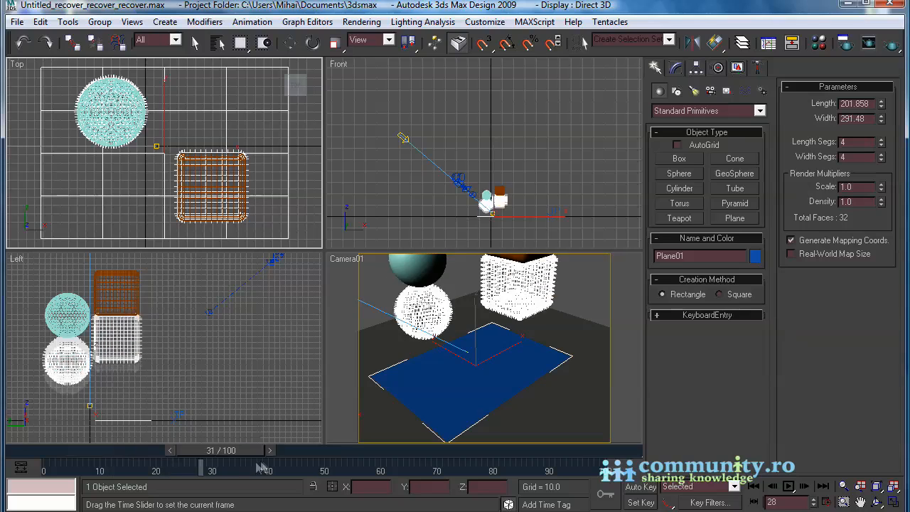
drag(221, 450, 307, 450)
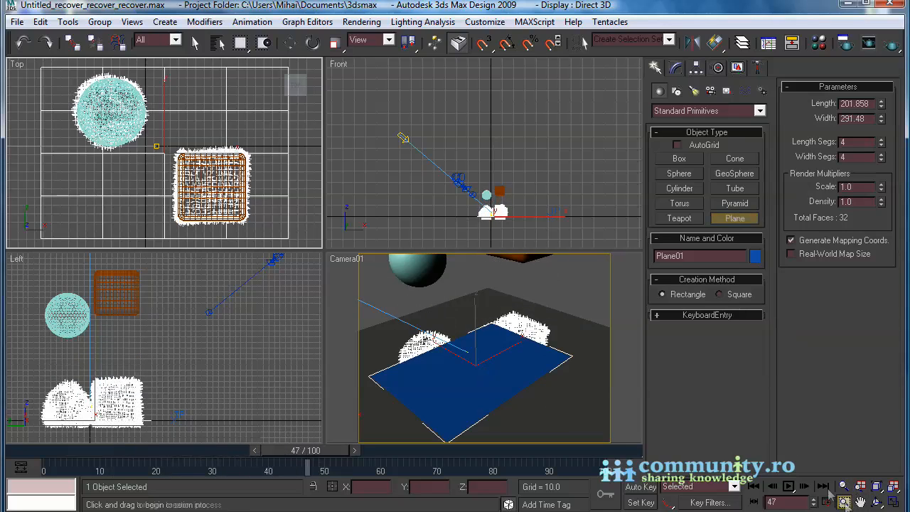
click(290, 43)
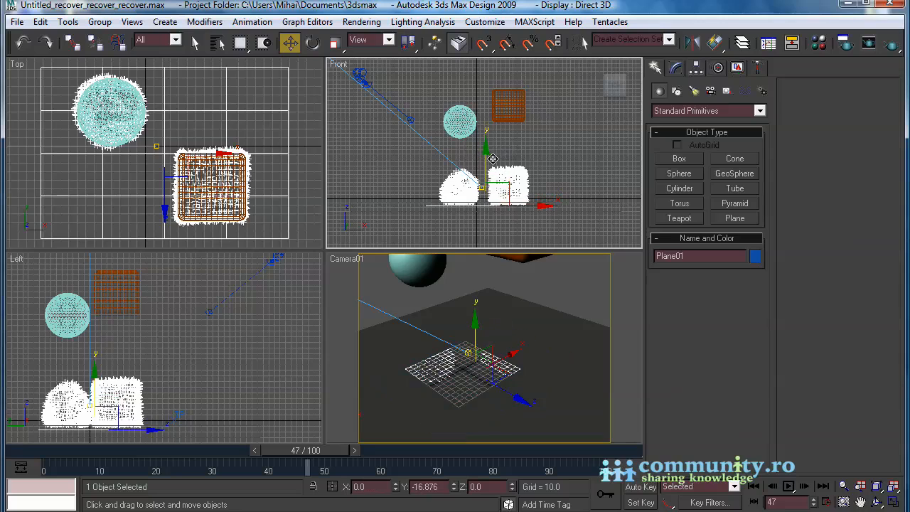
click(194, 43)
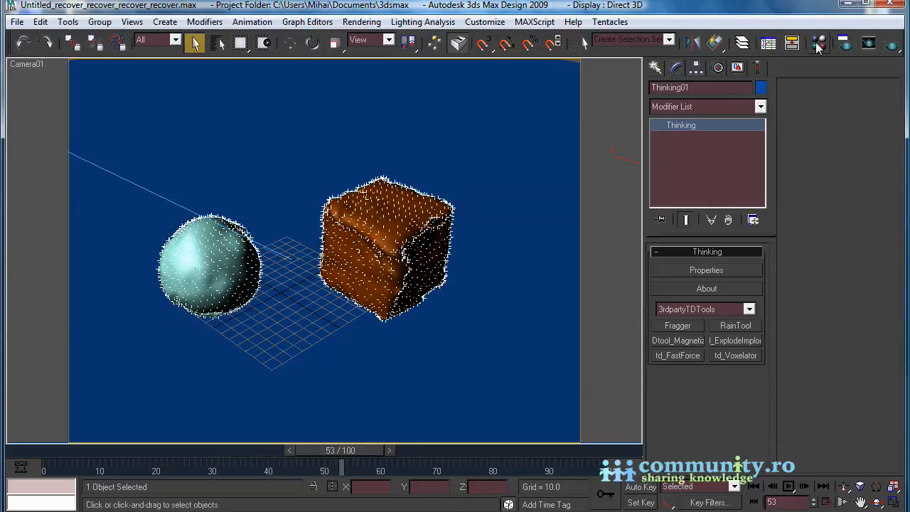
In Render Setup, assign finalRender stage-1 as the production renderer
click(818, 44)
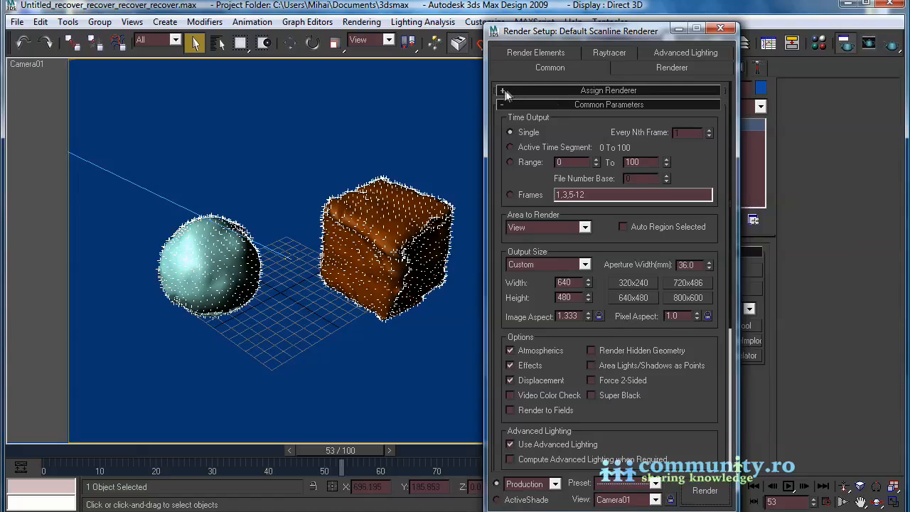
click(503, 90)
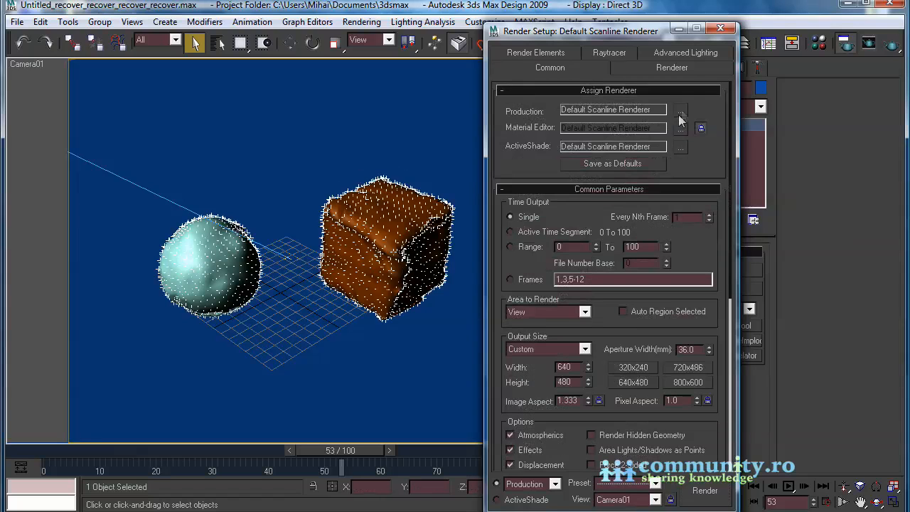
click(681, 109)
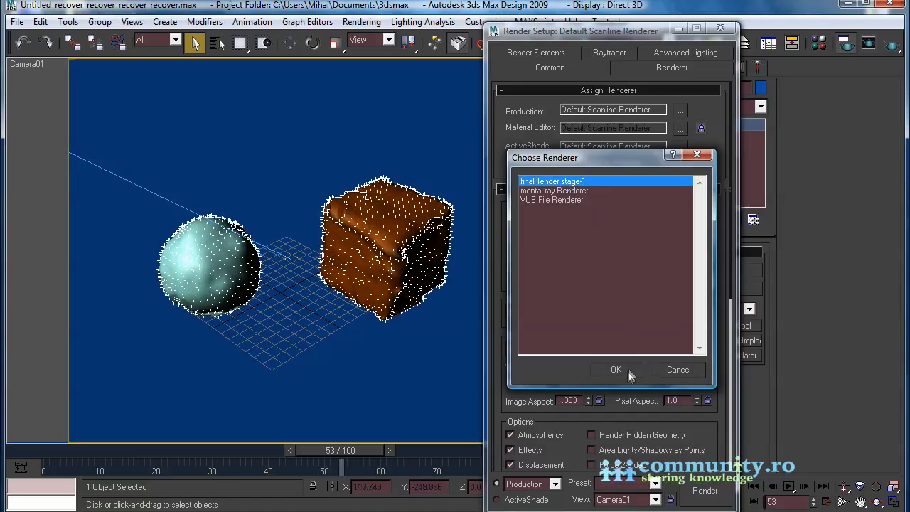
click(616, 369)
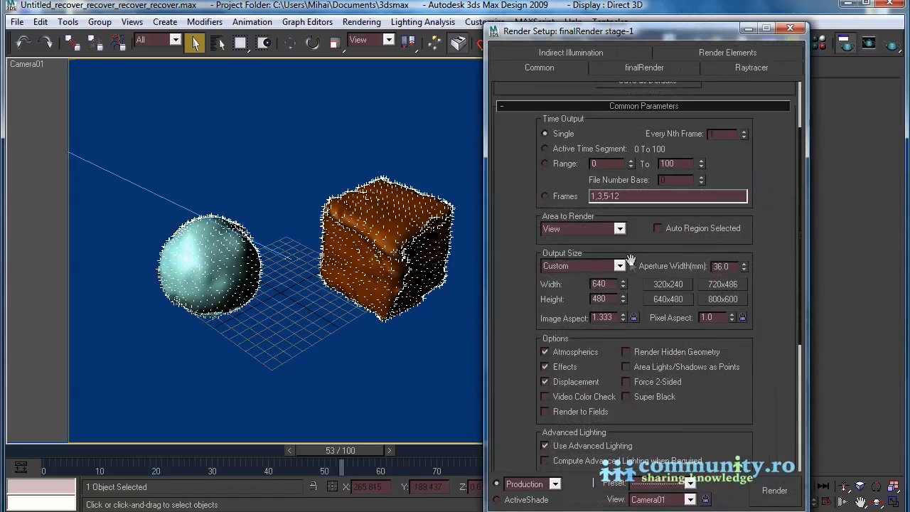
scroll(down, 3)
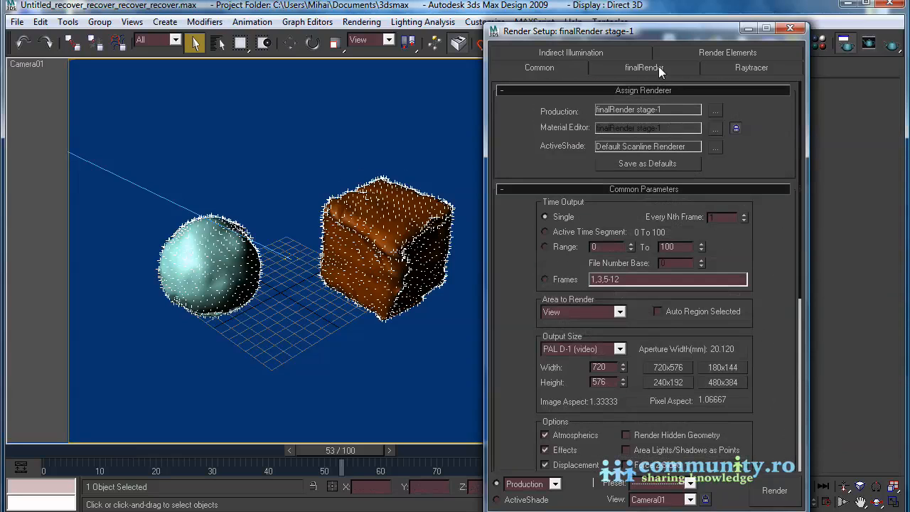
On the finalRender tab, turn on Anti-Aliasing and enable Caustics in the Options group
click(644, 67)
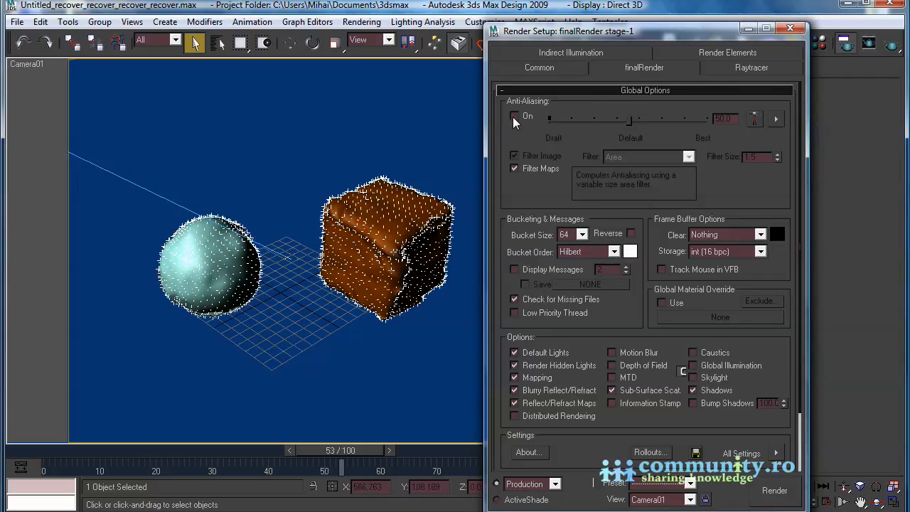
click(515, 116)
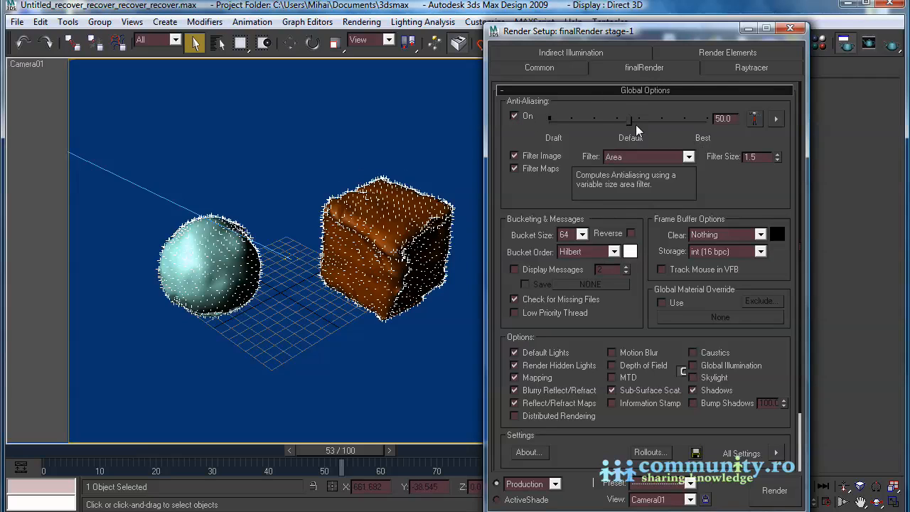
scroll(down, 3)
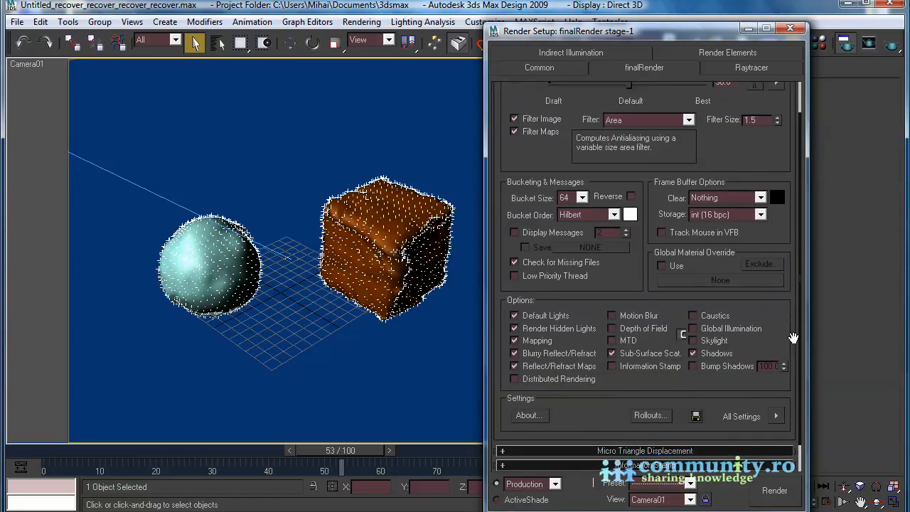
scroll(down, 3)
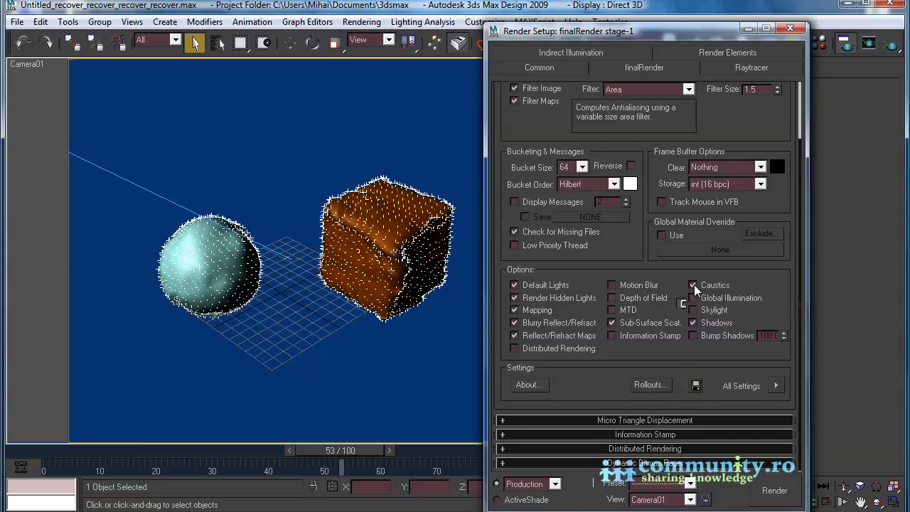
mouse_move(601, 57)
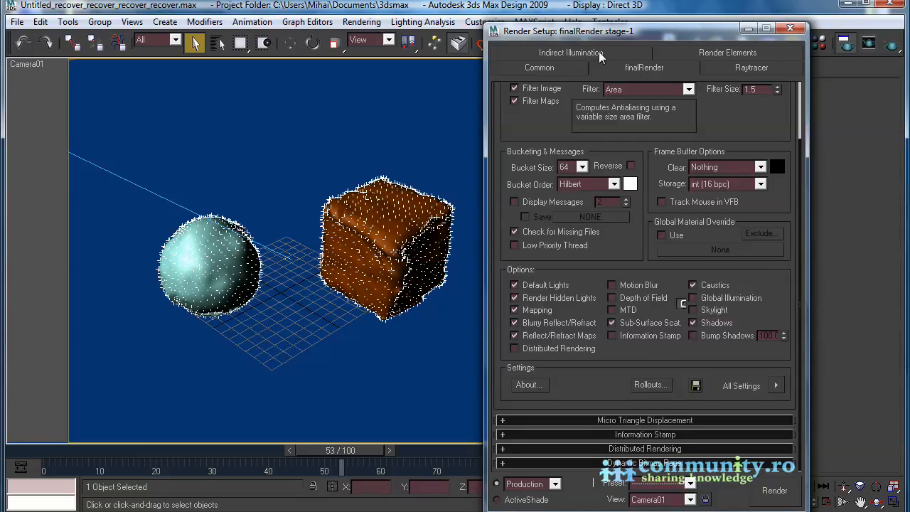
Enable Show Photons in Viewport under Indirect Illumination Caustics and close Render Setup
click(571, 67)
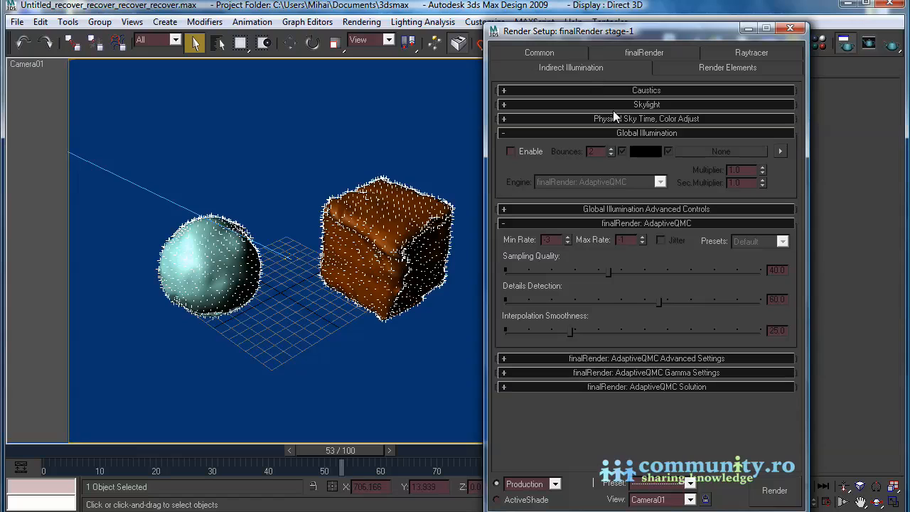
click(504, 133)
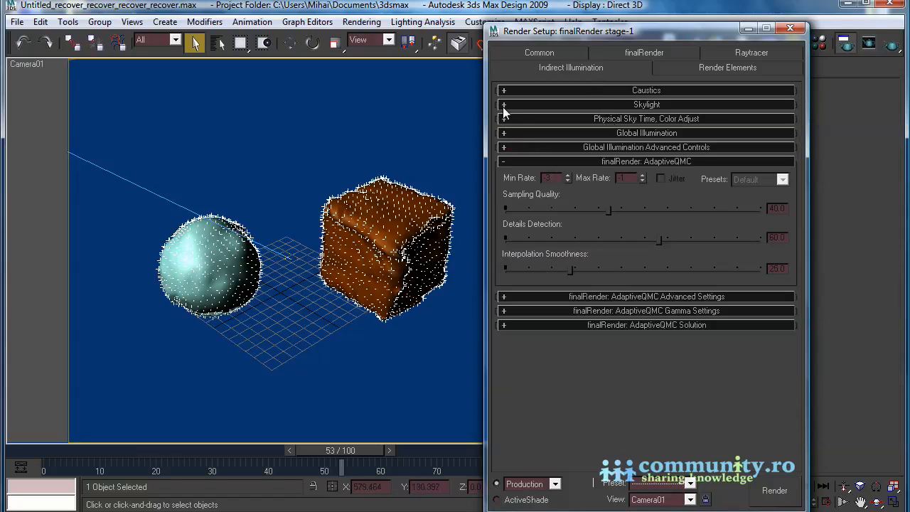
click(647, 89)
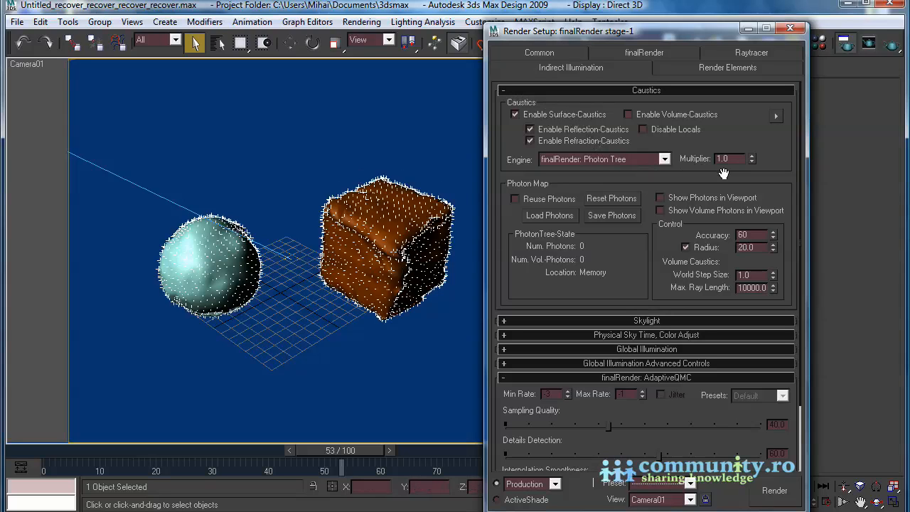
mouse_move(666, 201)
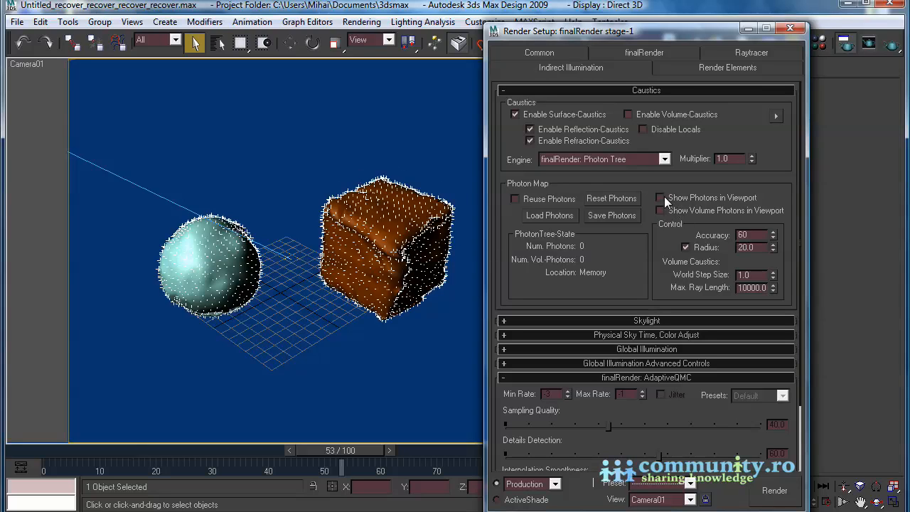
click(660, 197)
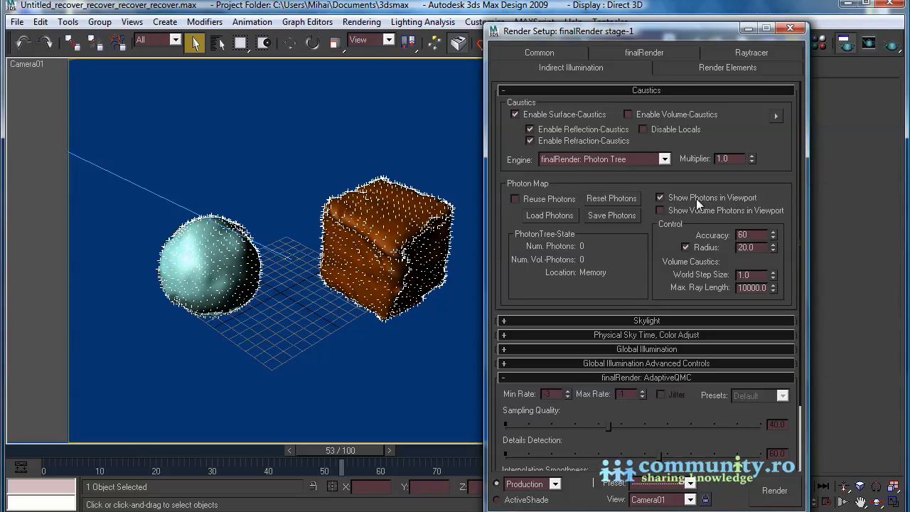
mouse_move(793, 35)
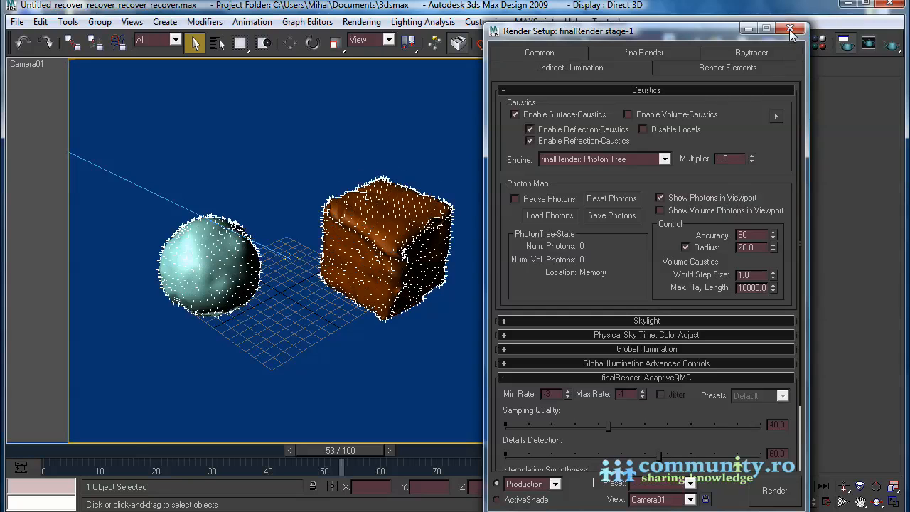
click(790, 28)
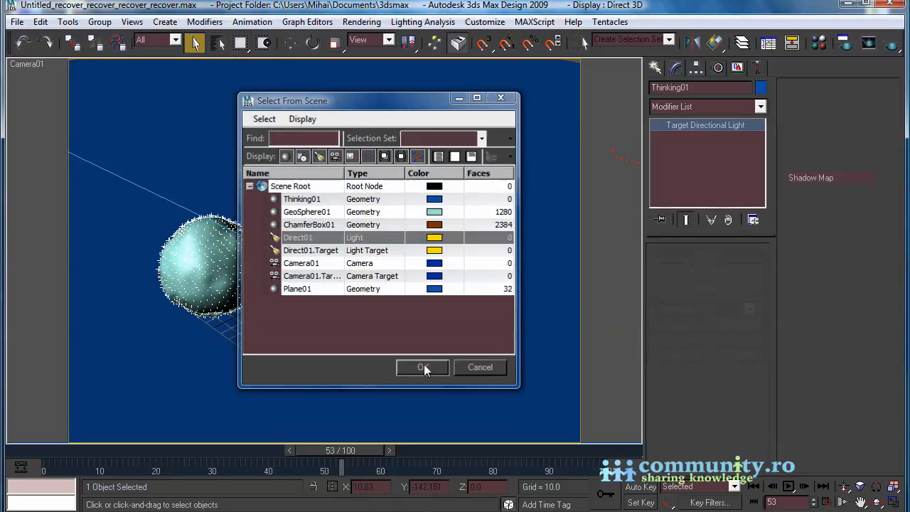
Select Direct01, turn its shadows on and enable its finalRender photons
click(422, 367)
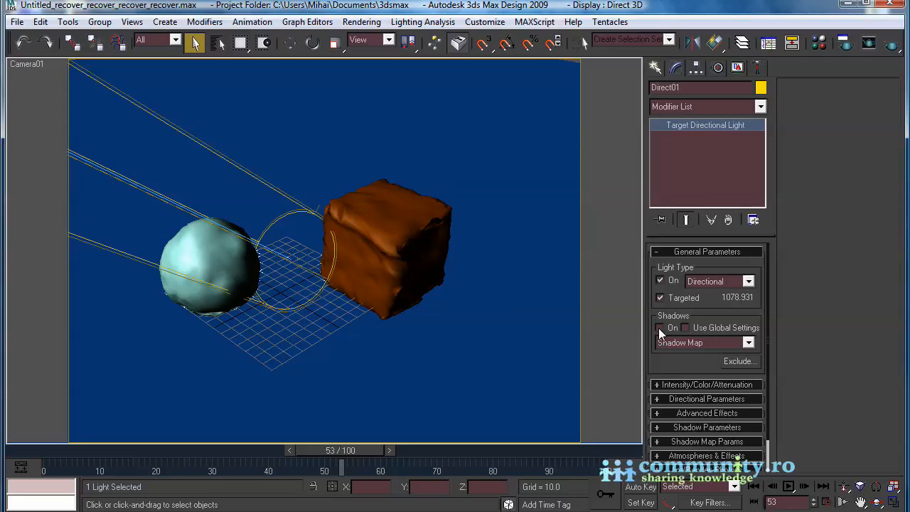
click(749, 342)
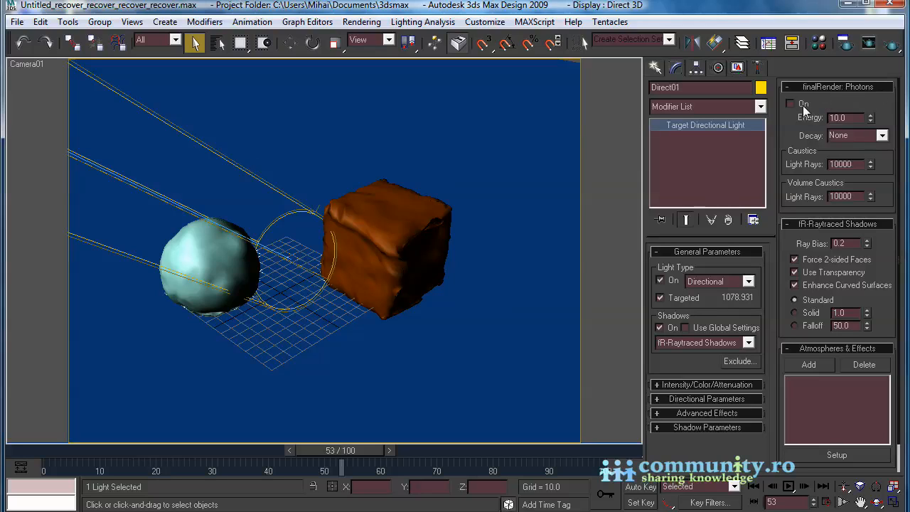
click(790, 103)
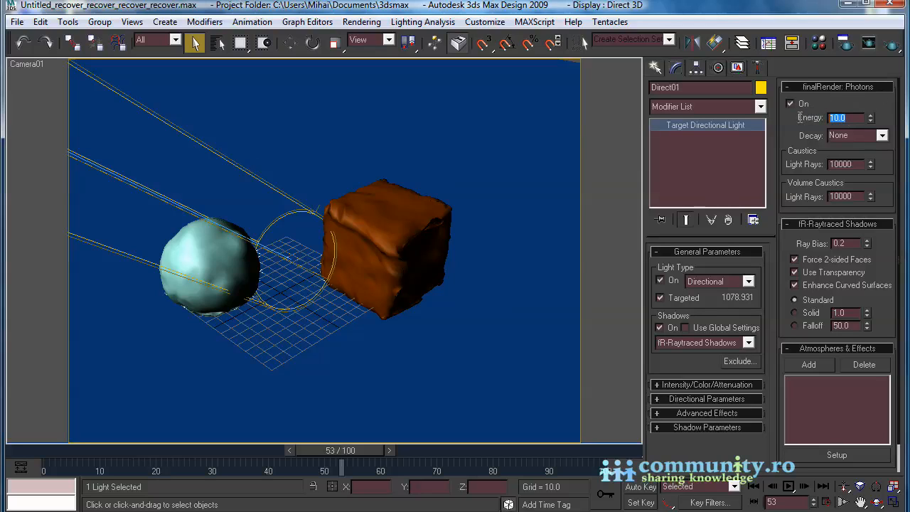
mouse_move(822, 126)
text(30)
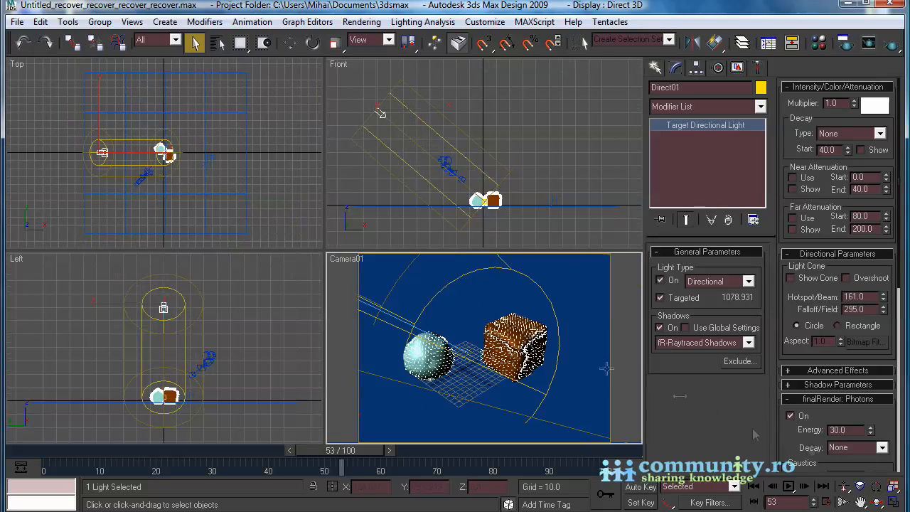
Create an Omni light and adjust its far attenuation
click(291, 42)
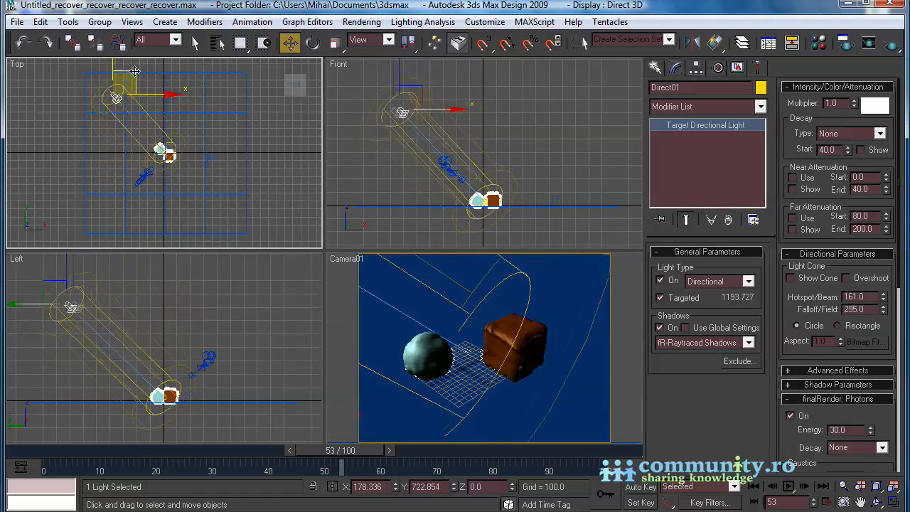
click(654, 66)
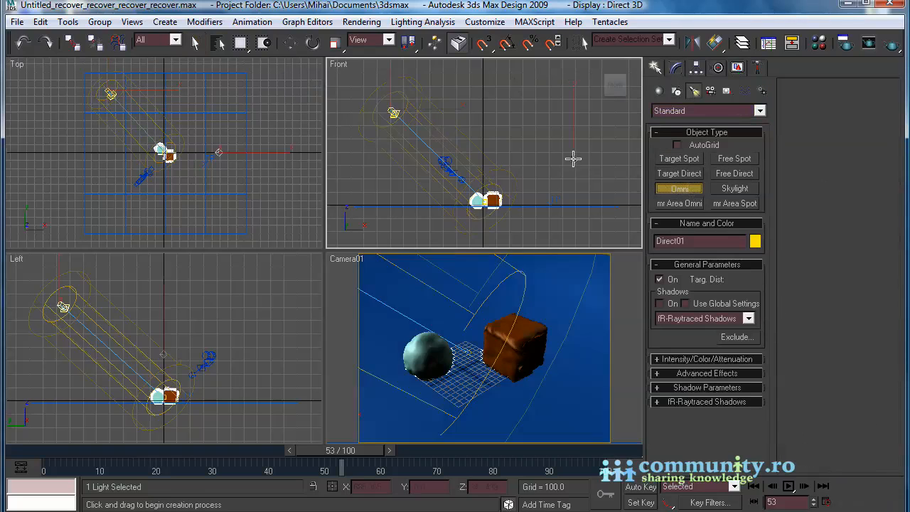
click(706, 358)
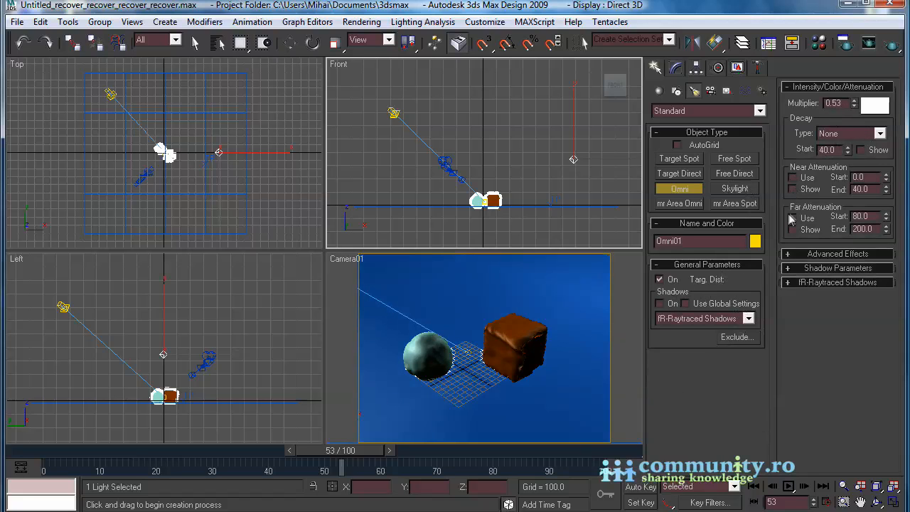
click(289, 42)
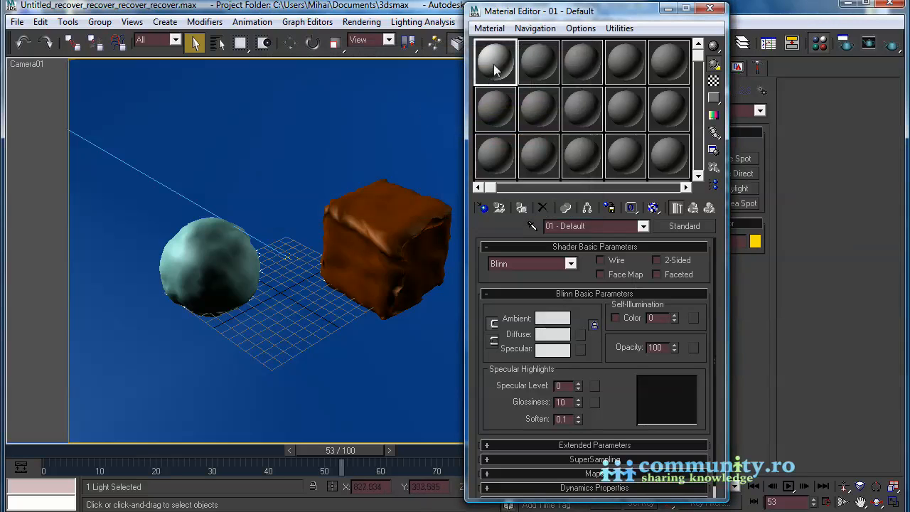
Make slot 2 an fR-Advanced material with red diffuse, darker reflection and blur 1.0
click(538, 61)
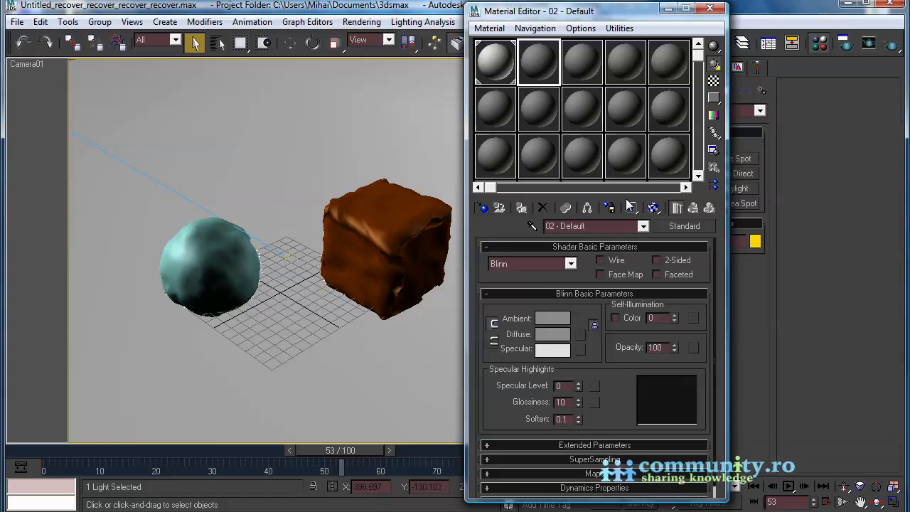
click(684, 226)
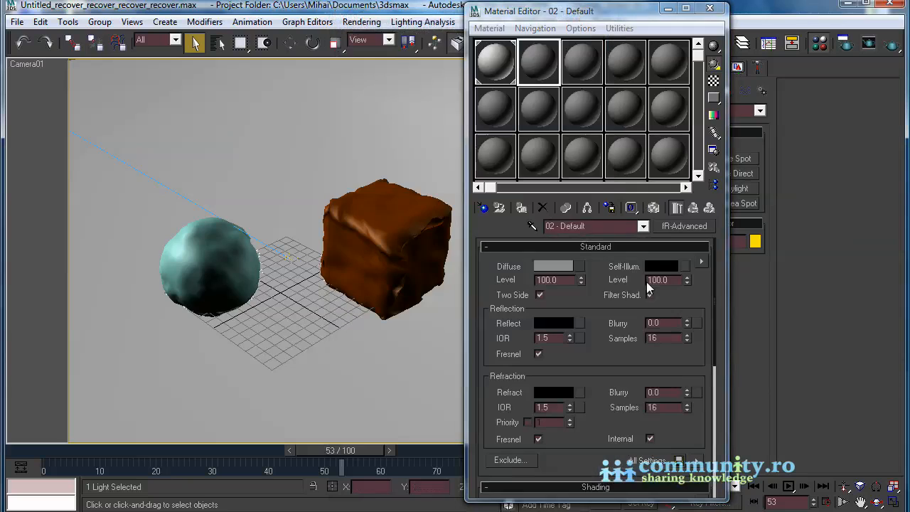
click(554, 266)
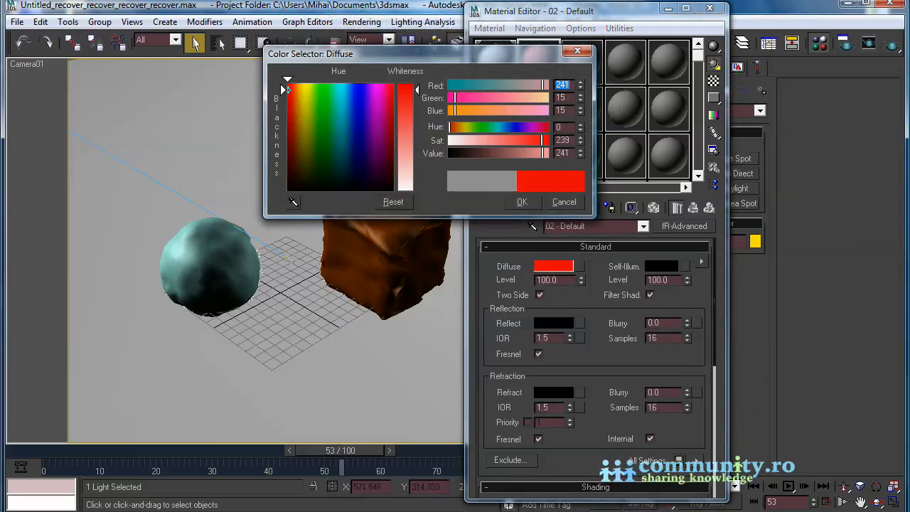
click(522, 201)
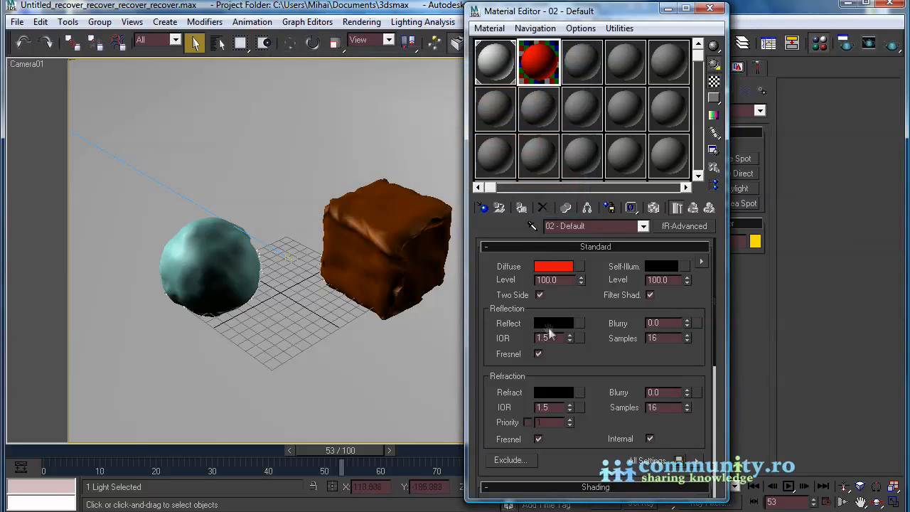
click(553, 323)
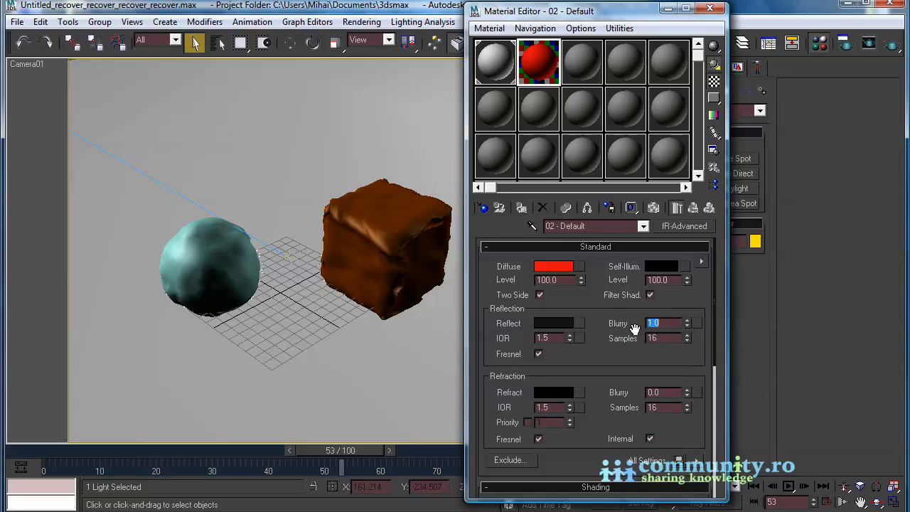
click(554, 391)
text(green)
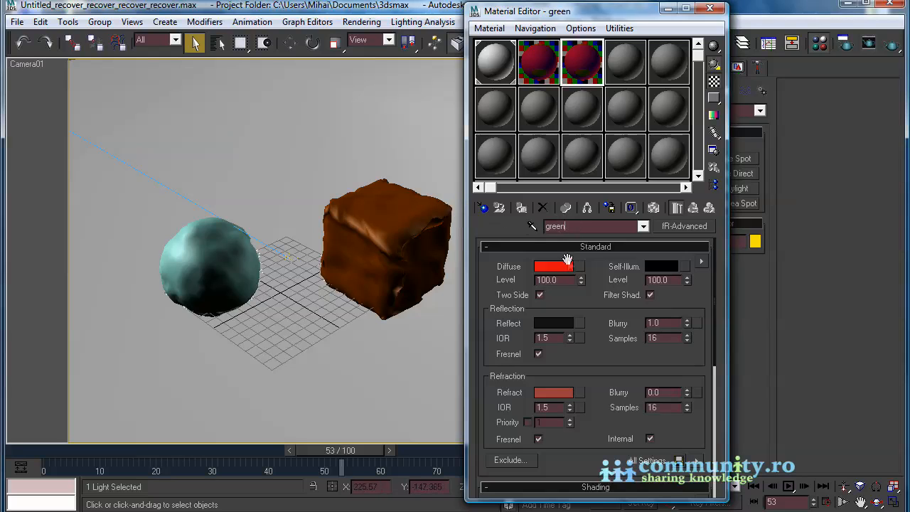
Give the green material green diffuse and green refraction colours
click(553, 266)
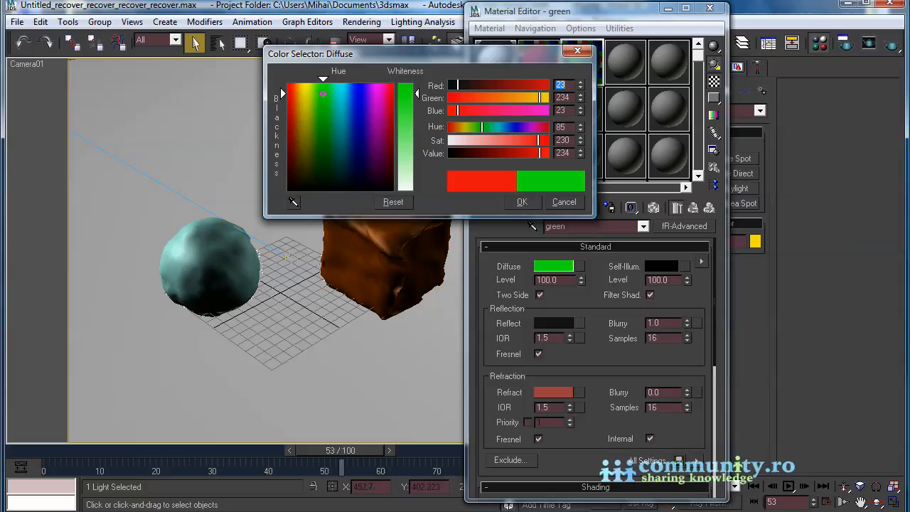
click(553, 392)
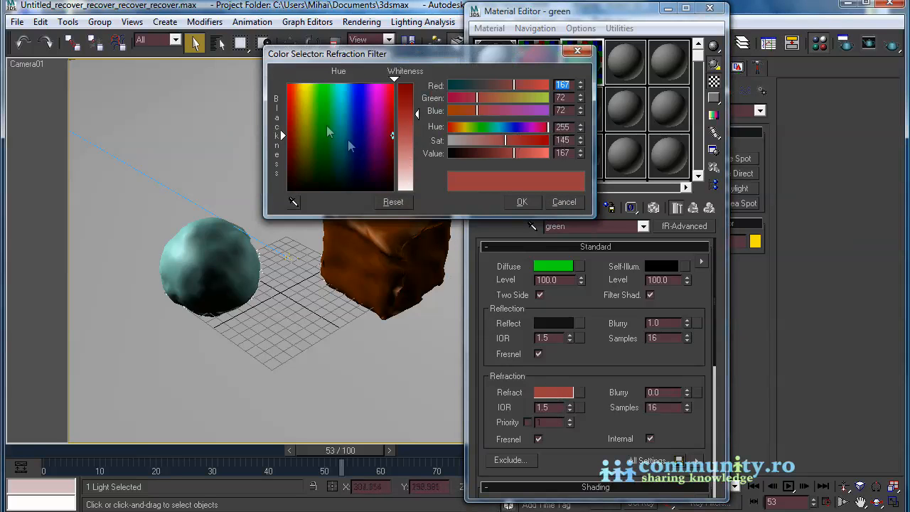
click(323, 141)
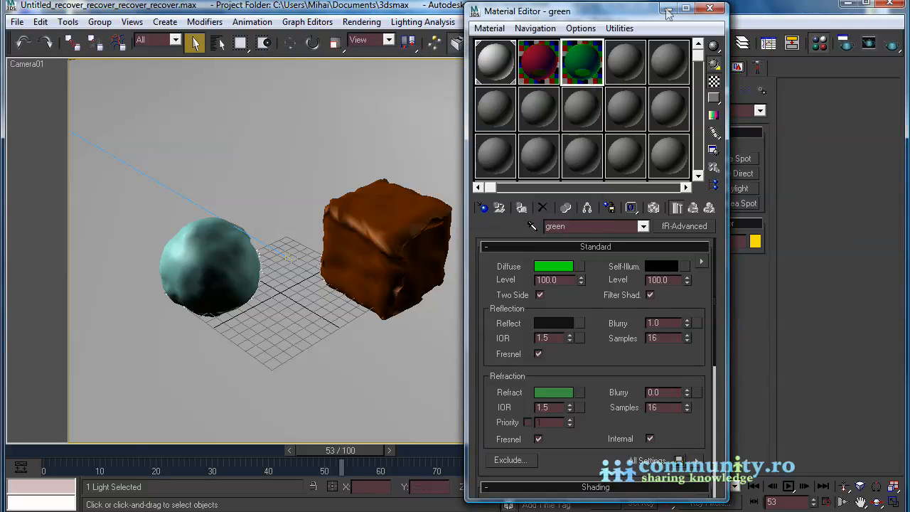
mouse_move(220, 256)
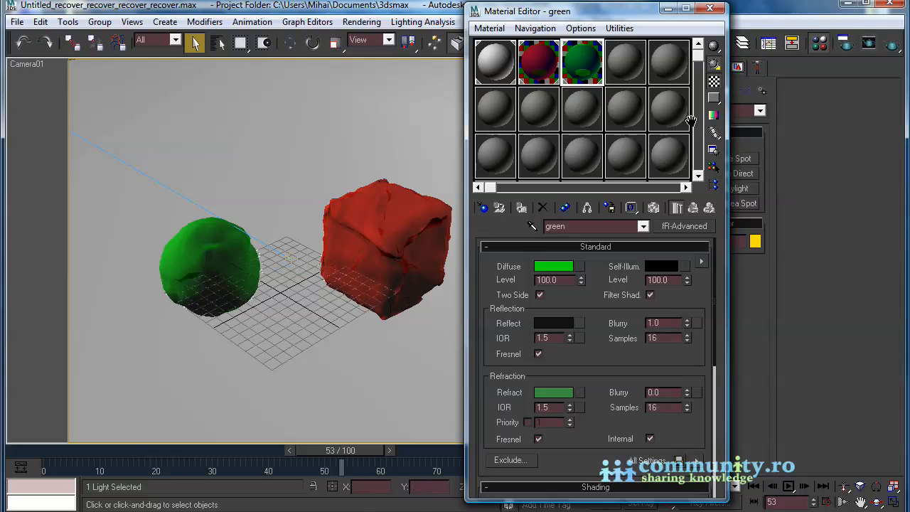
mouse_move(710, 9)
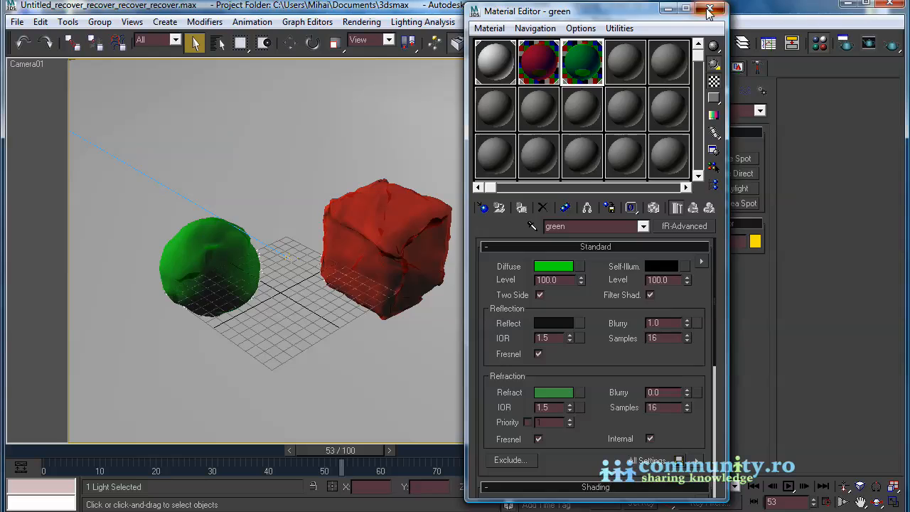
Close the Material Editor and enable Send Caustics for ChamferBox01 and GeoSphere01
click(710, 9)
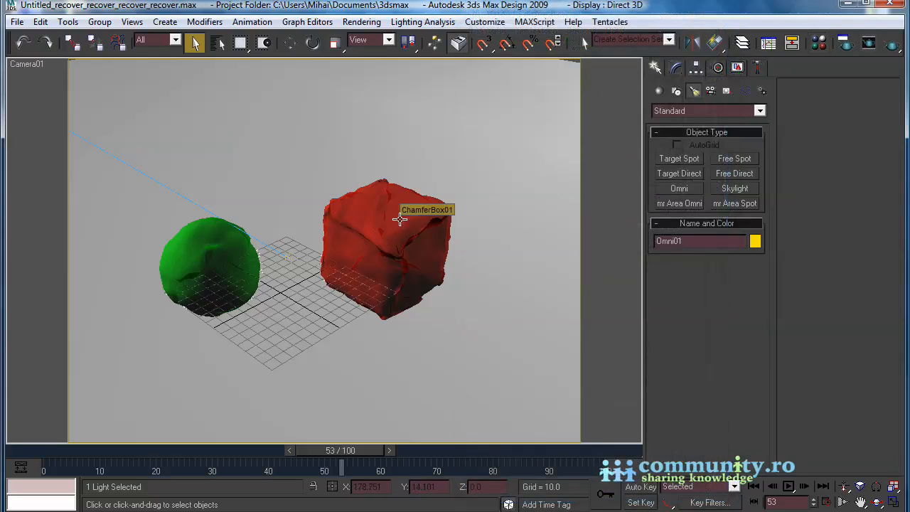
click(398, 221)
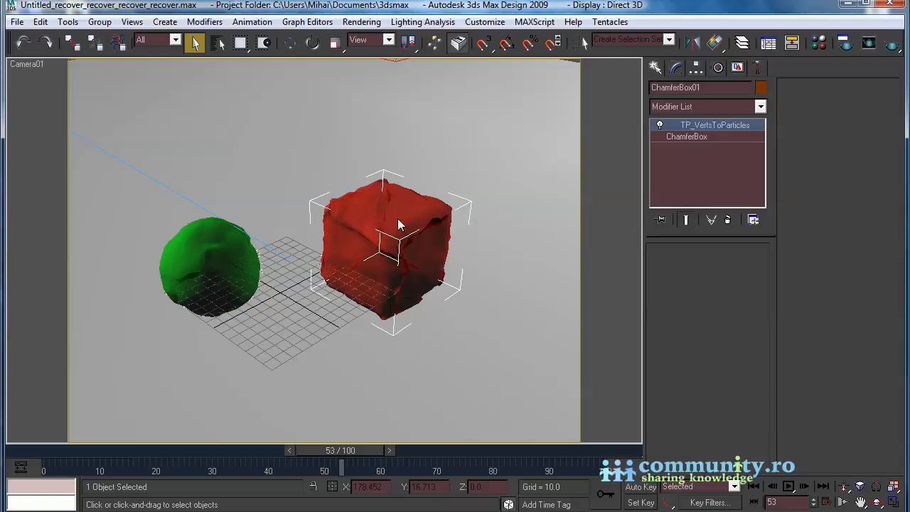
right_click(398, 224)
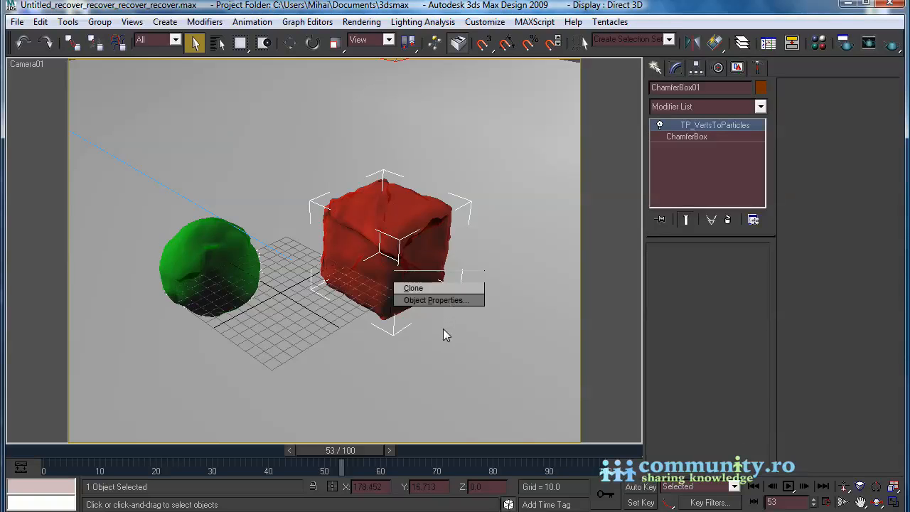
click(436, 299)
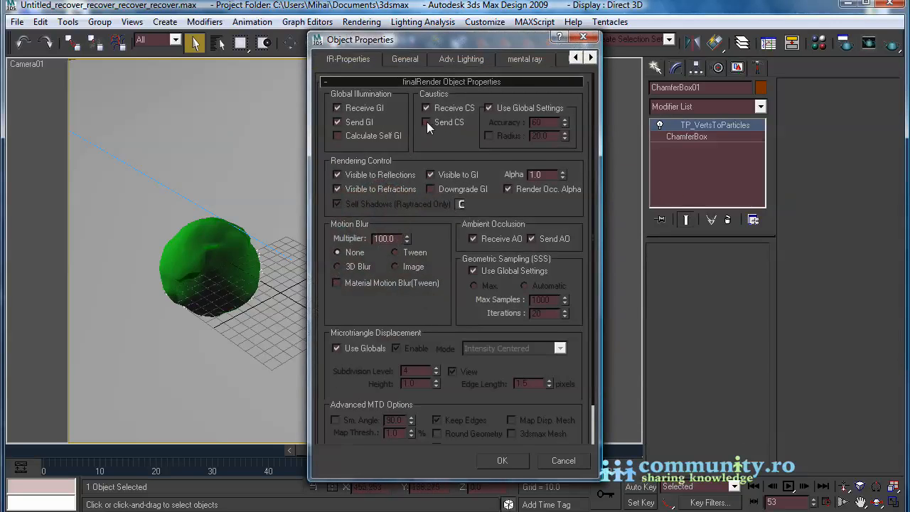
click(426, 122)
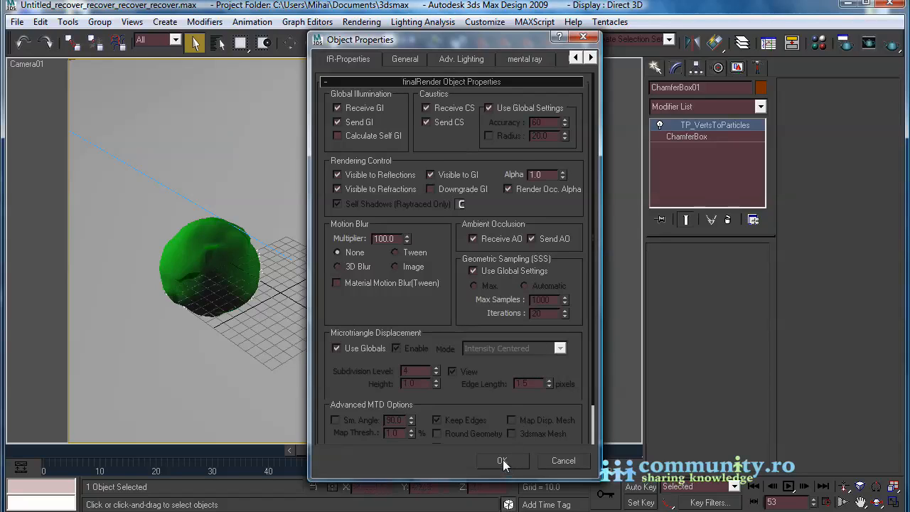
click(502, 461)
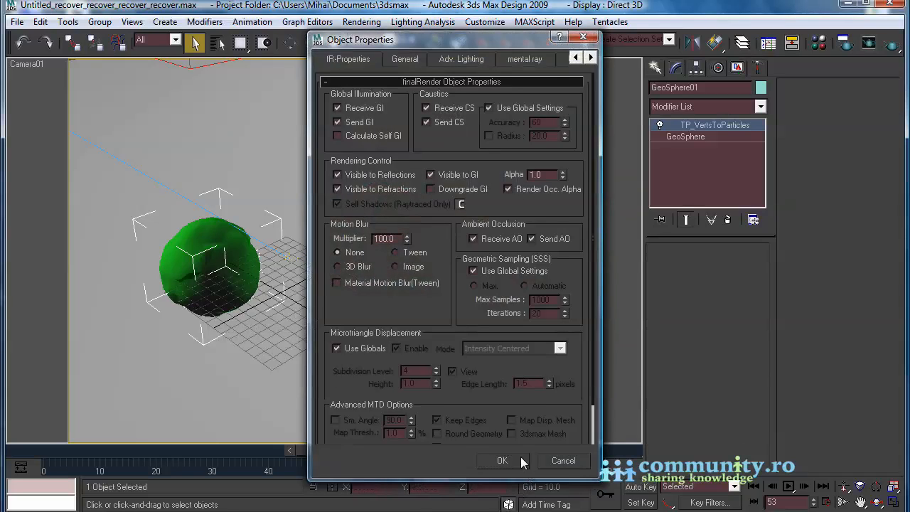
click(502, 461)
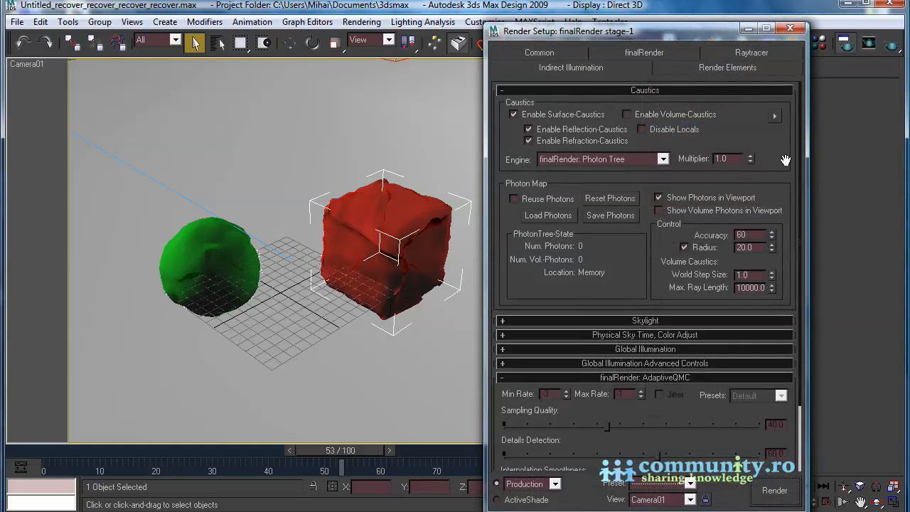
Keep Show Photons in Viewport on and render the surface caustics
scroll(down, 3)
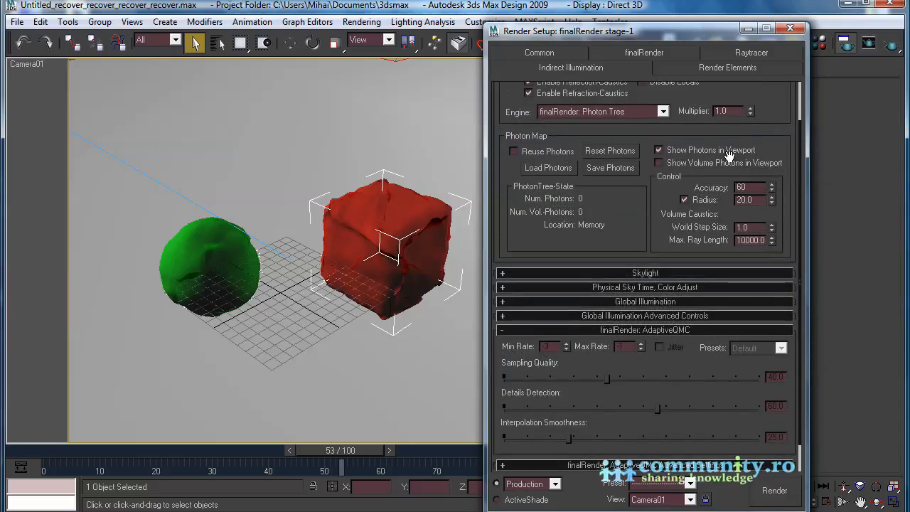
click(775, 491)
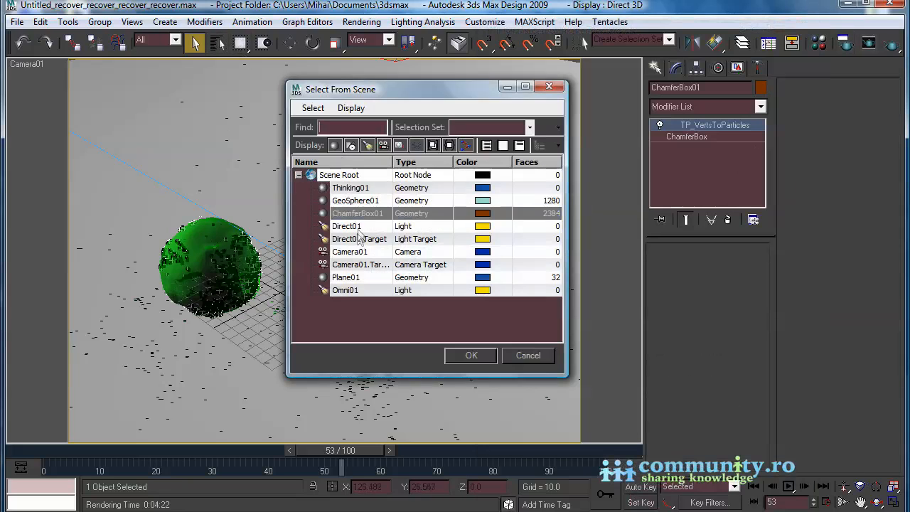
Select Direct01, then set a darker diffuse colour on the green material
click(471, 355)
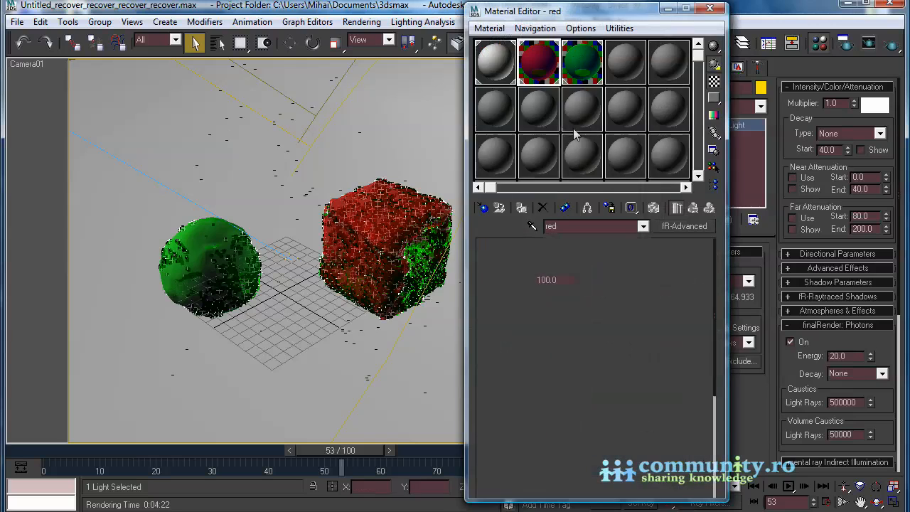
click(557, 265)
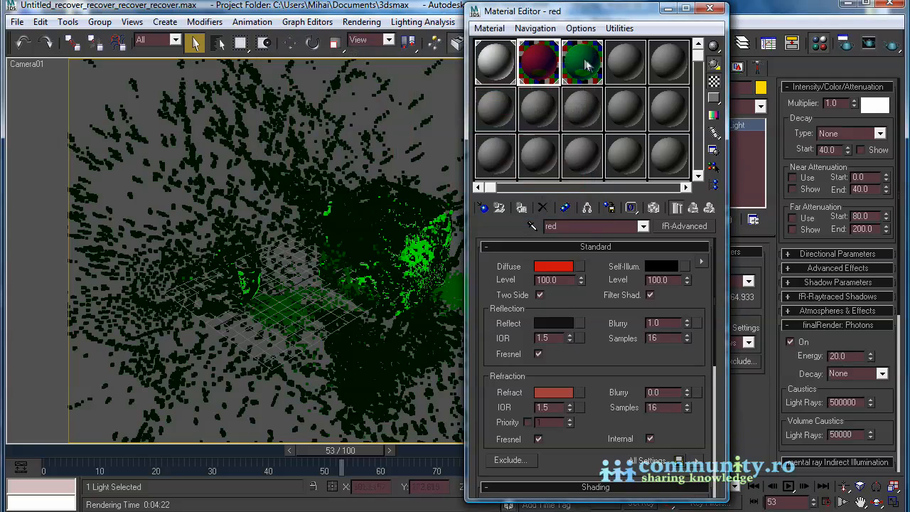
click(582, 62)
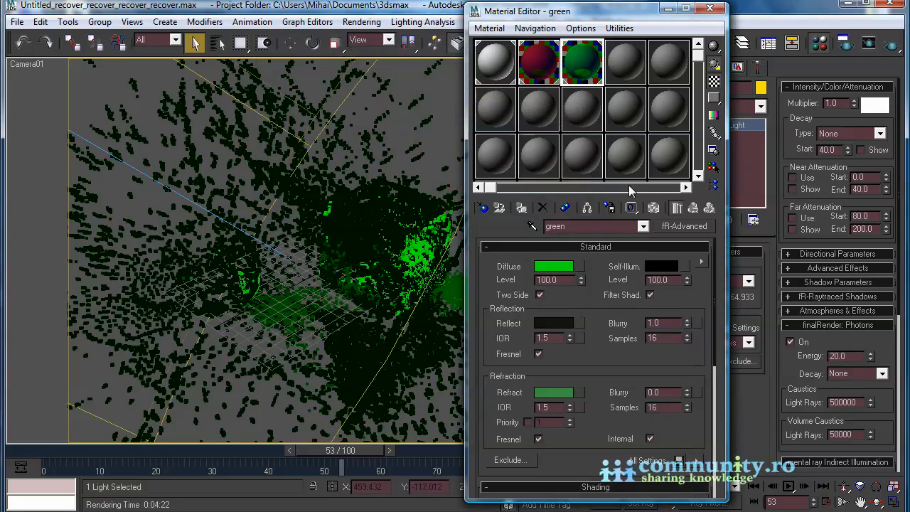
click(554, 266)
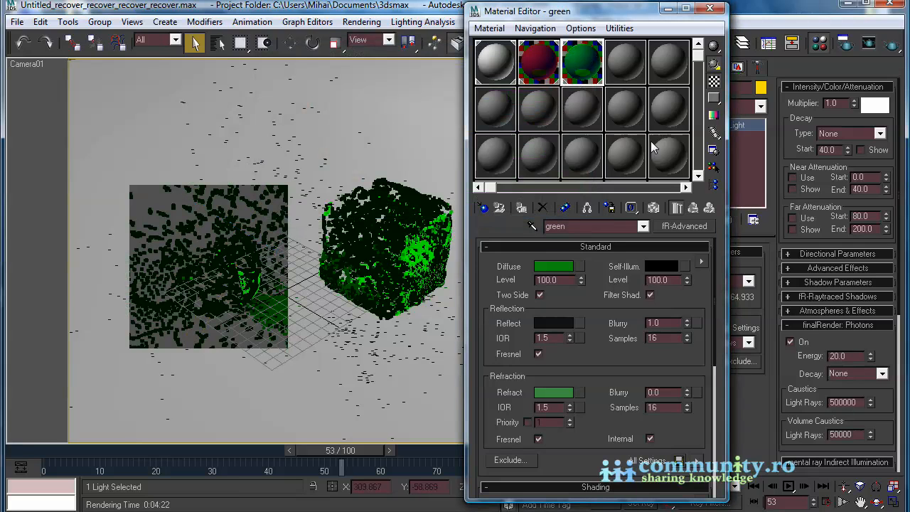
click(709, 8)
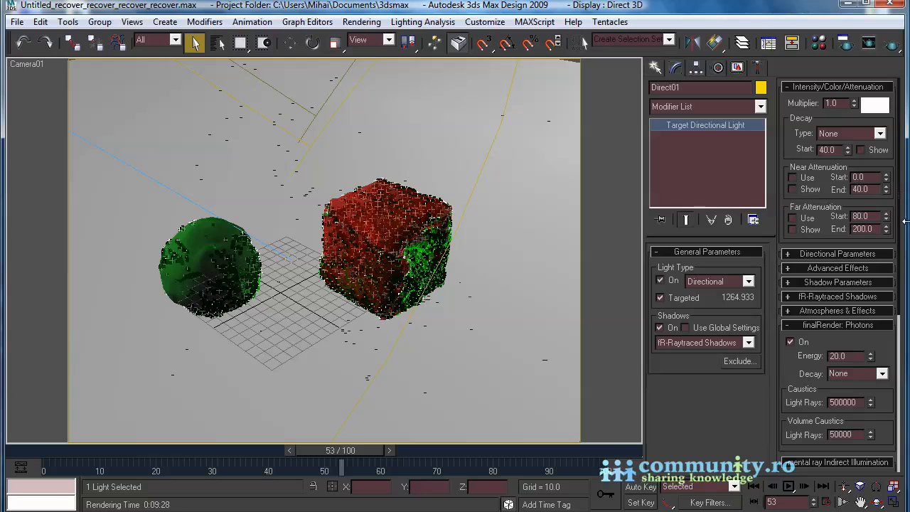
Scroll Direct01's panel down to its finalRender photon settings (energy 20, 500,000 caustic rays)
scroll(down, 3)
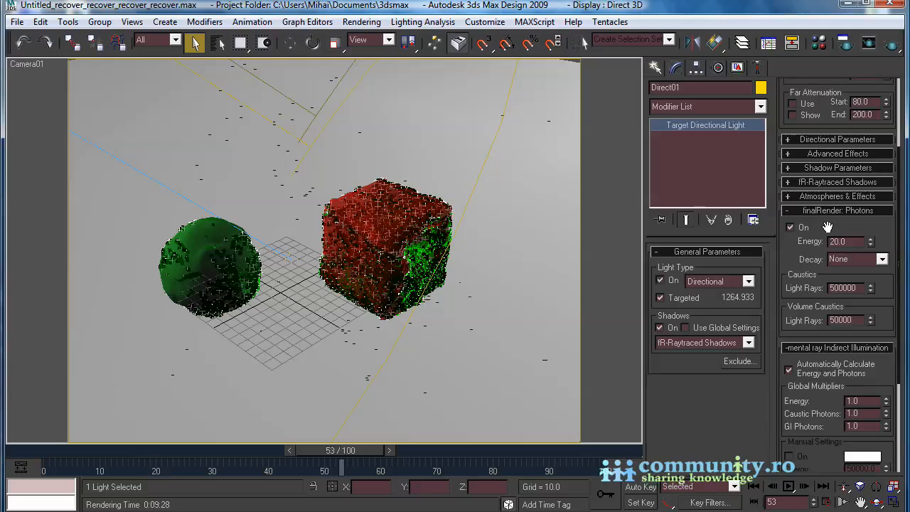
mouse_move(653, 238)
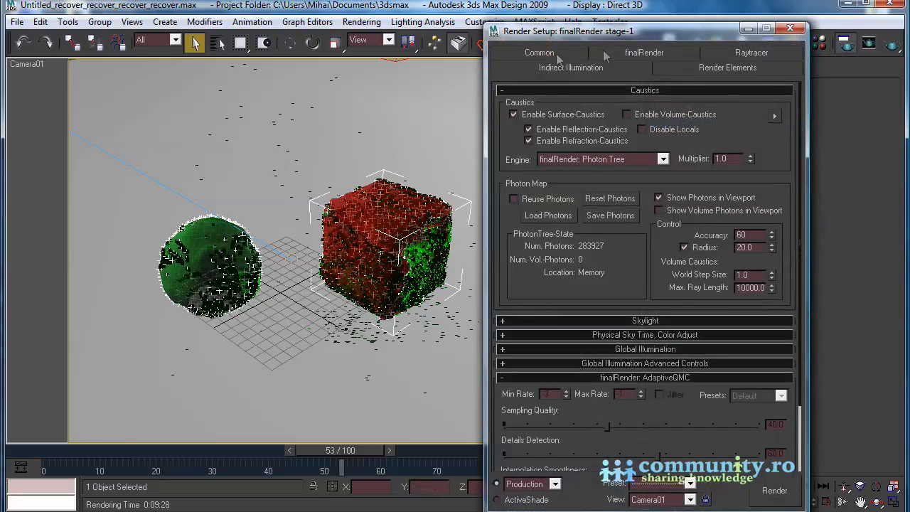
mouse_move(569, 52)
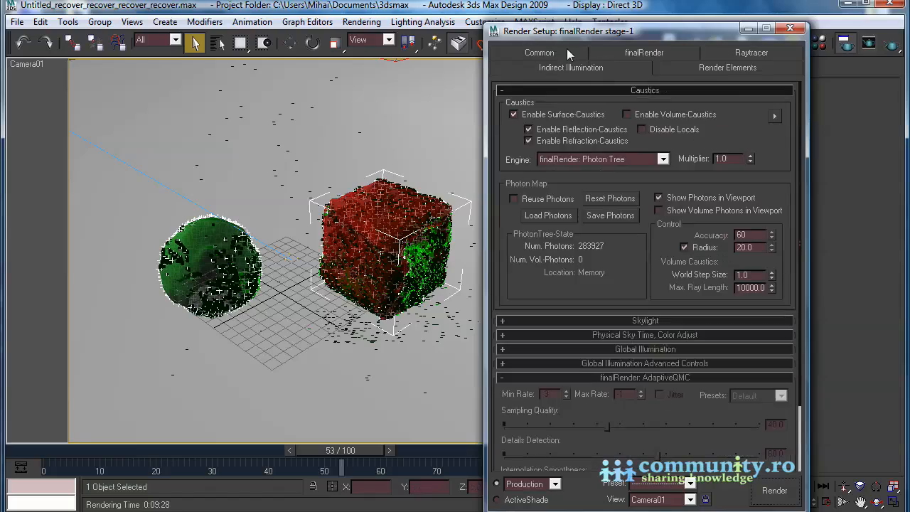